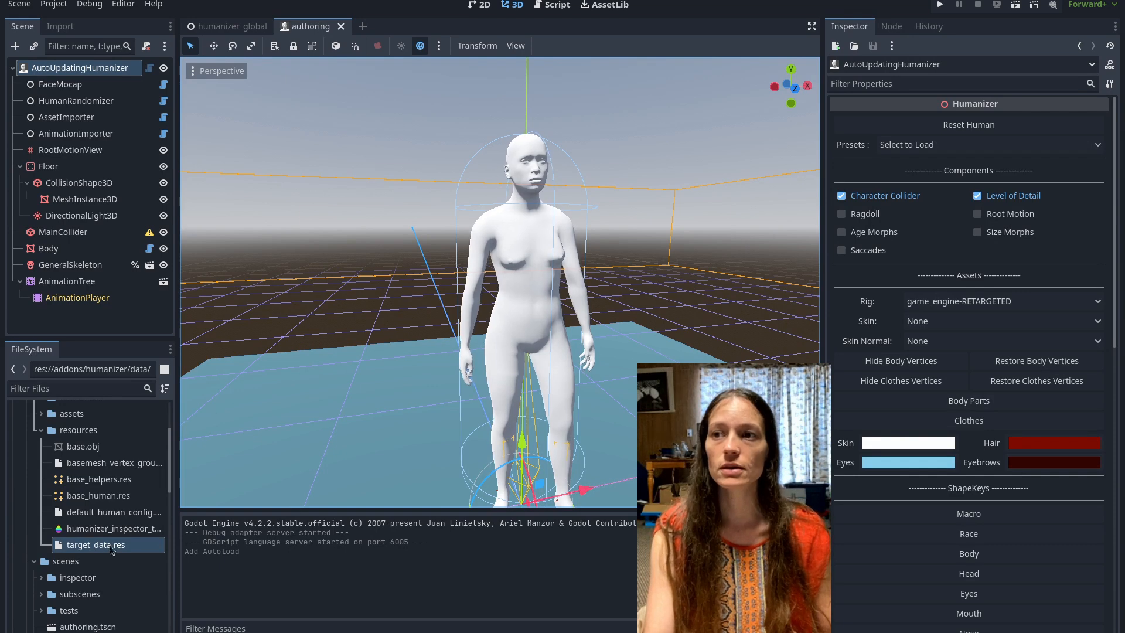
pyautogui.moveTo(103, 552)
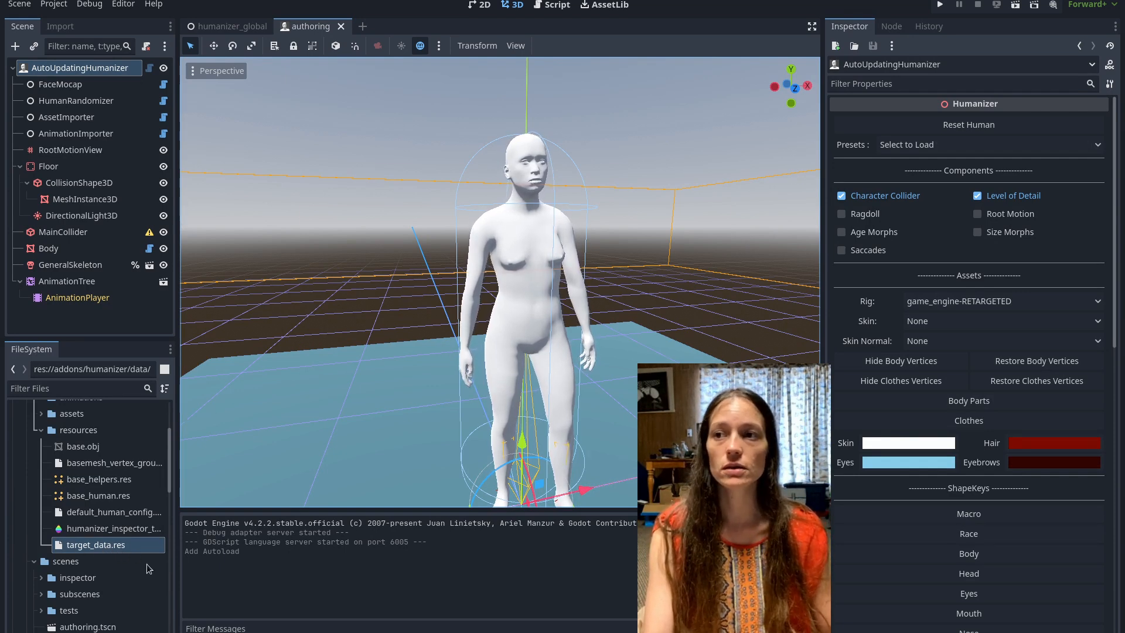
# - Inspect target_data.res, listing its Coords, Index, Names and Basis arrays
pyautogui.click(96, 545)
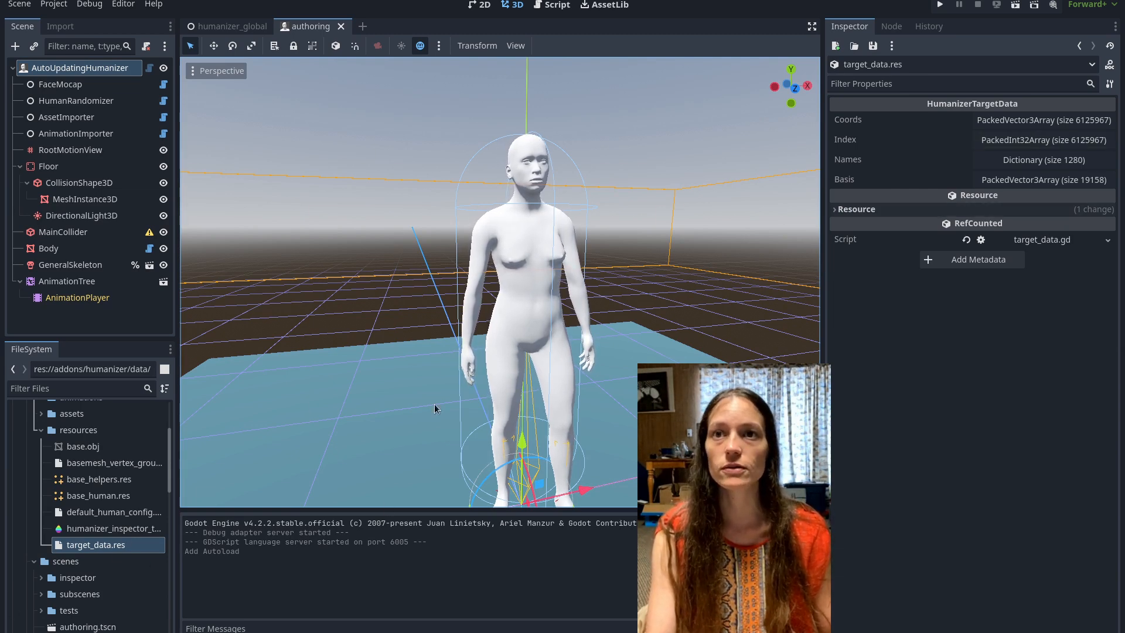
pyautogui.moveTo(108, 545)
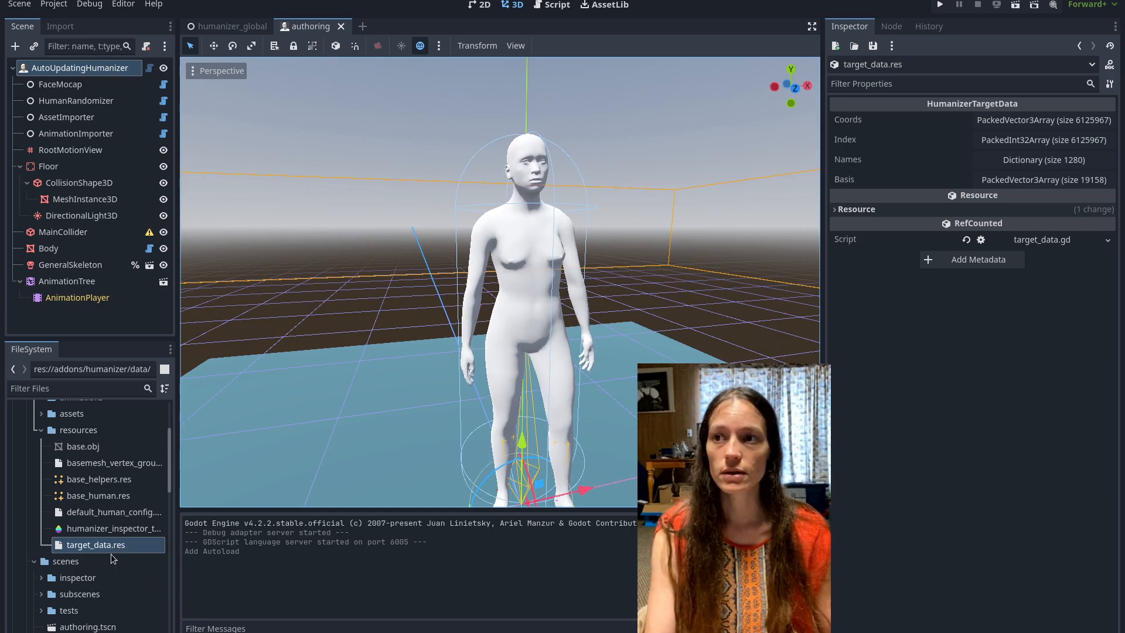
pyautogui.moveTo(592, 449)
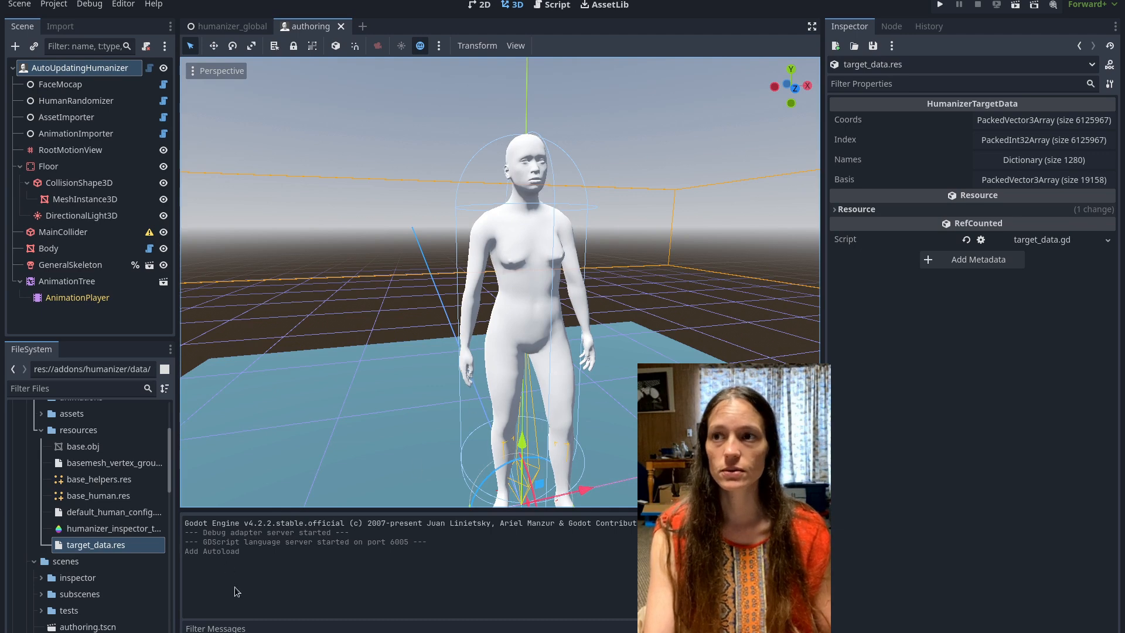
pyautogui.moveTo(1021, 119)
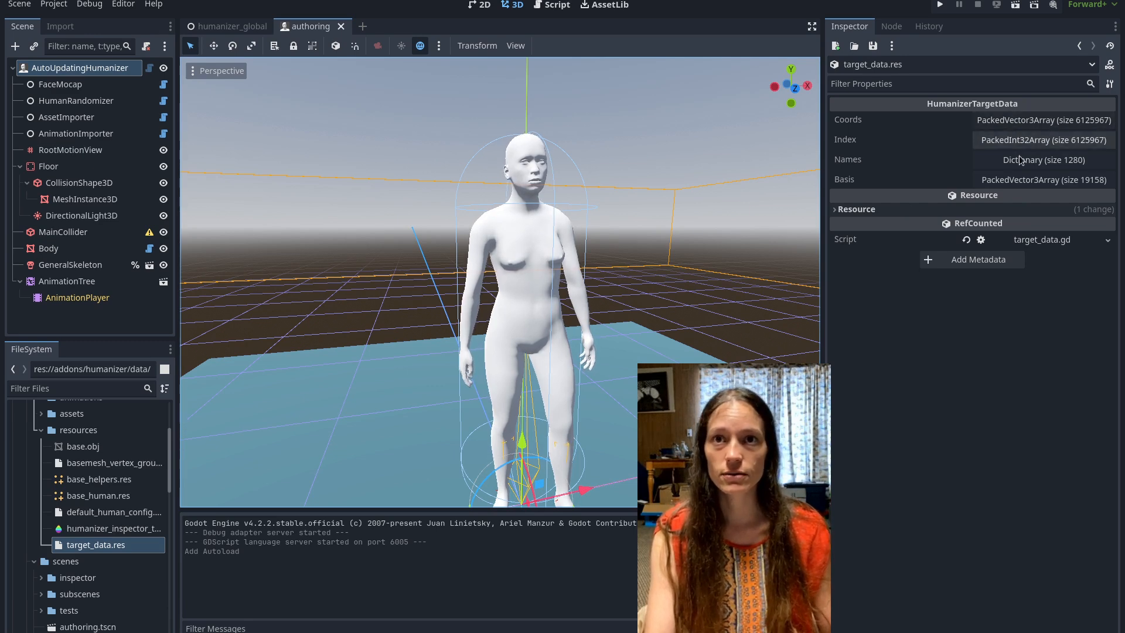
pyautogui.click(1039, 140)
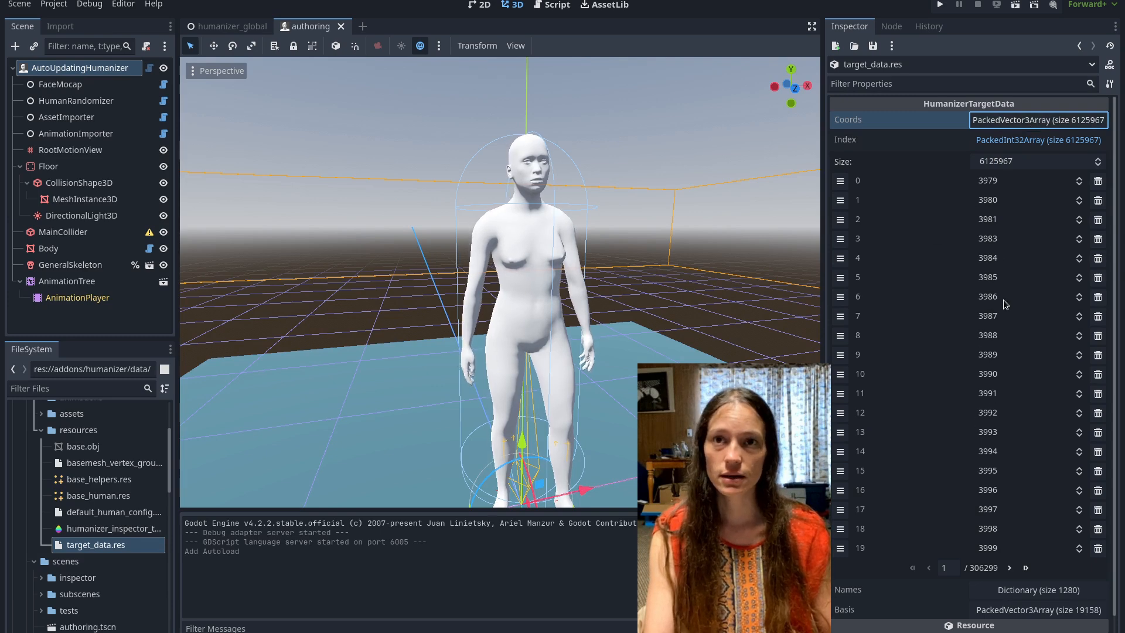
pyautogui.click(1037, 139)
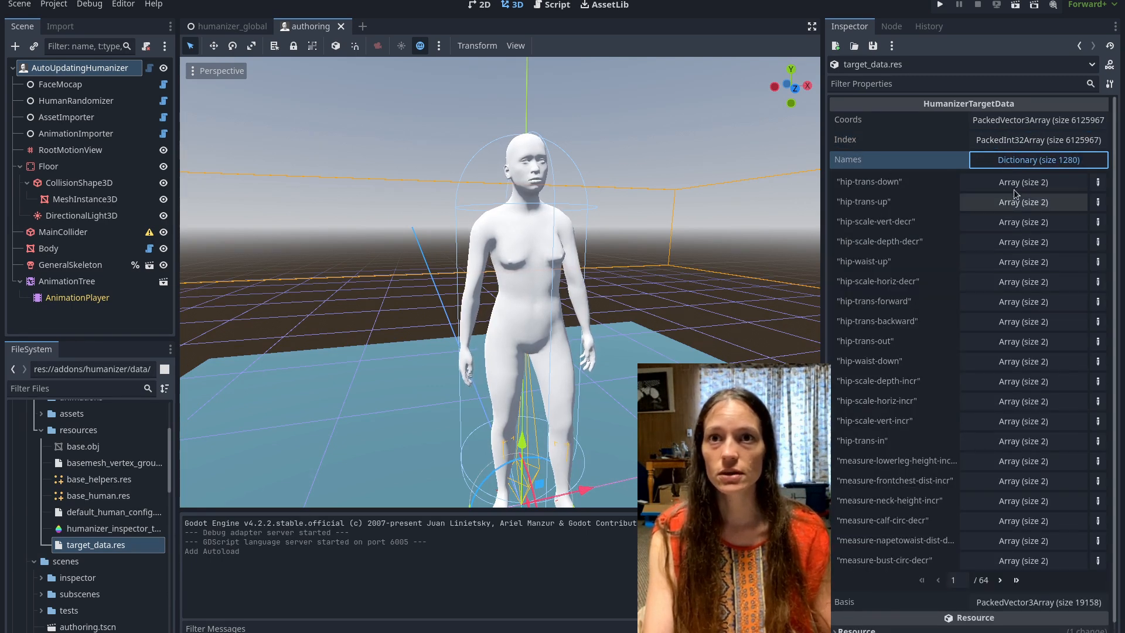
pyautogui.click(1022, 182)
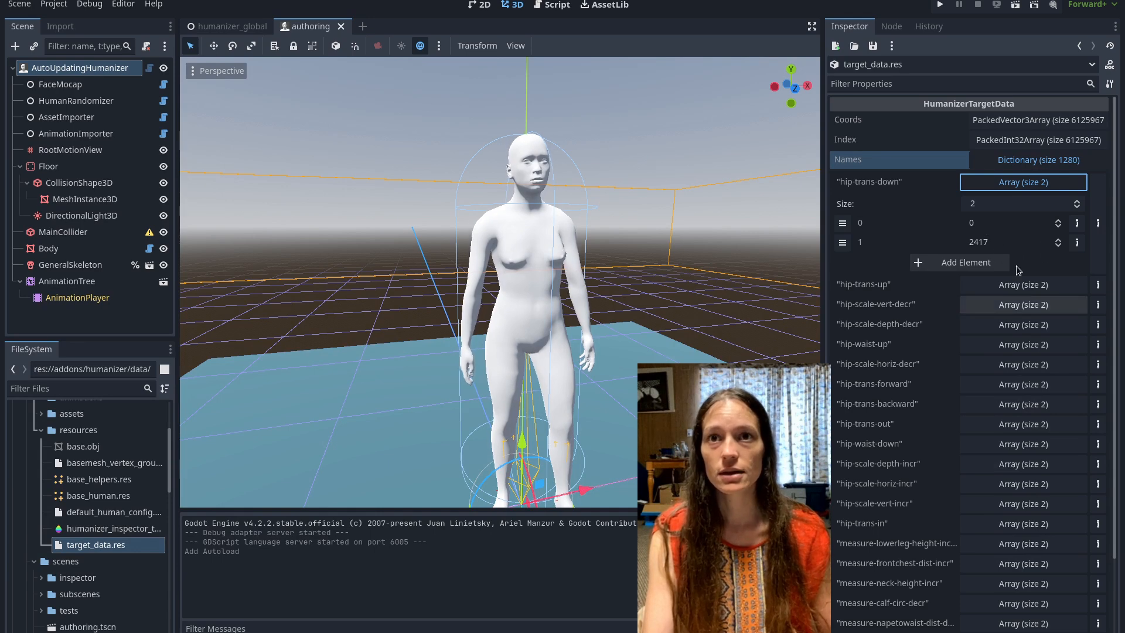
pyautogui.moveTo(916, 344)
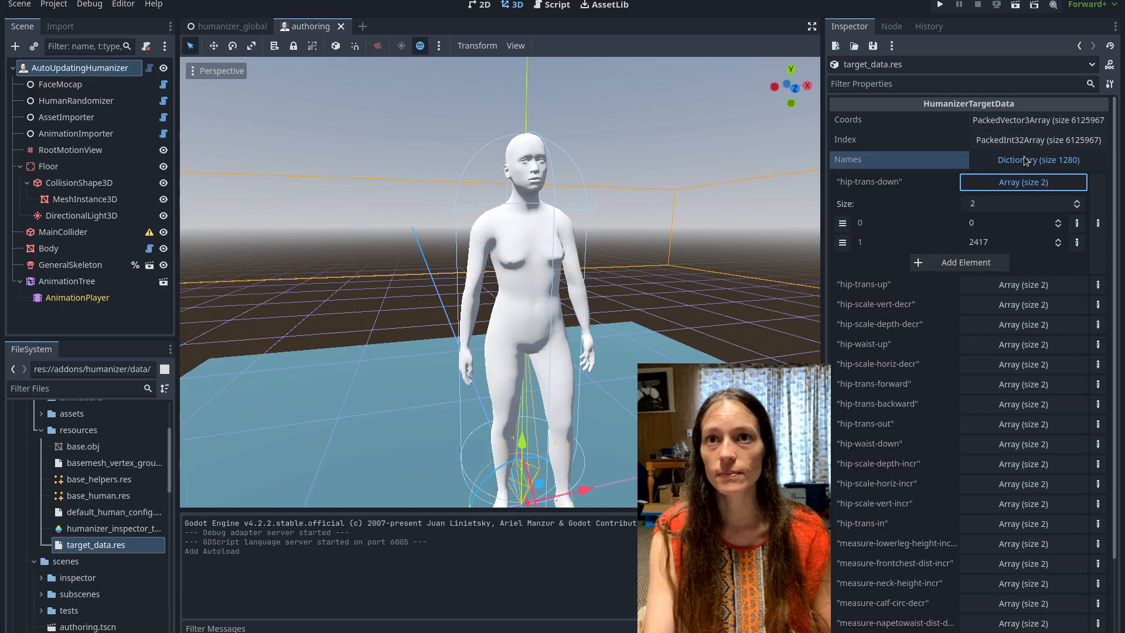
pyautogui.click(1022, 159)
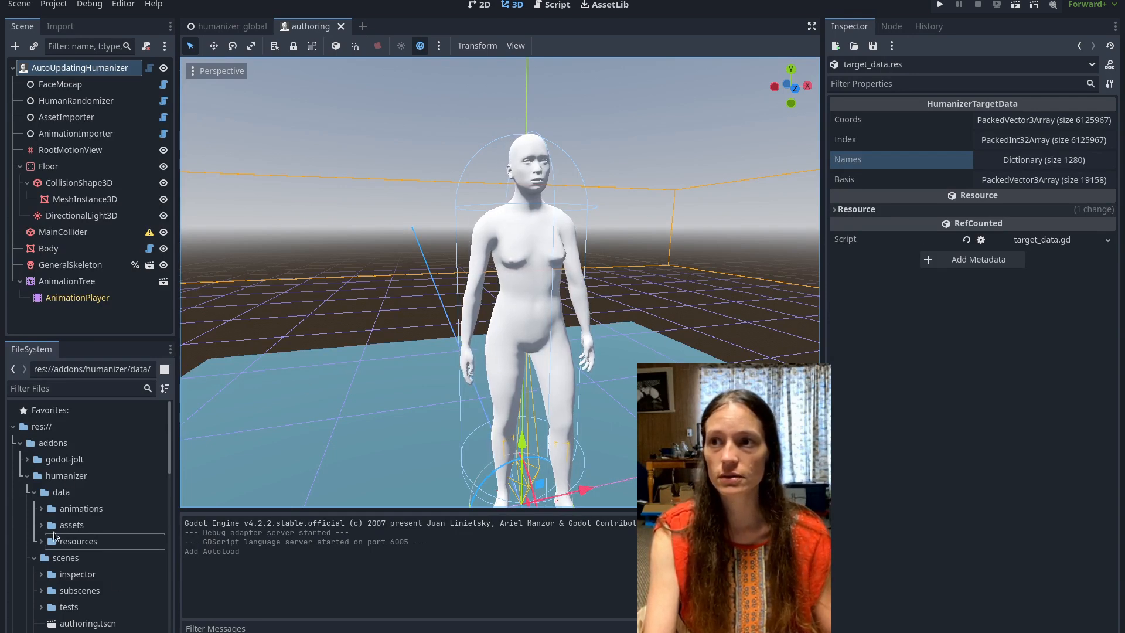
# - Expand the addon's data/assets and resources folders in the FileSystem dock
pyautogui.click(41, 525)
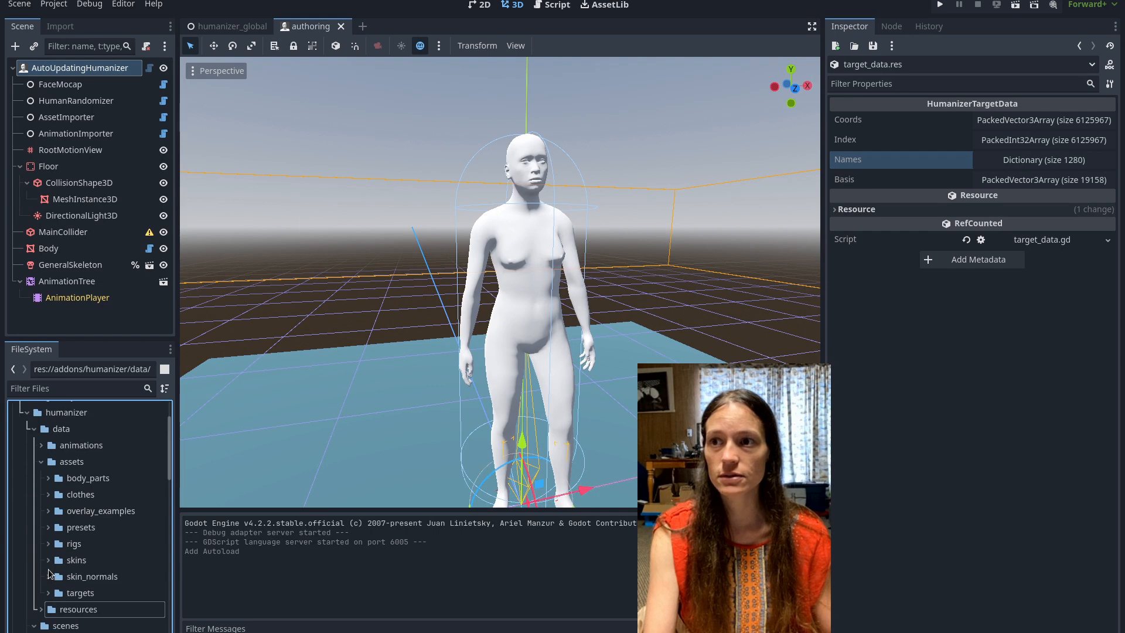
pyautogui.click(48, 592)
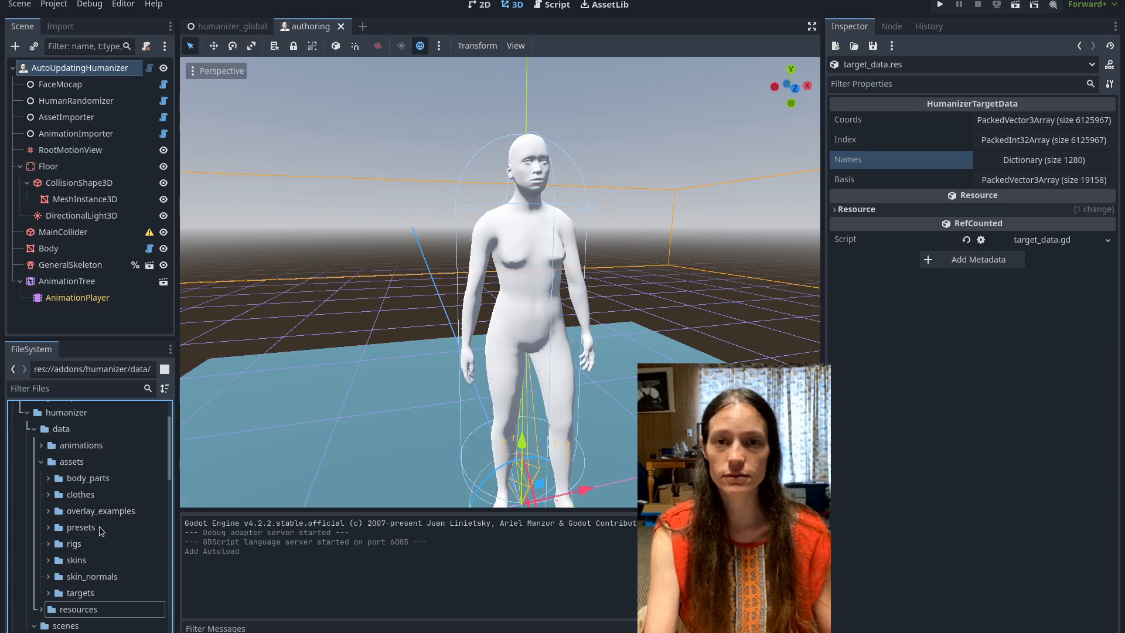
pyautogui.scroll(-3)
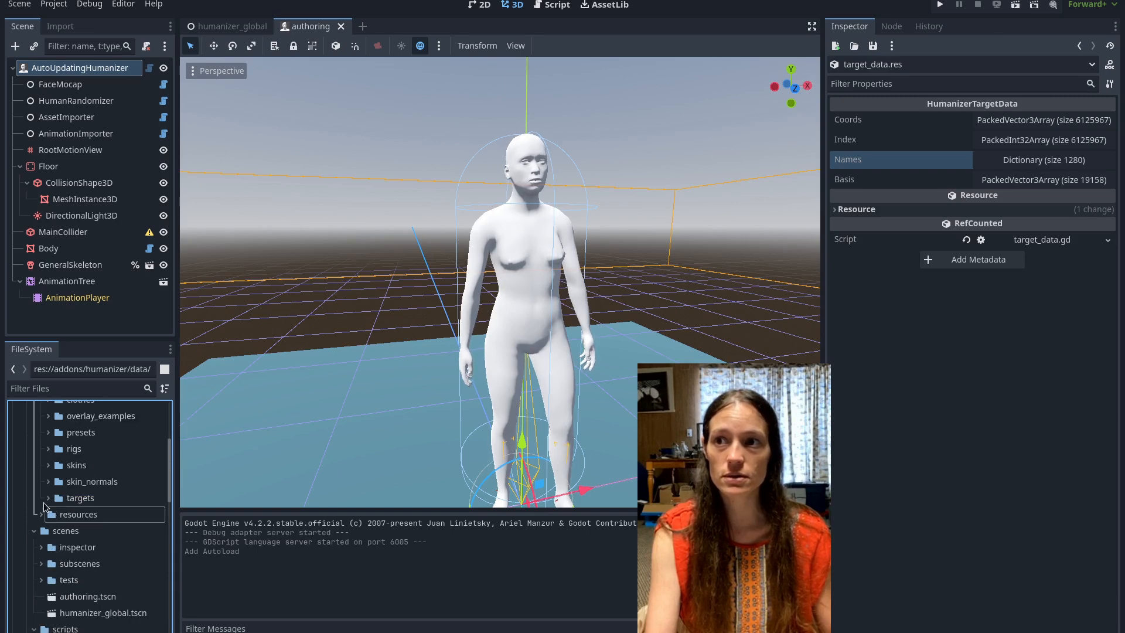
pyautogui.click(34, 513)
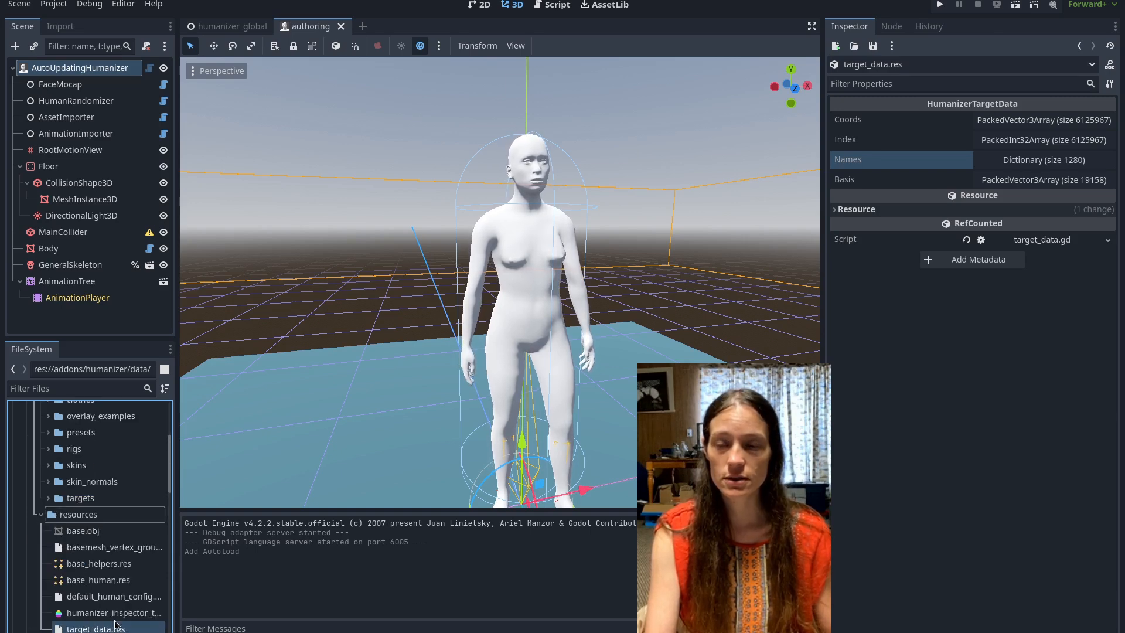
pyautogui.scroll(-3)
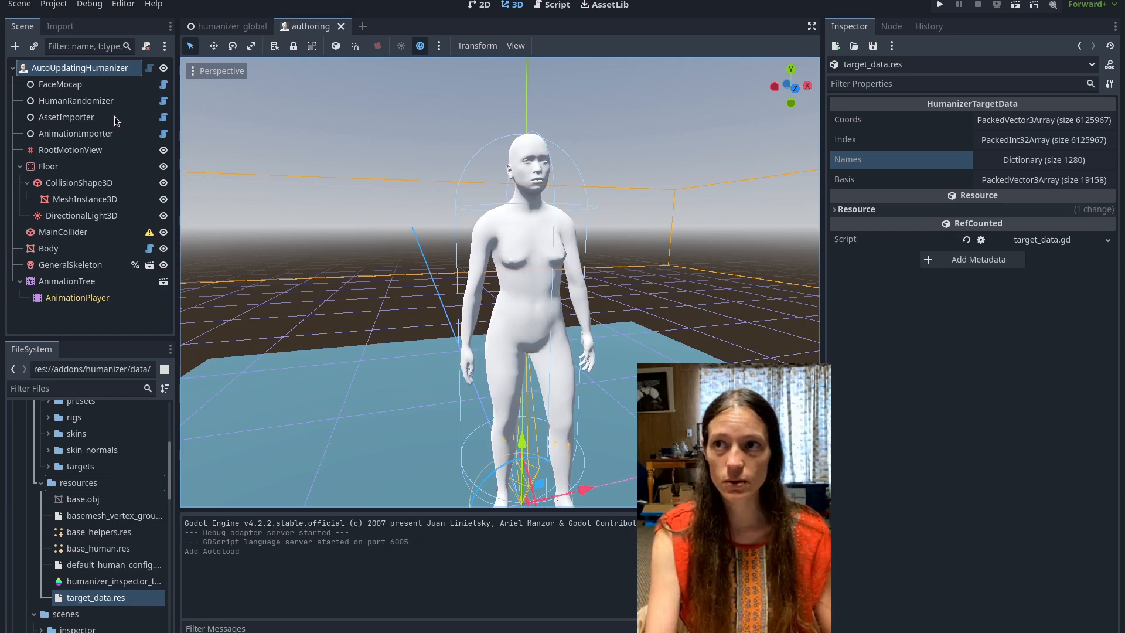
# - Select the AutoUpdatingHumanizer node to show its Humanizer settings
pyautogui.click(83, 68)
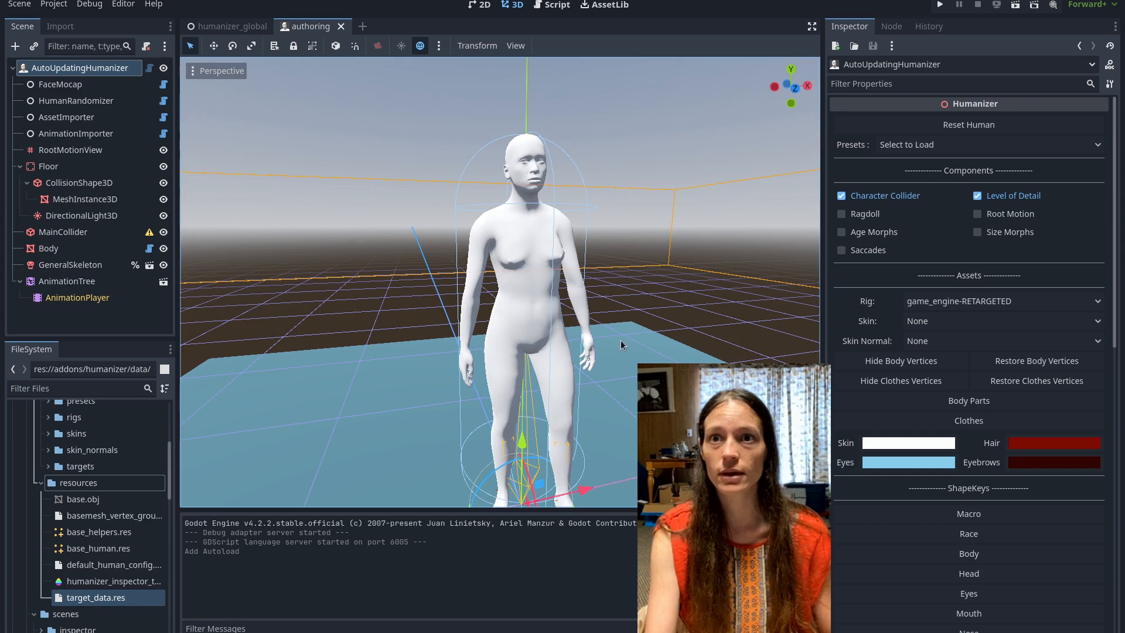
pyautogui.click(968, 513)
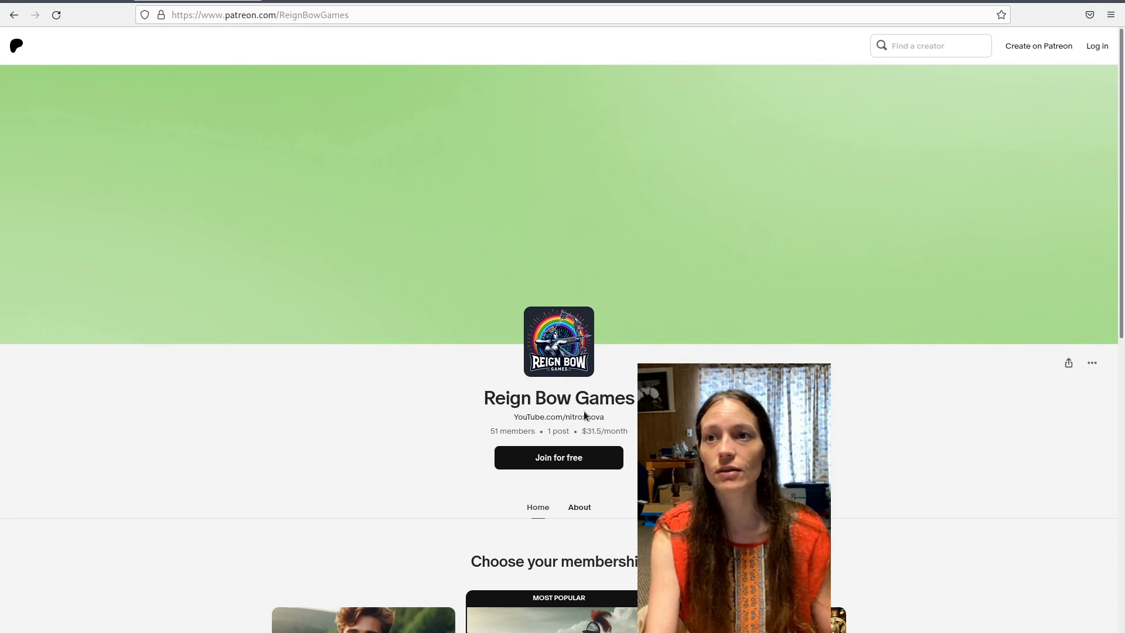
pyautogui.moveTo(362, 37)
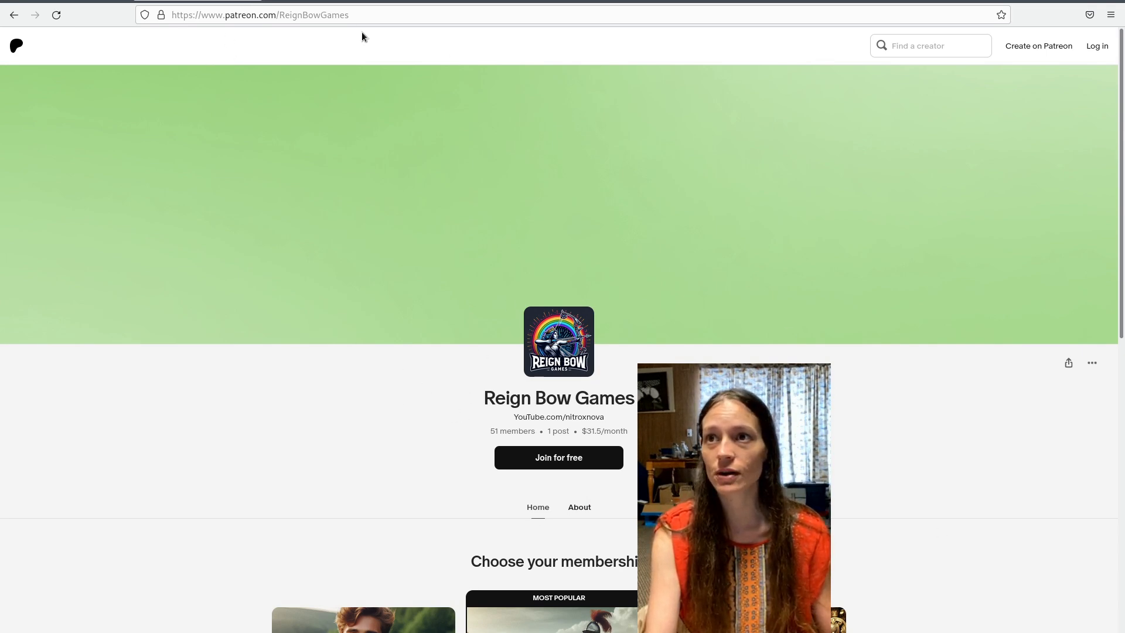
# - Scroll the Reign Bow Games Patreon page down to the Squire and Knight tiers
pyautogui.scroll(-3)
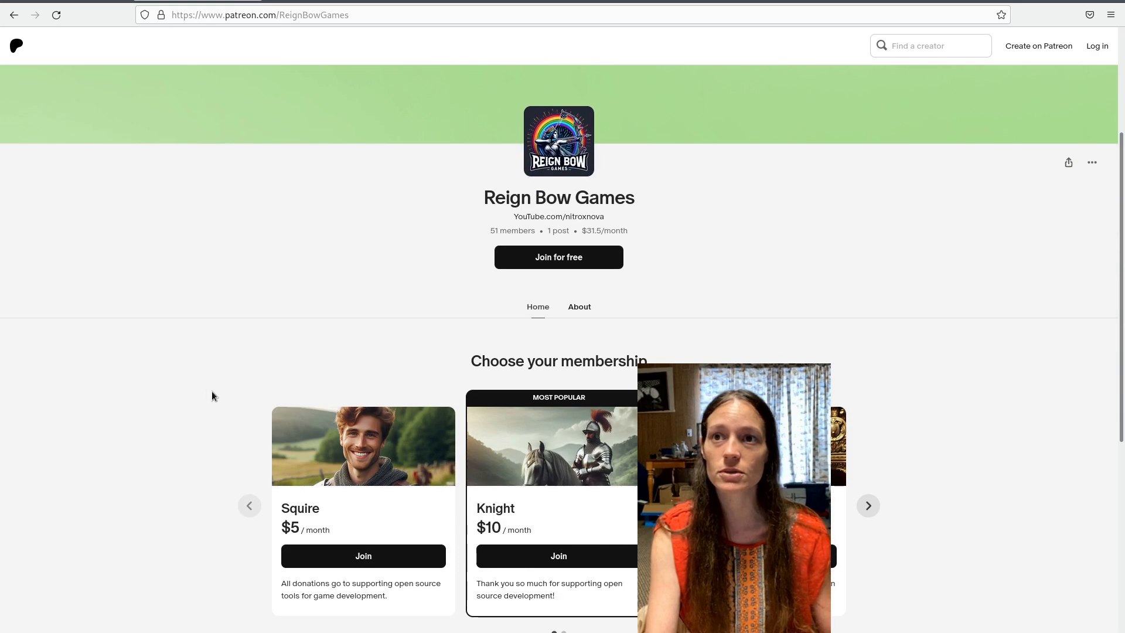
pyautogui.moveTo(445, 242)
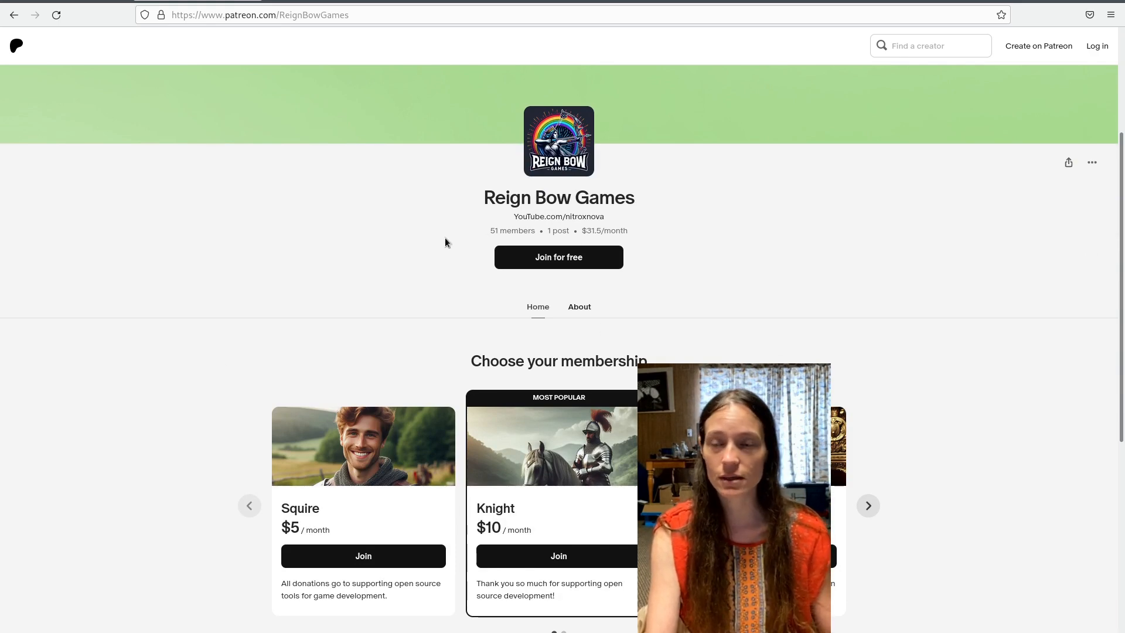
pyautogui.moveTo(287, 318)
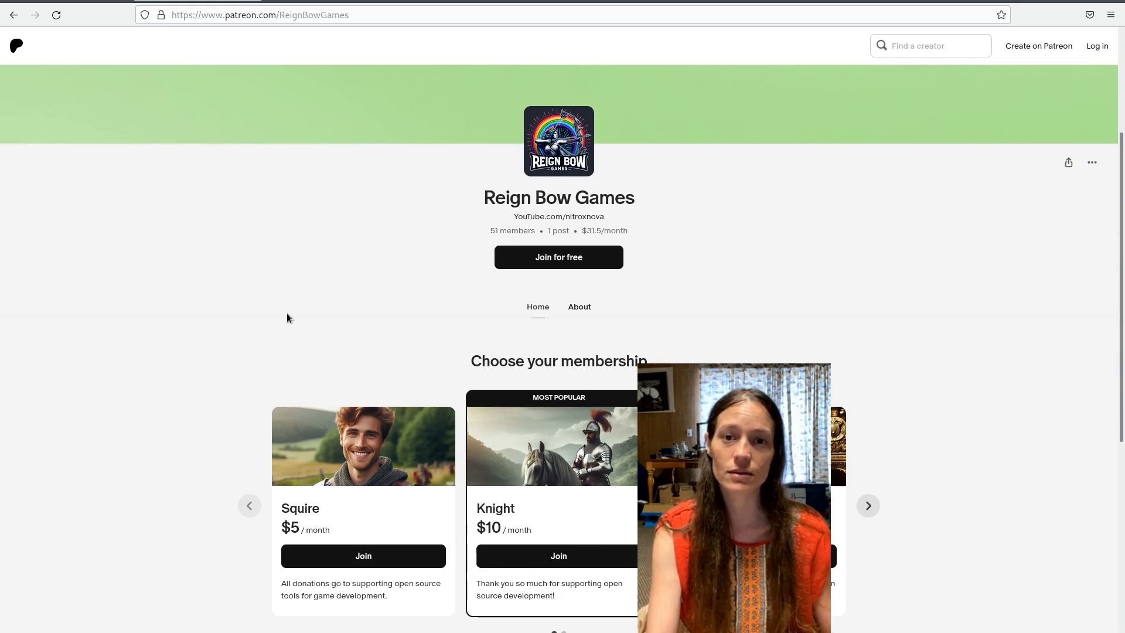
pyautogui.moveTo(355, 321)
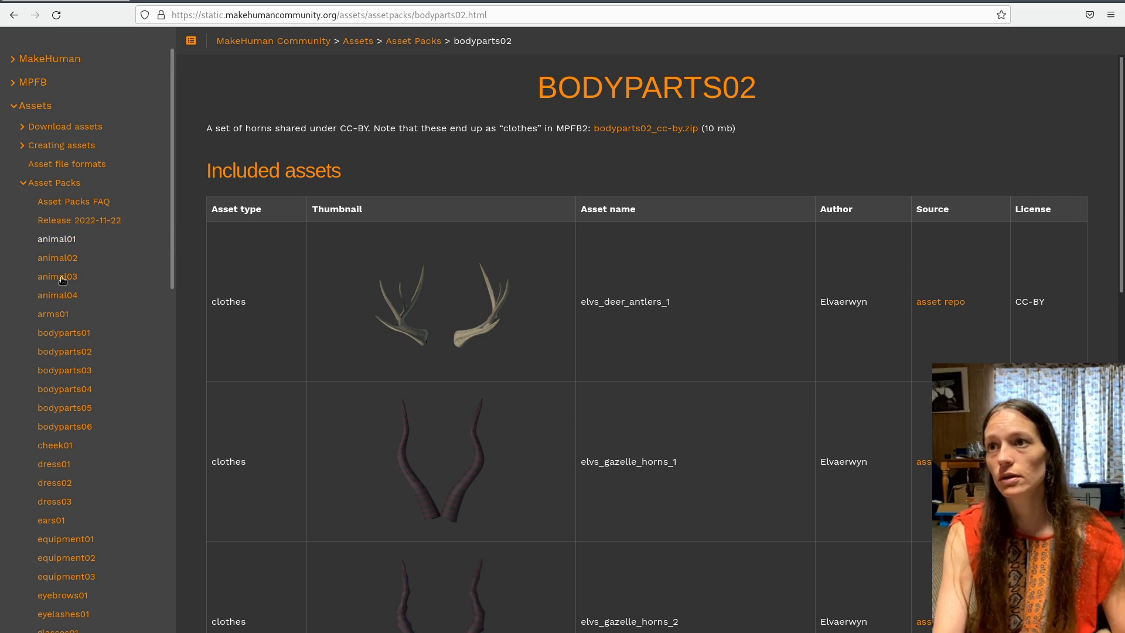
# - Browse the MakeHuman asset packs: cheek01, ears01, bodyparts01/02/04 and animal01
pyautogui.scroll(-3)
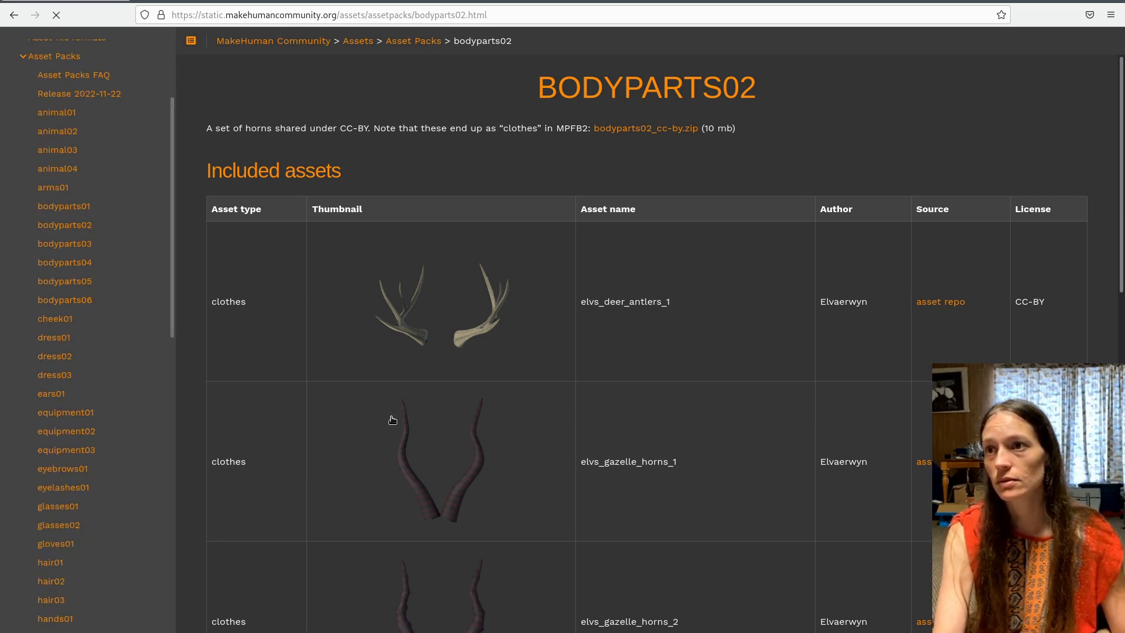
pyautogui.click(55, 318)
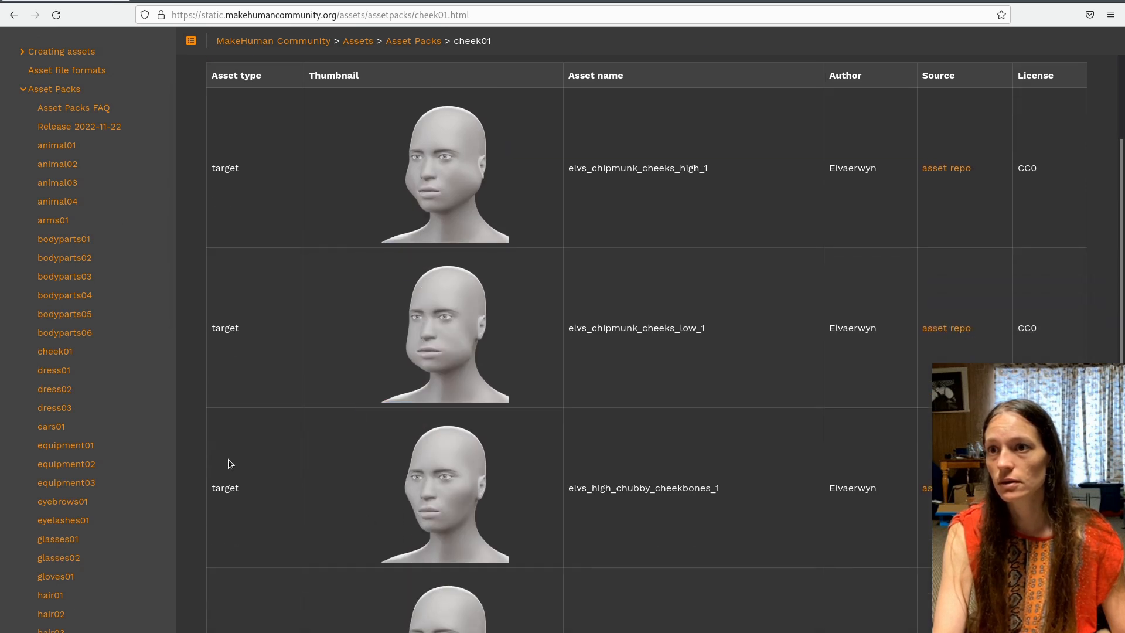
pyautogui.click(51, 427)
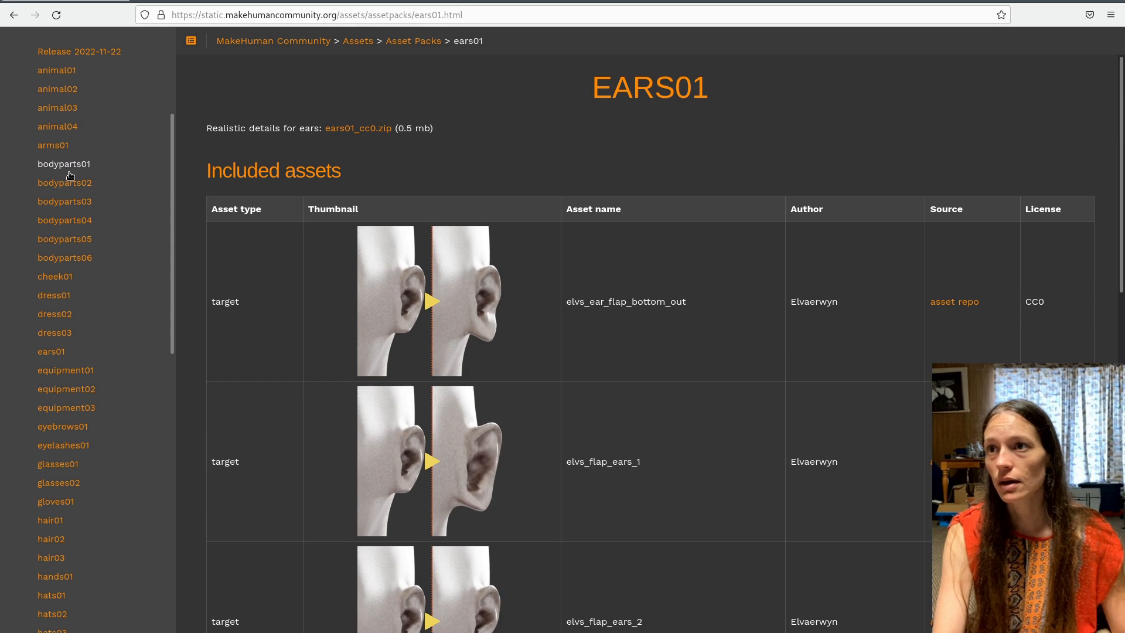
pyautogui.click(63, 164)
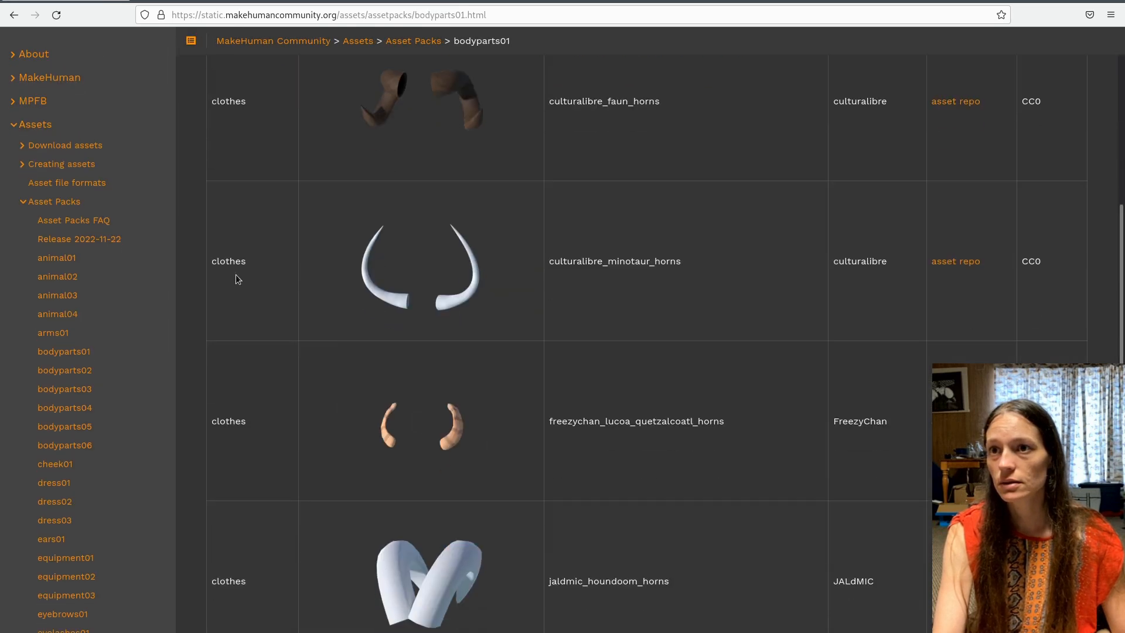
pyautogui.click(64, 369)
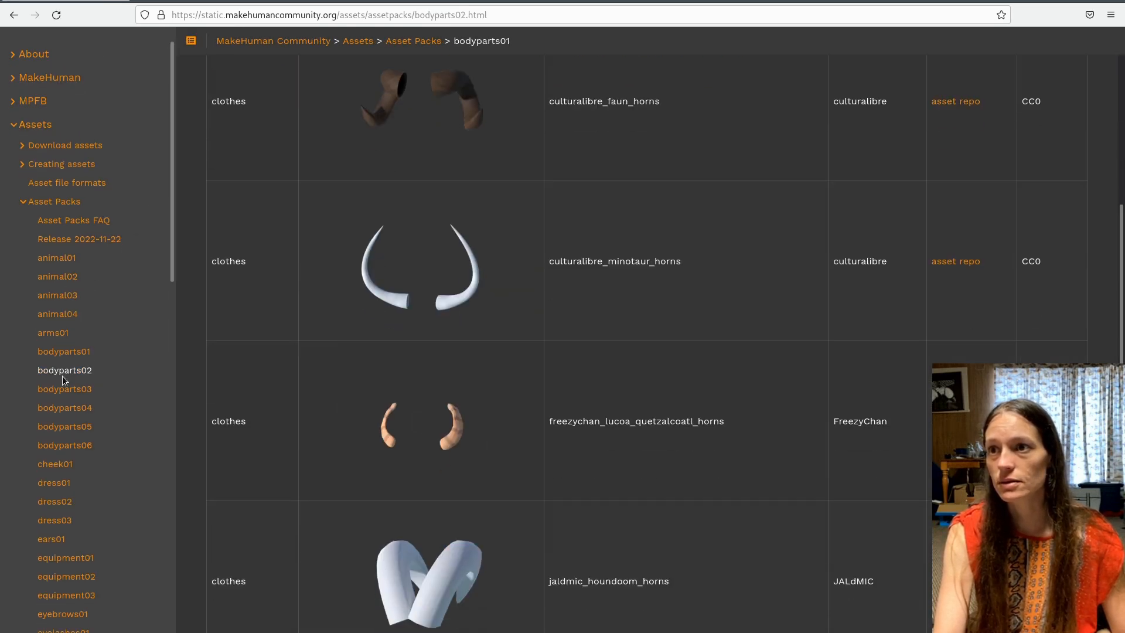
pyautogui.click(64, 369)
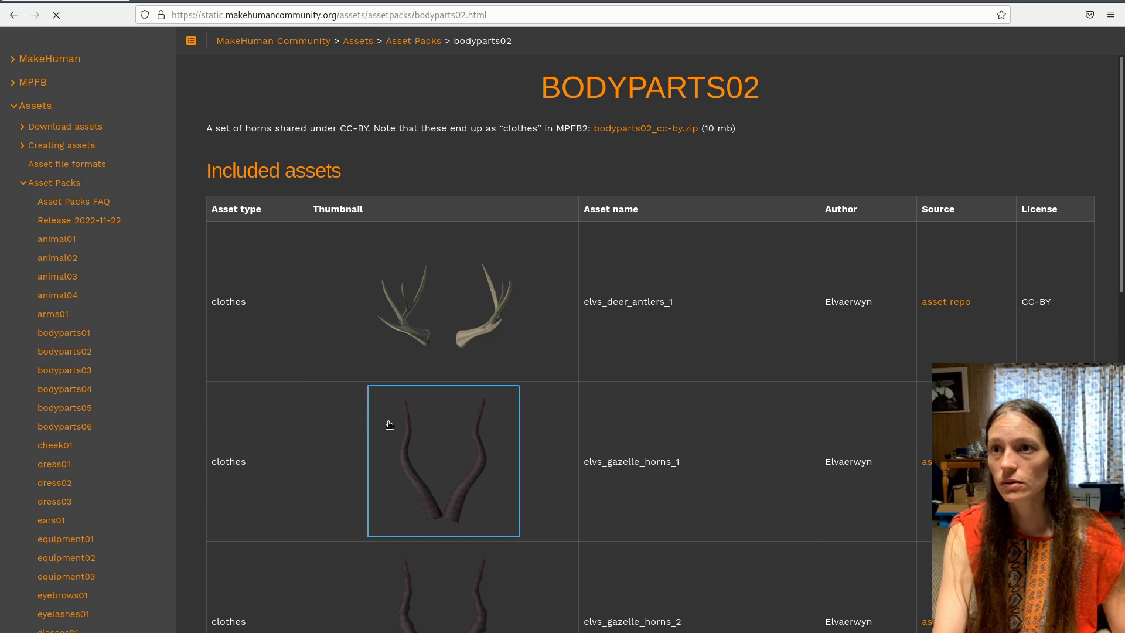
pyautogui.click(65, 350)
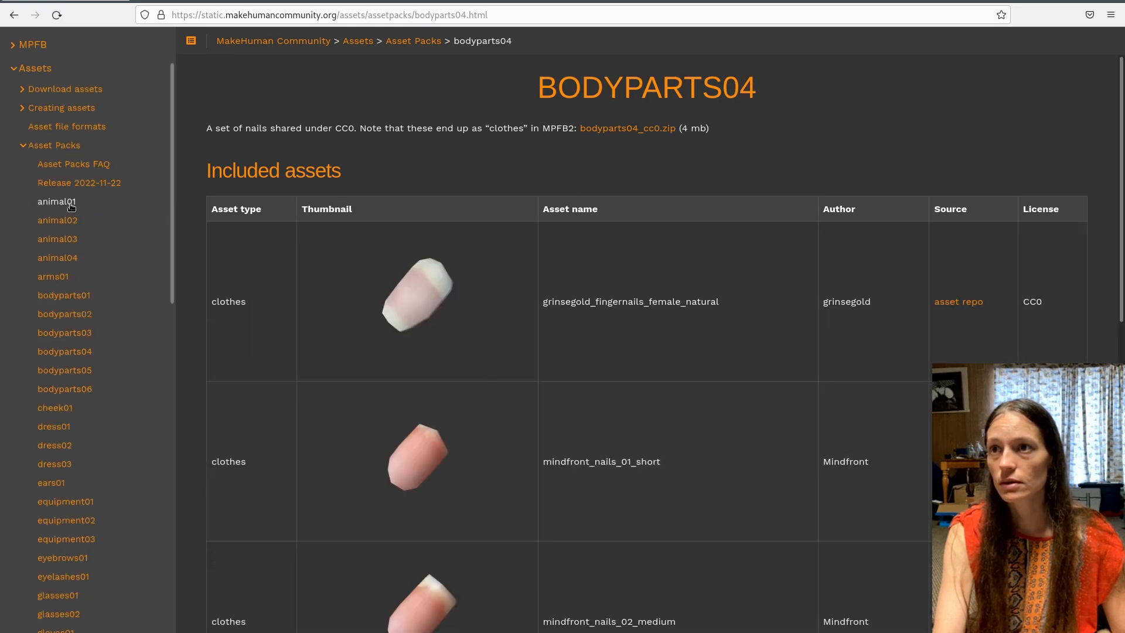
pyautogui.click(56, 201)
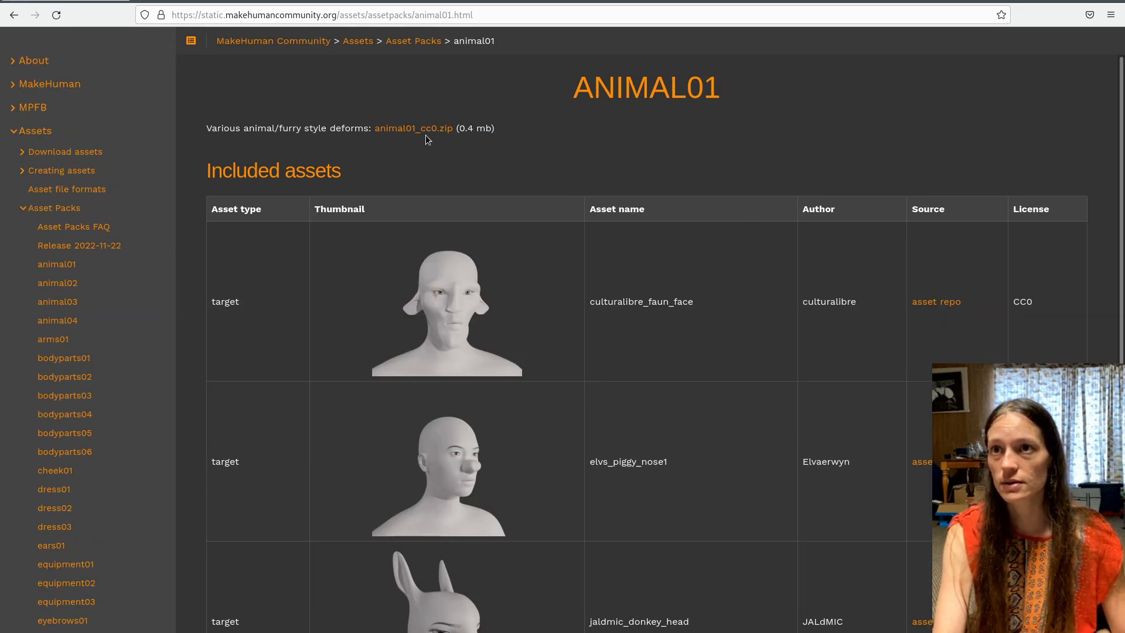
pyautogui.moveTo(413, 128)
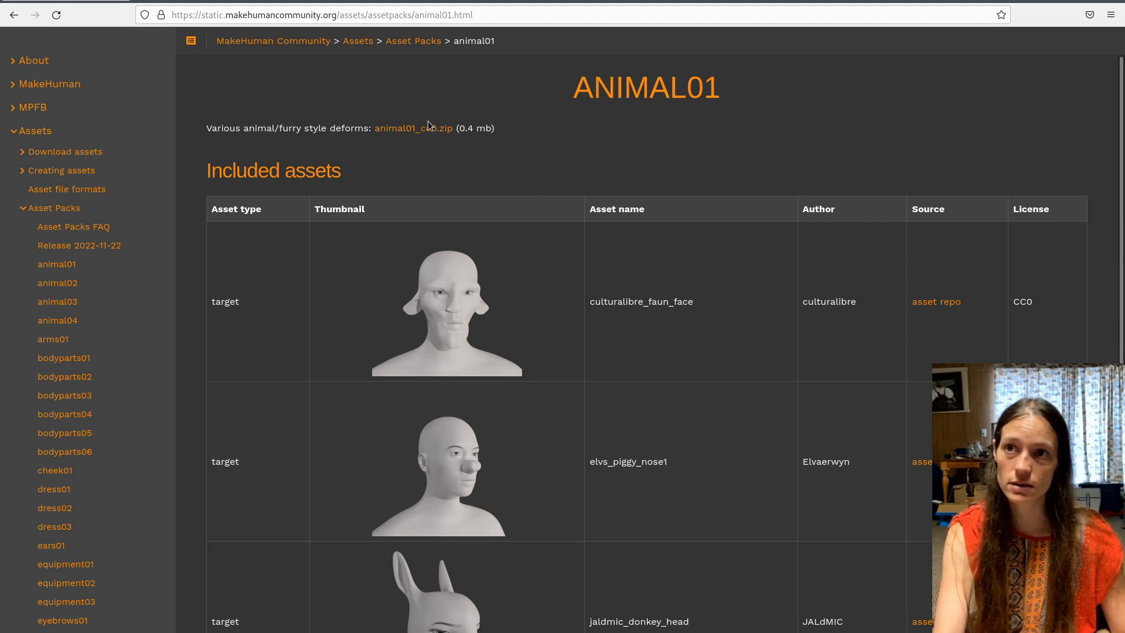
pyautogui.moveTo(57, 282)
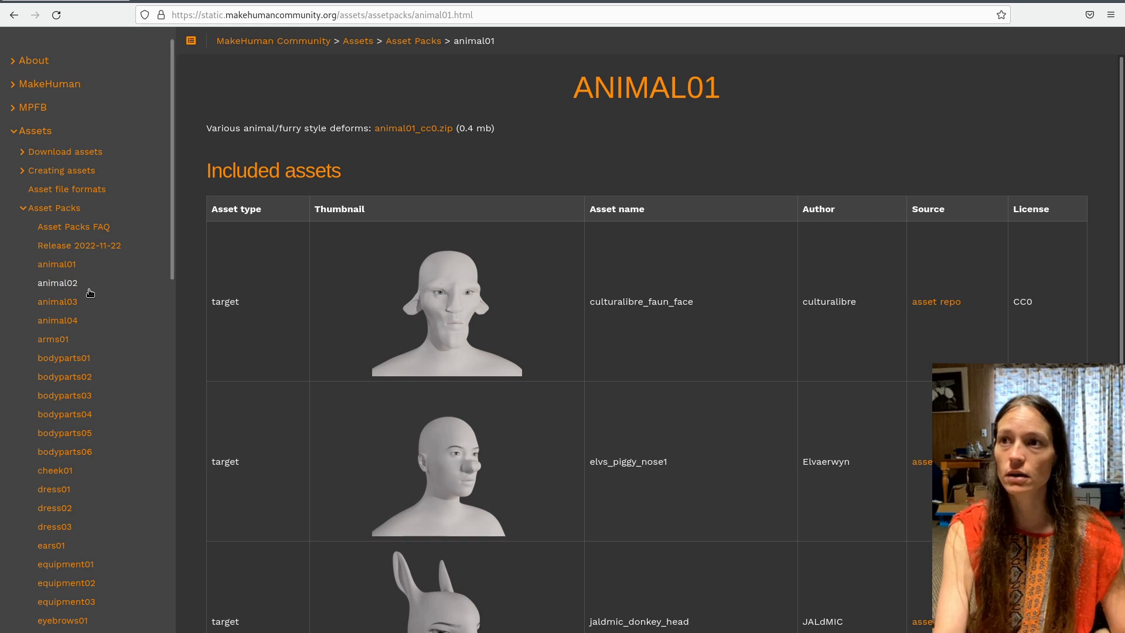
# - View the animal02 and animal04 packs listing donkey, horse, dog and cow targets, downloading animal04_ccby.zip
pyautogui.click(56, 282)
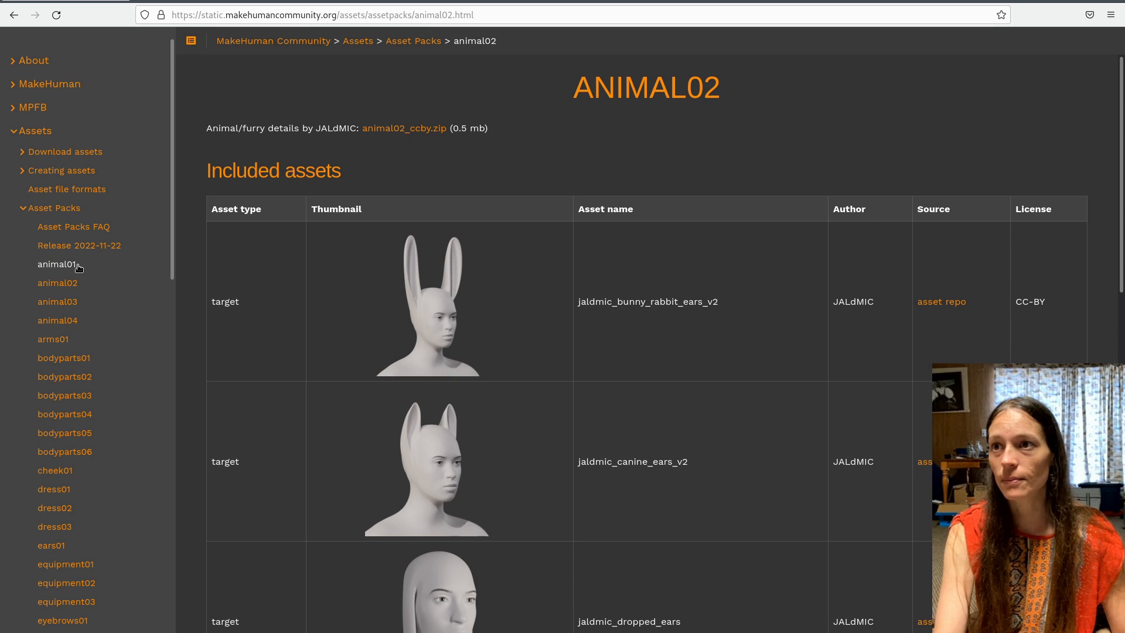
pyautogui.click(57, 320)
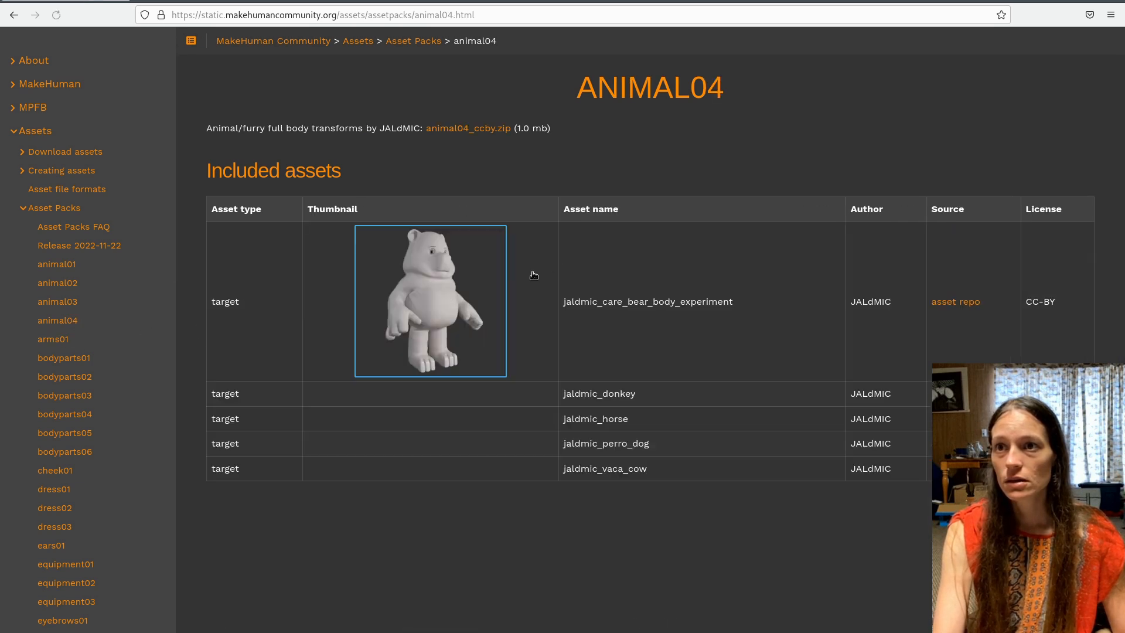
pyautogui.scroll(-3)
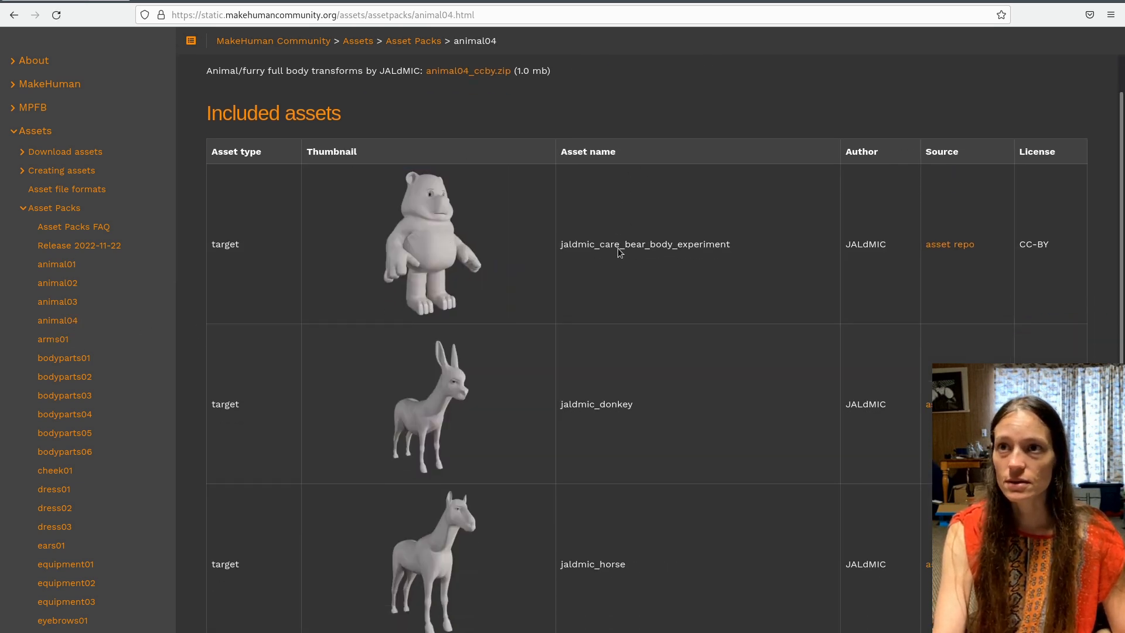
pyautogui.scroll(3)
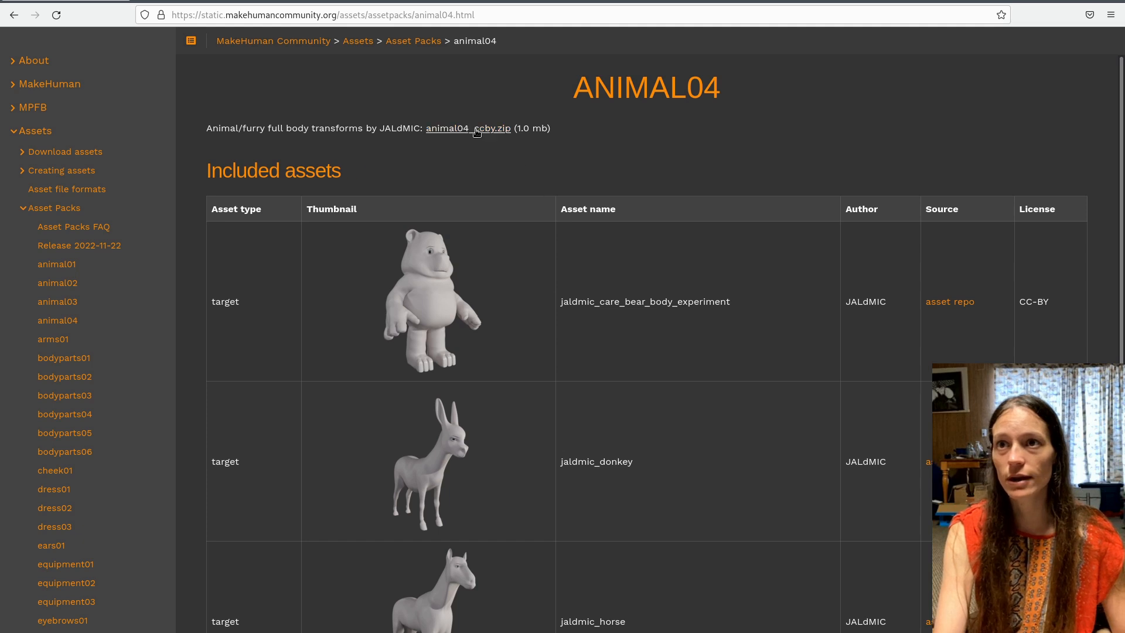
pyautogui.moveTo(529, 145)
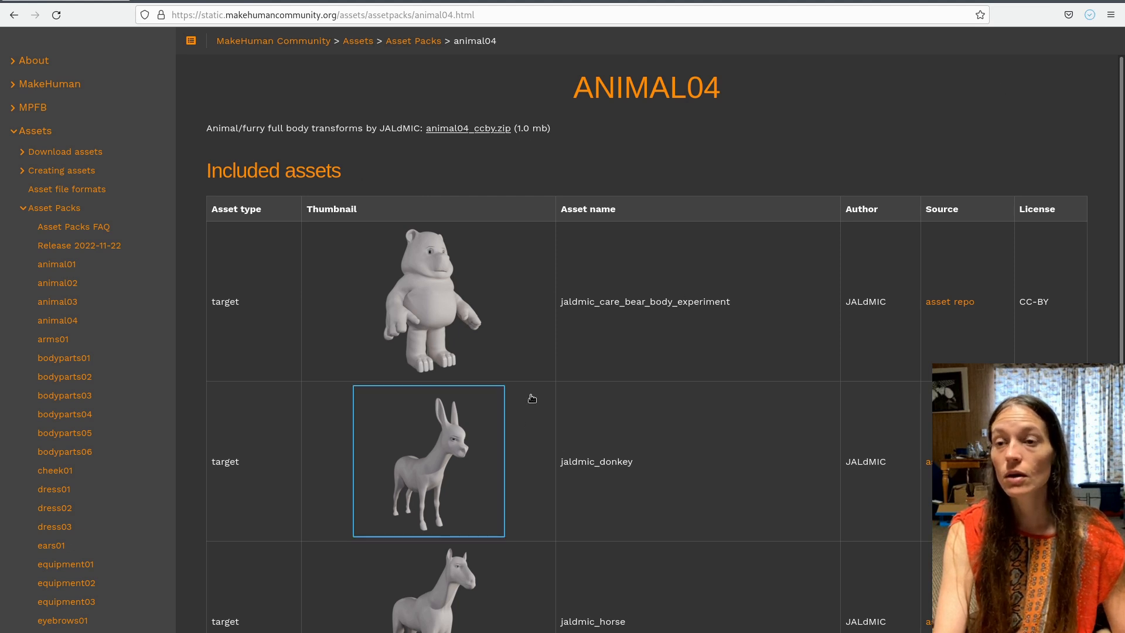
pyautogui.scroll(-3)
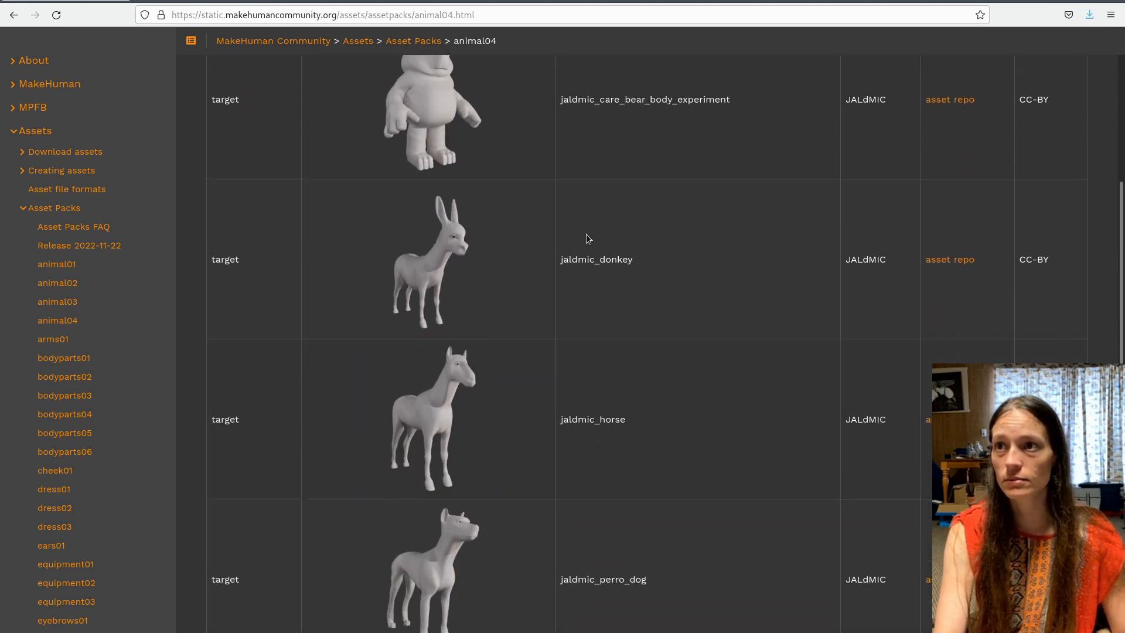
pyautogui.scroll(-3)
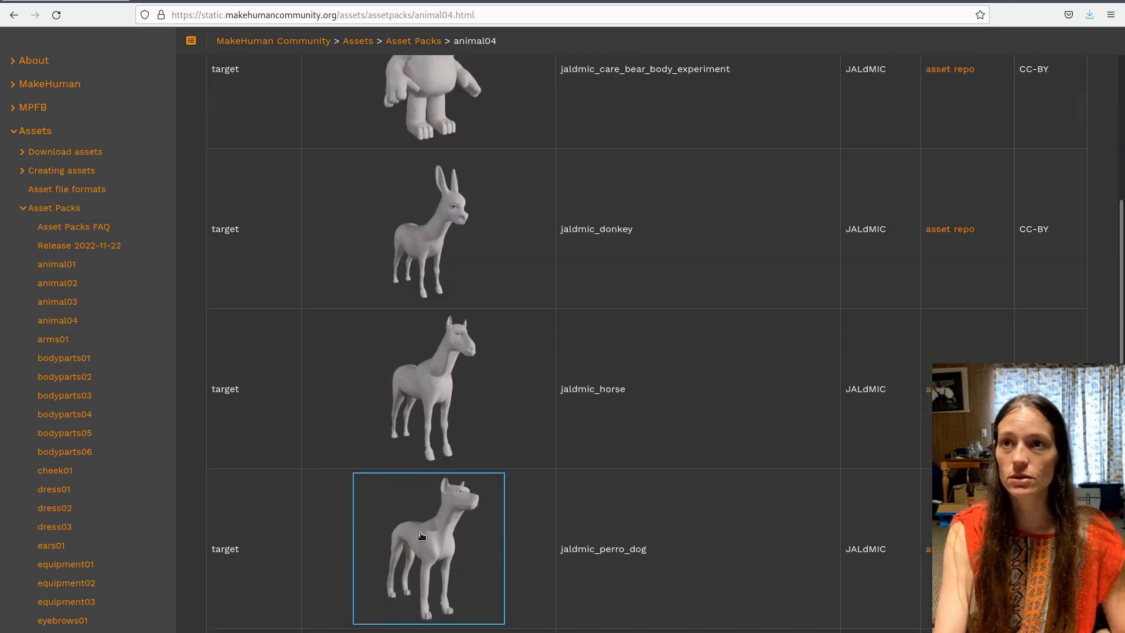
pyautogui.scroll(3)
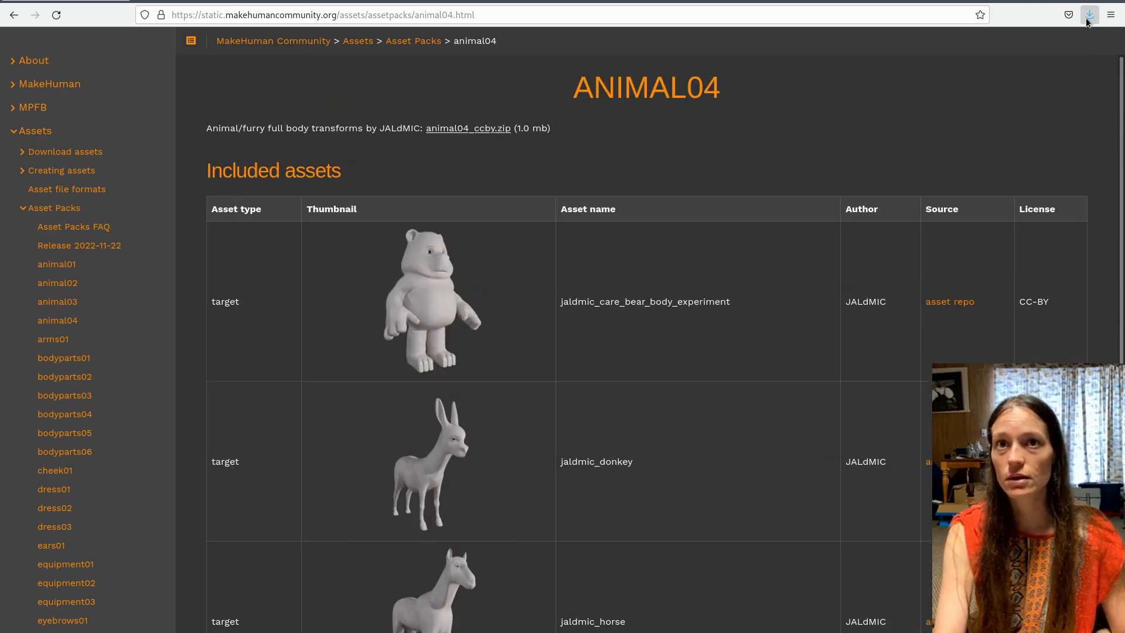
# - Look through the extracted animal and targets folders in Files, then return to Godot
pyautogui.click(1089, 15)
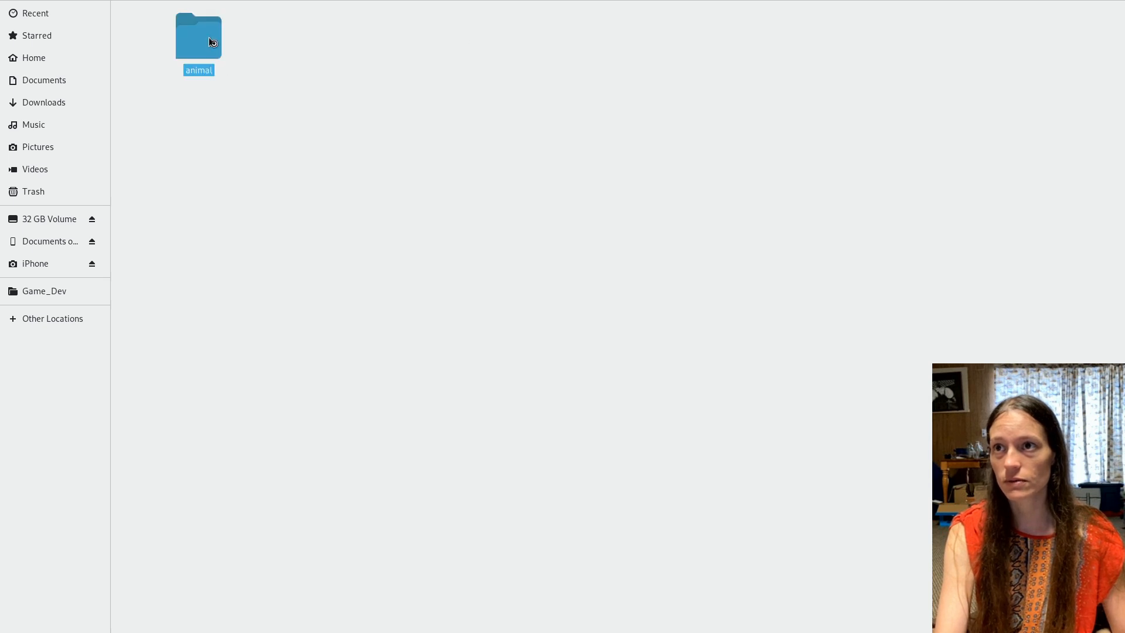
pyautogui.doubleClick(198, 36)
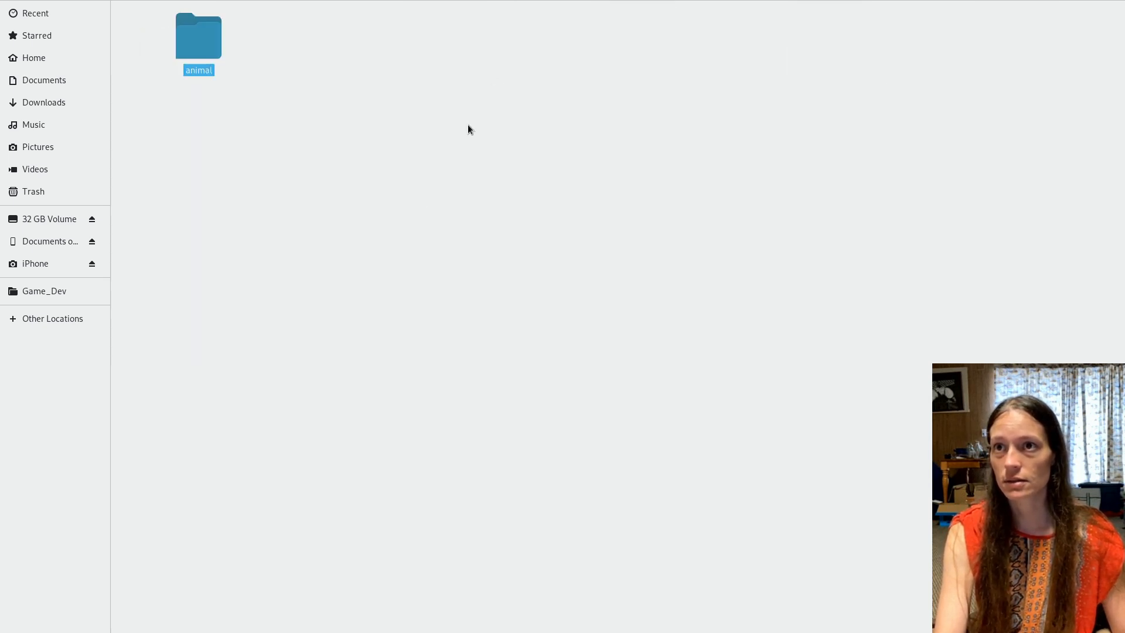
pyautogui.moveTo(347, 200)
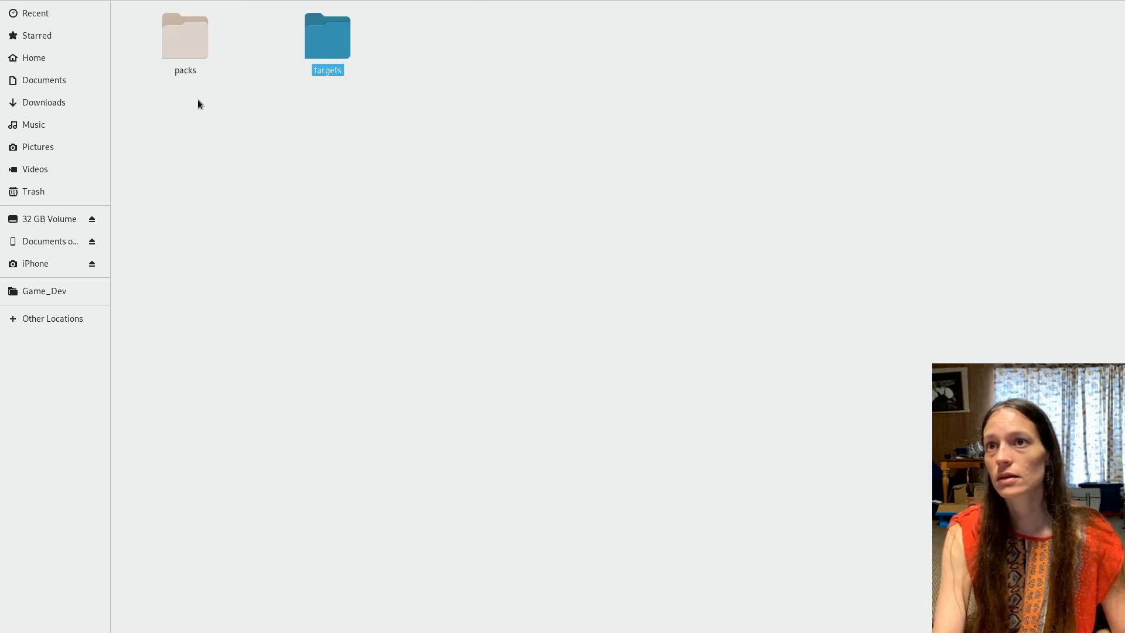
pyautogui.click(33, 58)
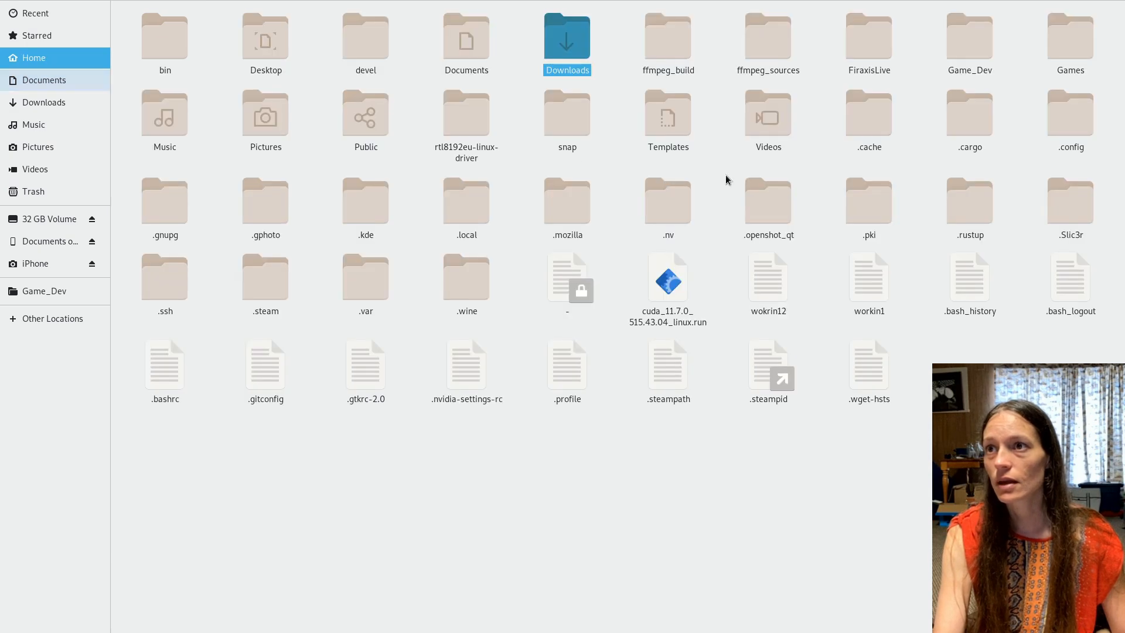
pyautogui.click(43, 290)
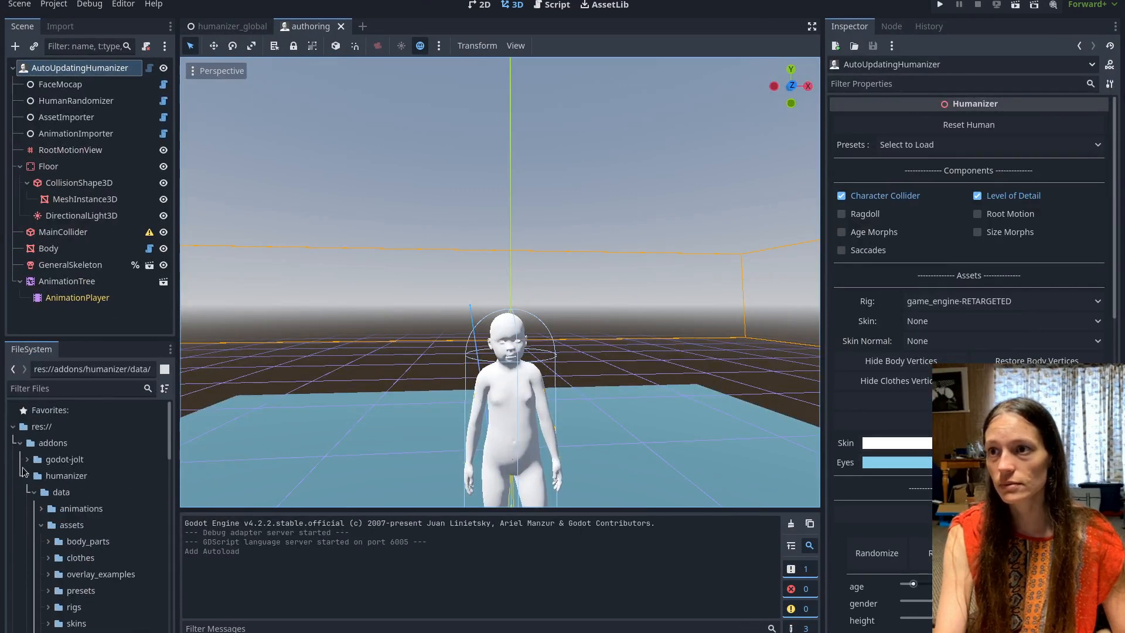
# - Create a new folder named assets at the project root res://
pyautogui.click(13, 427)
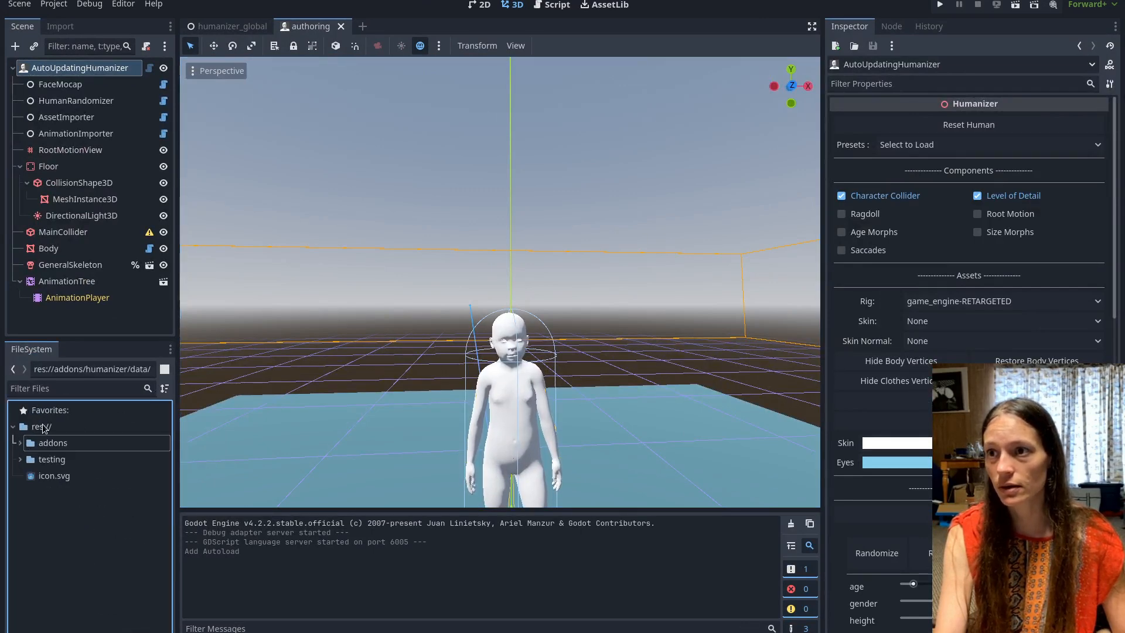
pyautogui.rightClick(41, 426)
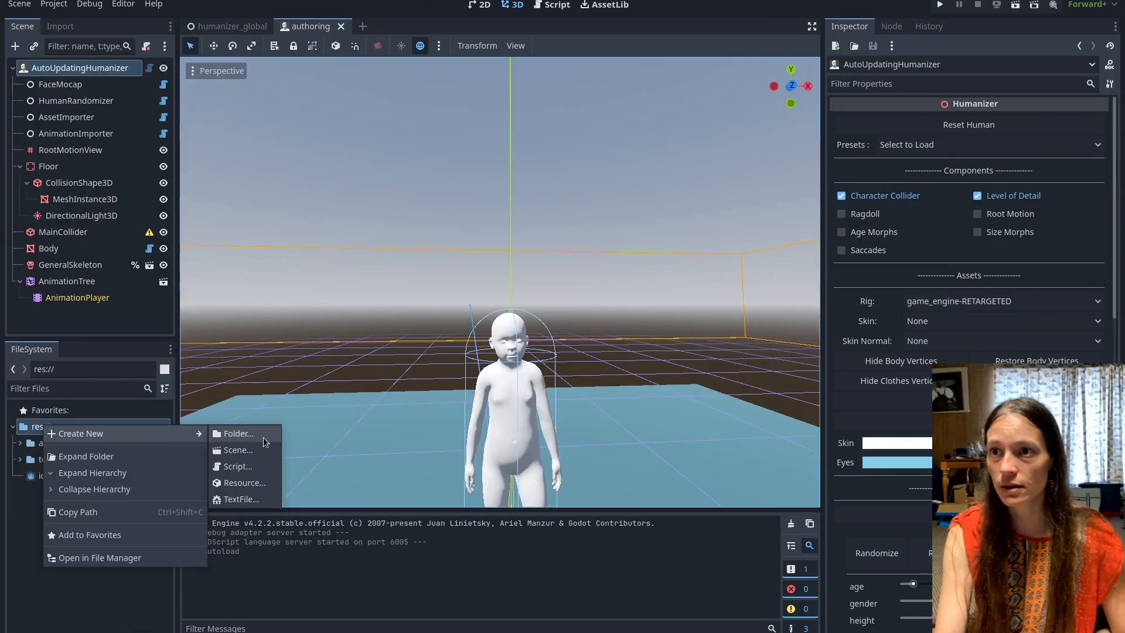
pyautogui.click(238, 434)
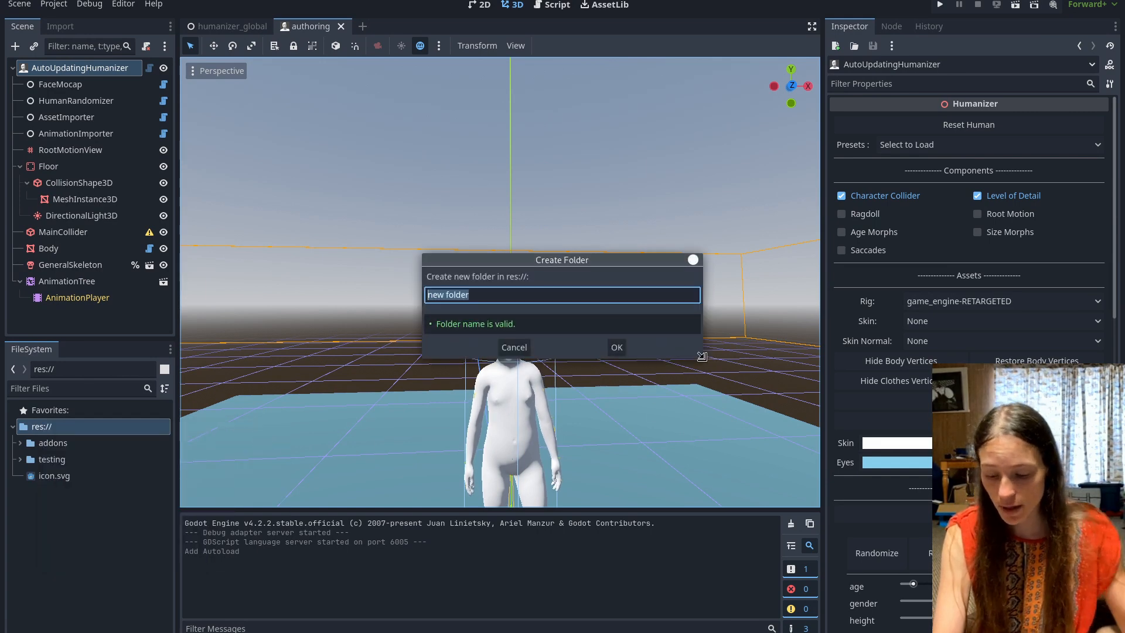
pyautogui.click(615, 347)
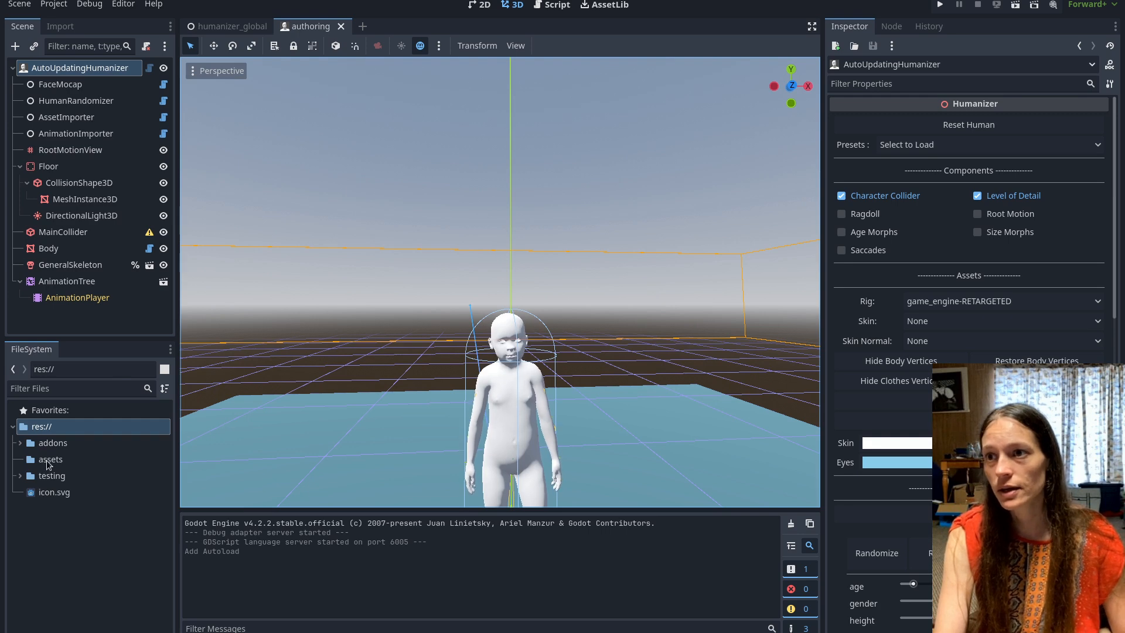
# - Show the assets folder in the file manager with the pack's targets folder inside
pyautogui.rightClick(50, 460)
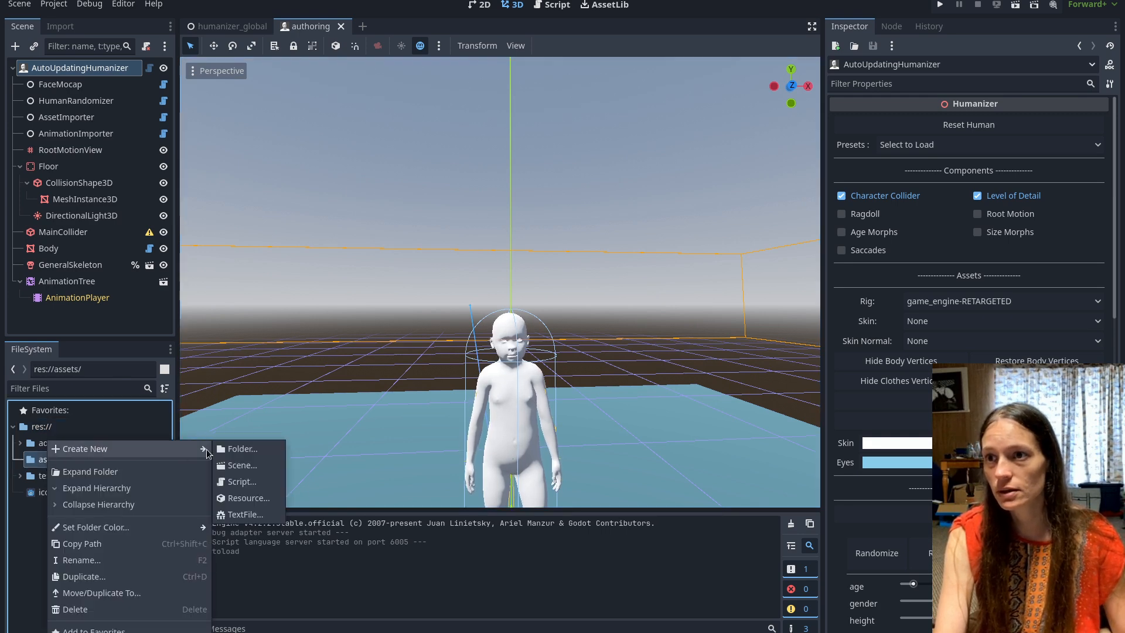
pyautogui.click(240, 449)
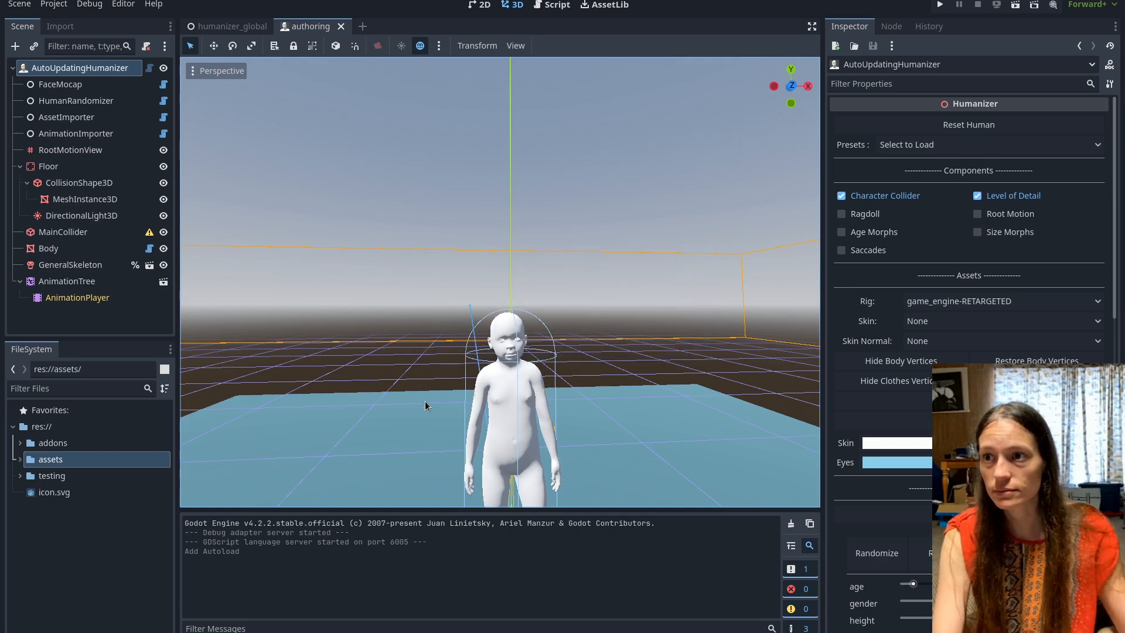
pyautogui.click(49, 459)
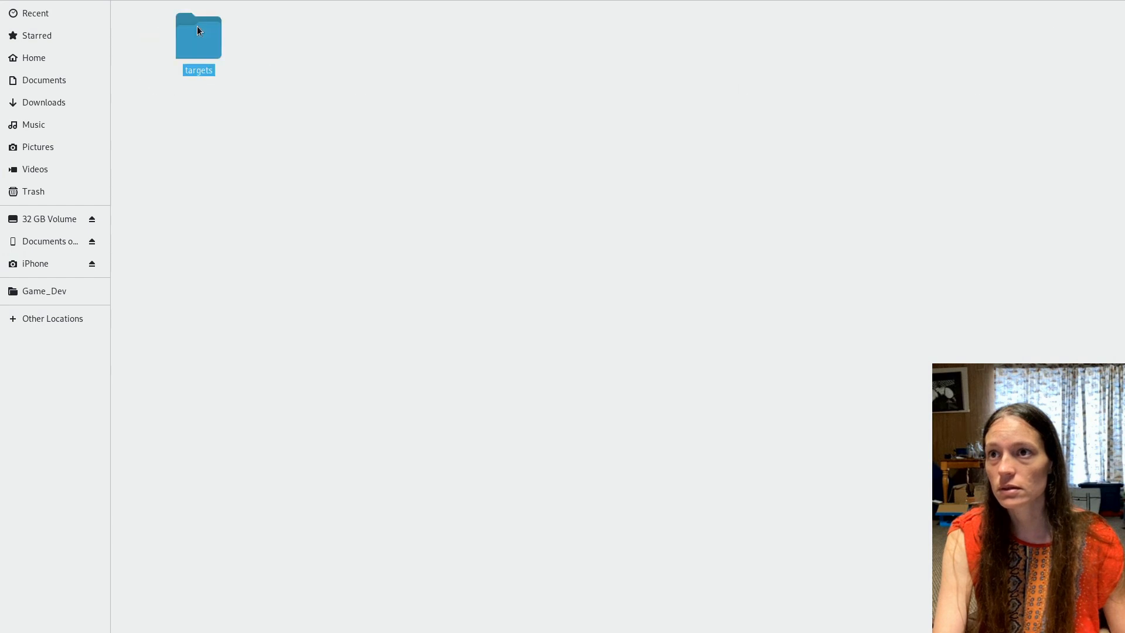
# - Browse targets/animal and view jaldmic_care_bear_body_experiment.target as text with its vertex offsets
pyautogui.write('animal')
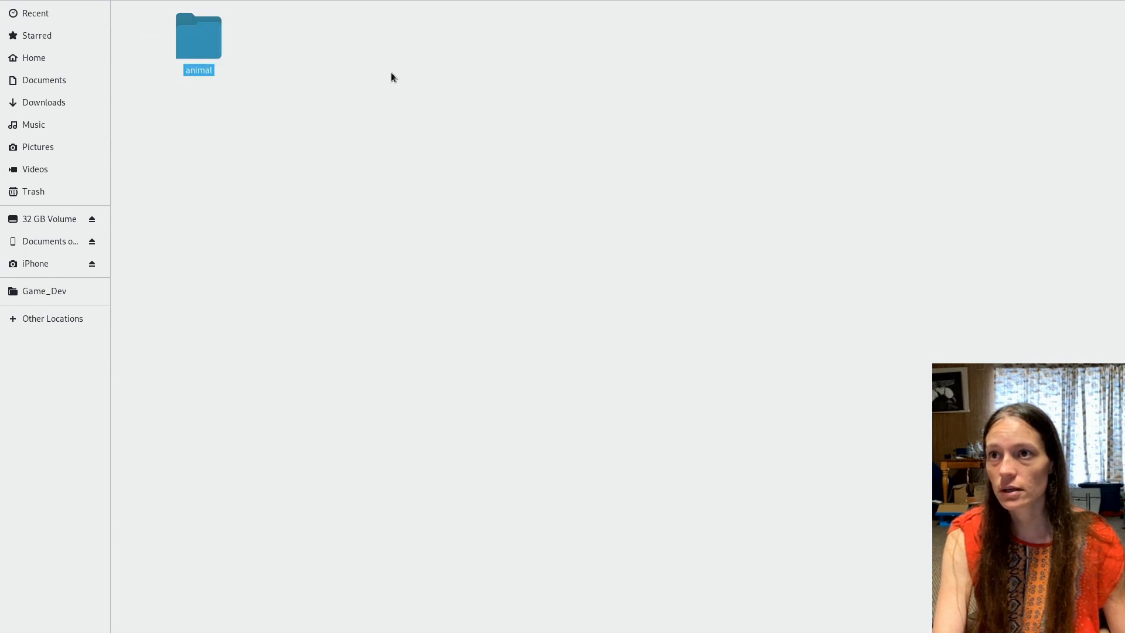
pyautogui.doubleClick(199, 34)
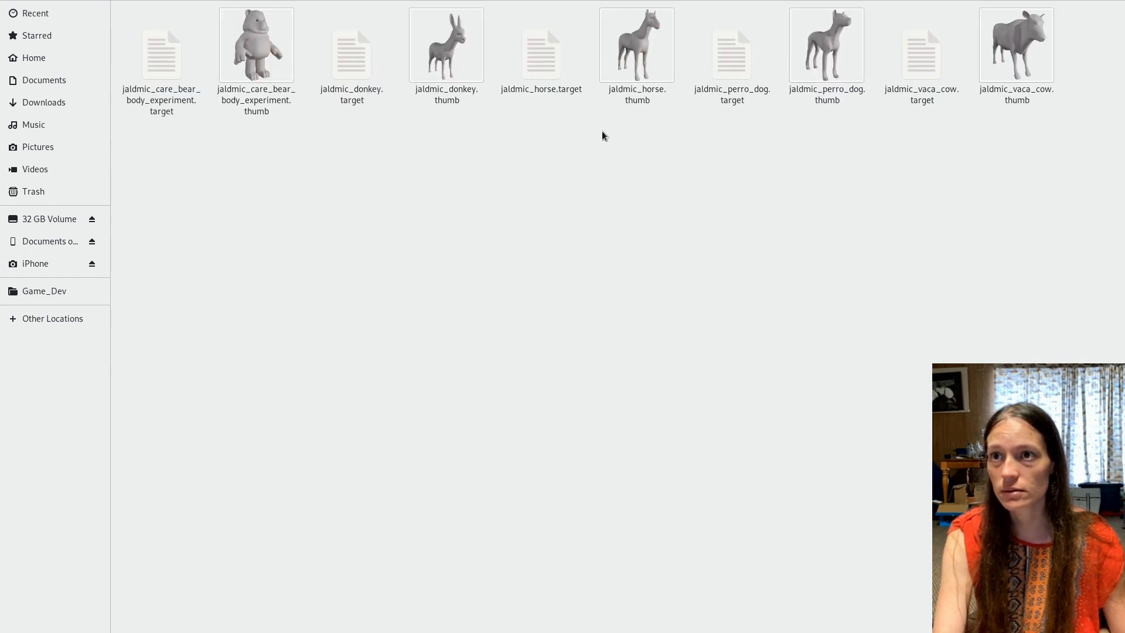
pyautogui.click(161, 50)
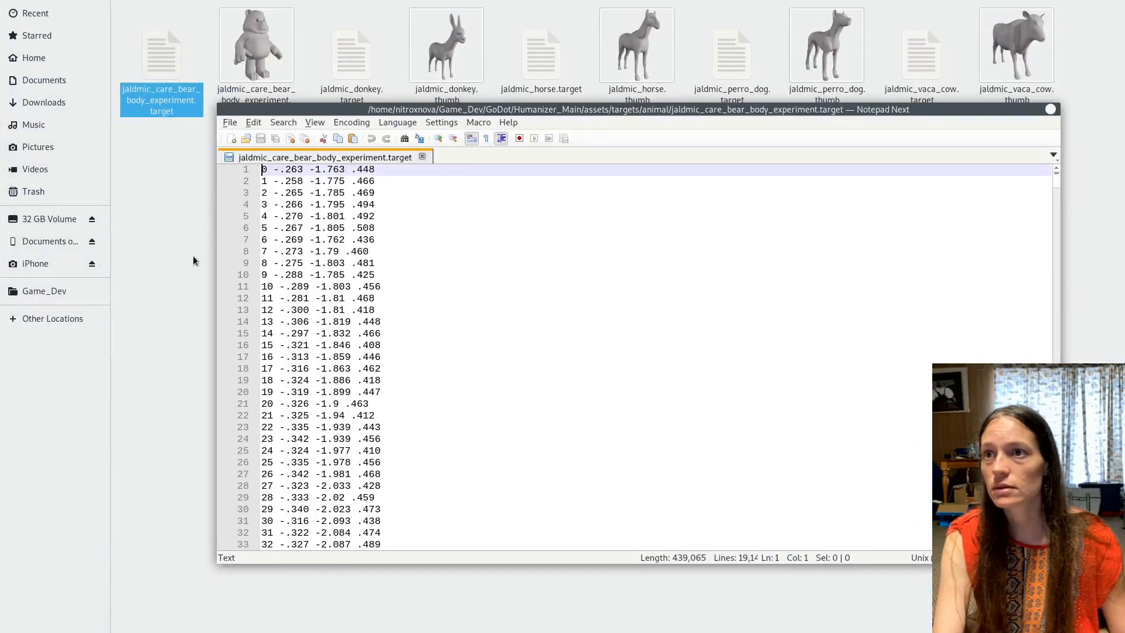
pyautogui.click(269, 216)
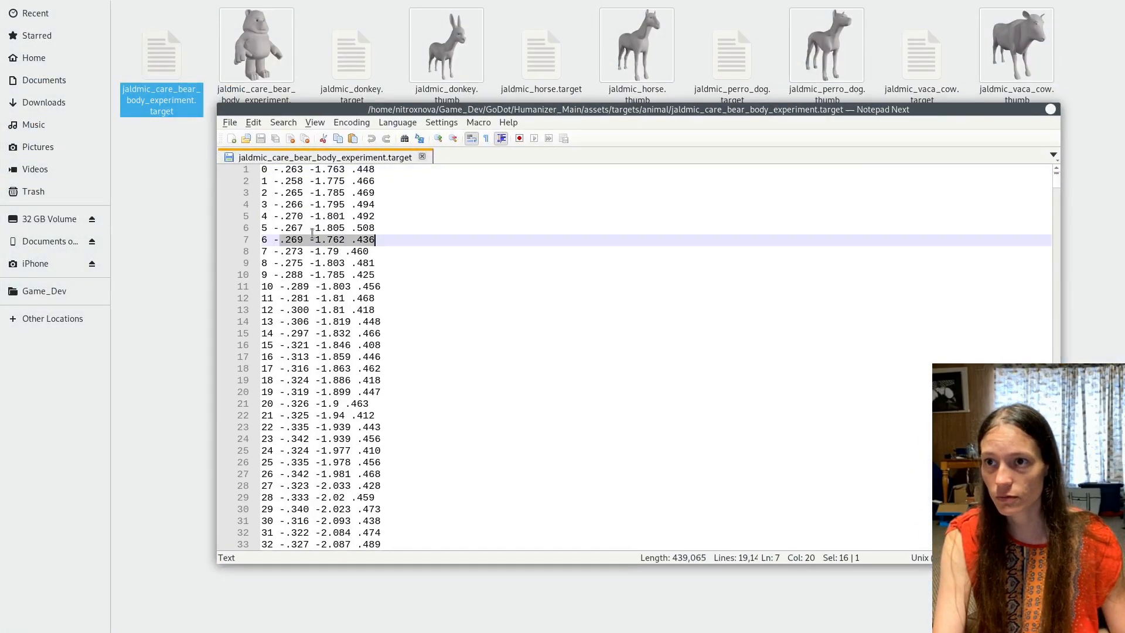
pyautogui.scroll(-3)
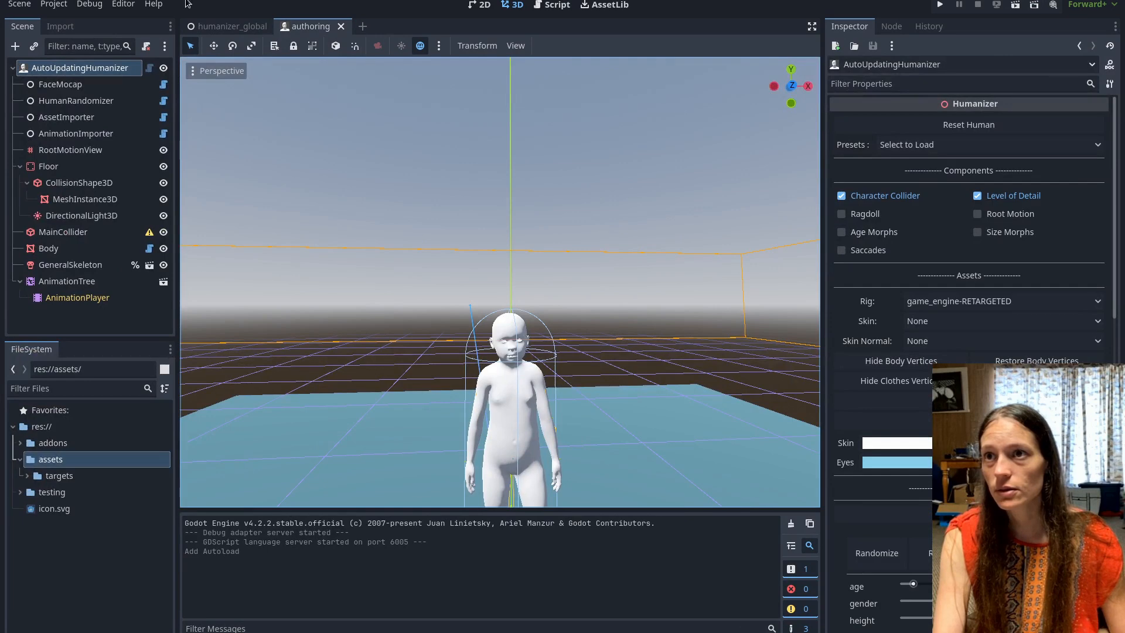
# - From Project Settings Autoload, open the HumanizerGlobal scene with its config nodes
pyautogui.click(53, 4)
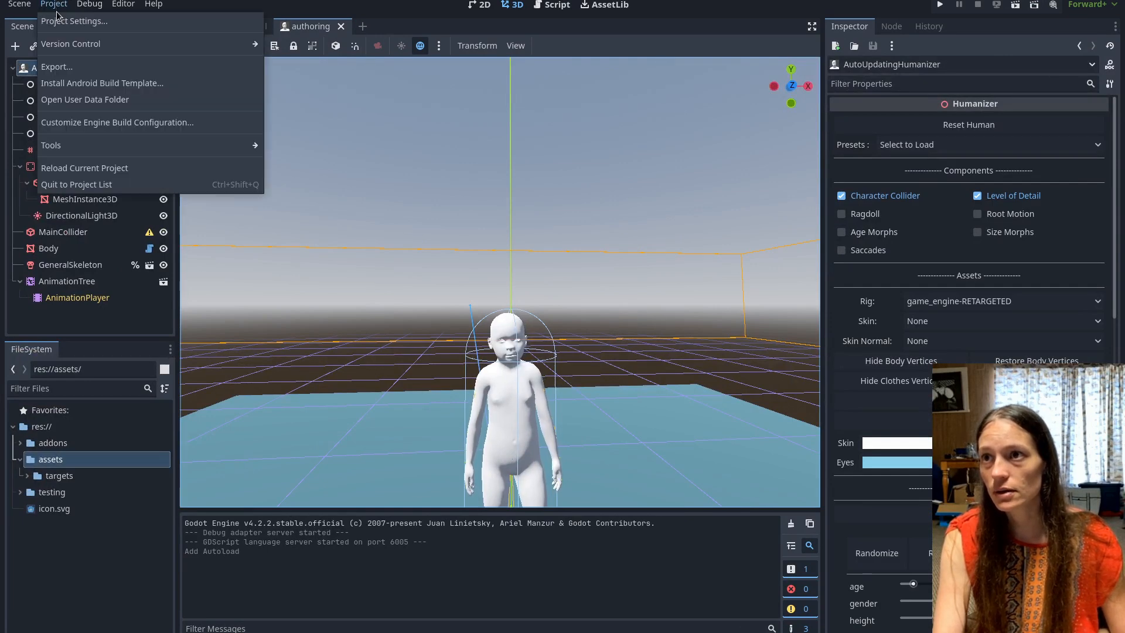
pyautogui.click(51, 145)
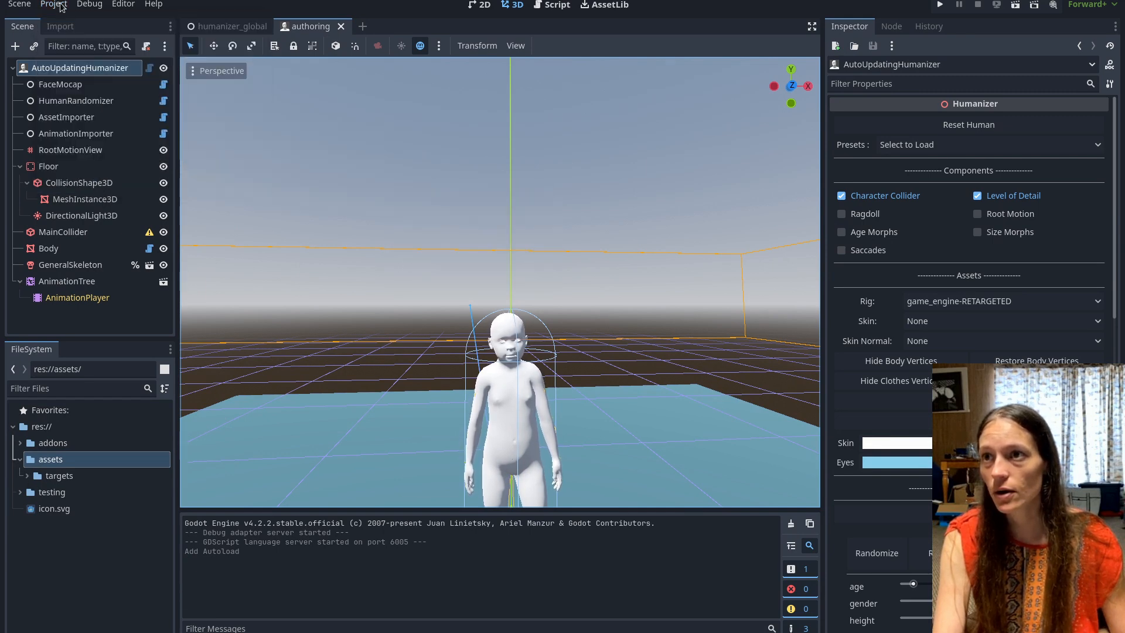
pyautogui.click(53, 5)
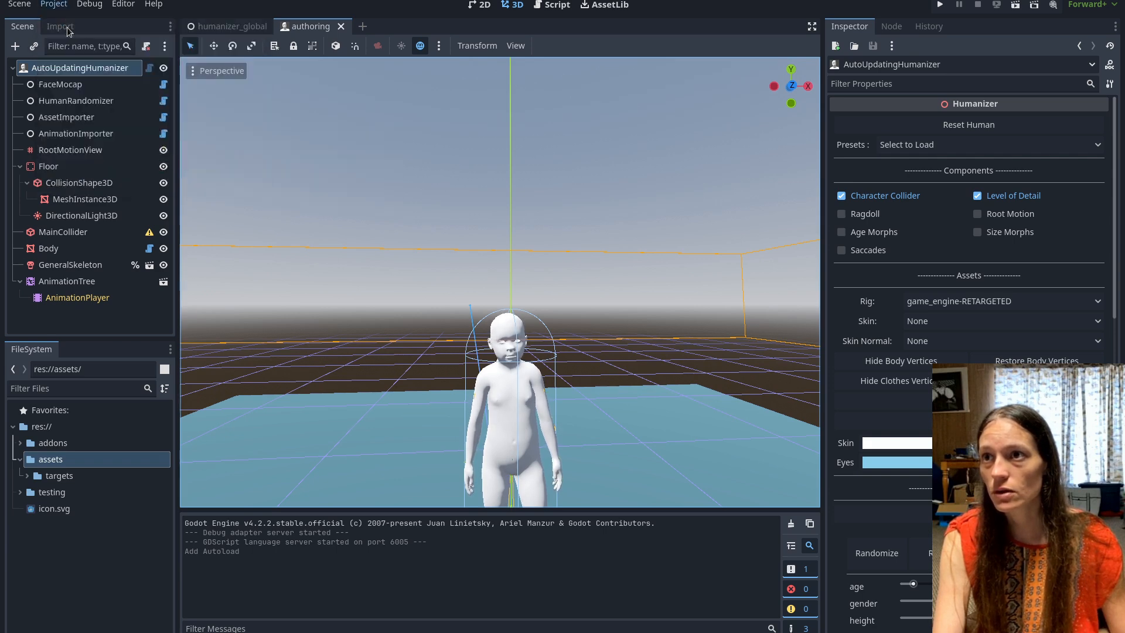
pyautogui.click(53, 5)
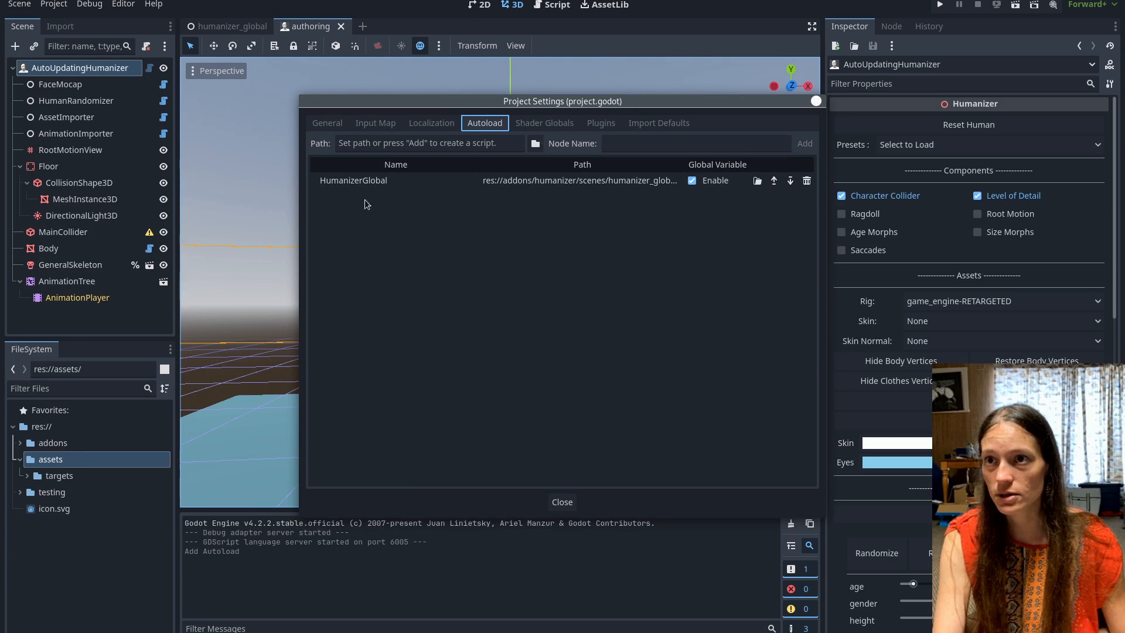
pyautogui.click(561, 501)
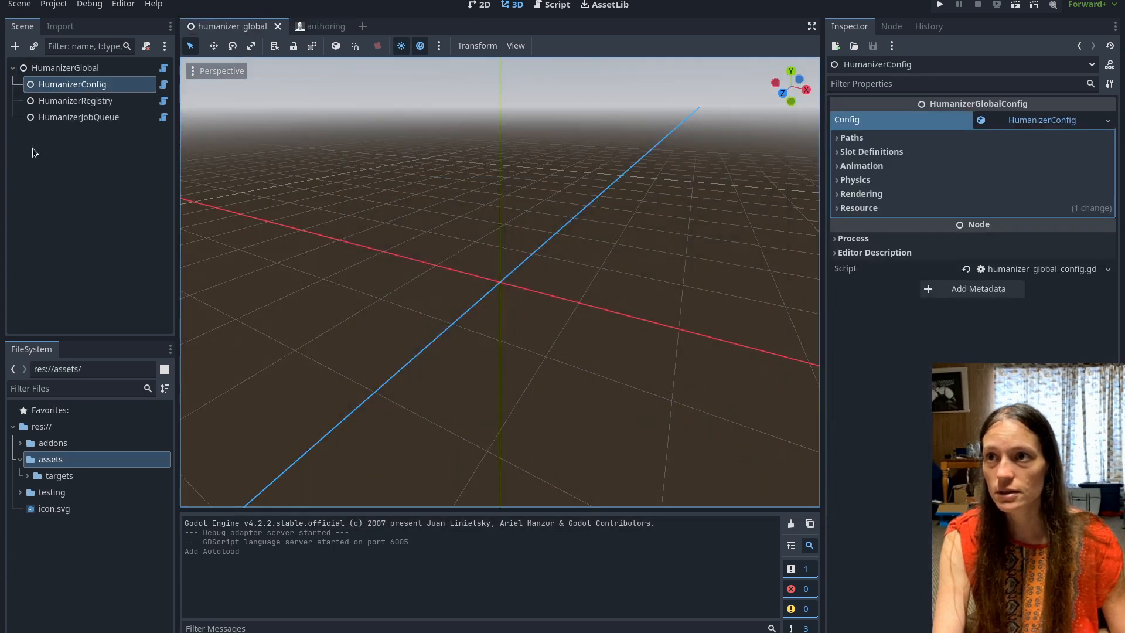
# - Add res://assets/ as a second Asset Import Path on HumanizerConfig and save the scene
pyautogui.click(853, 137)
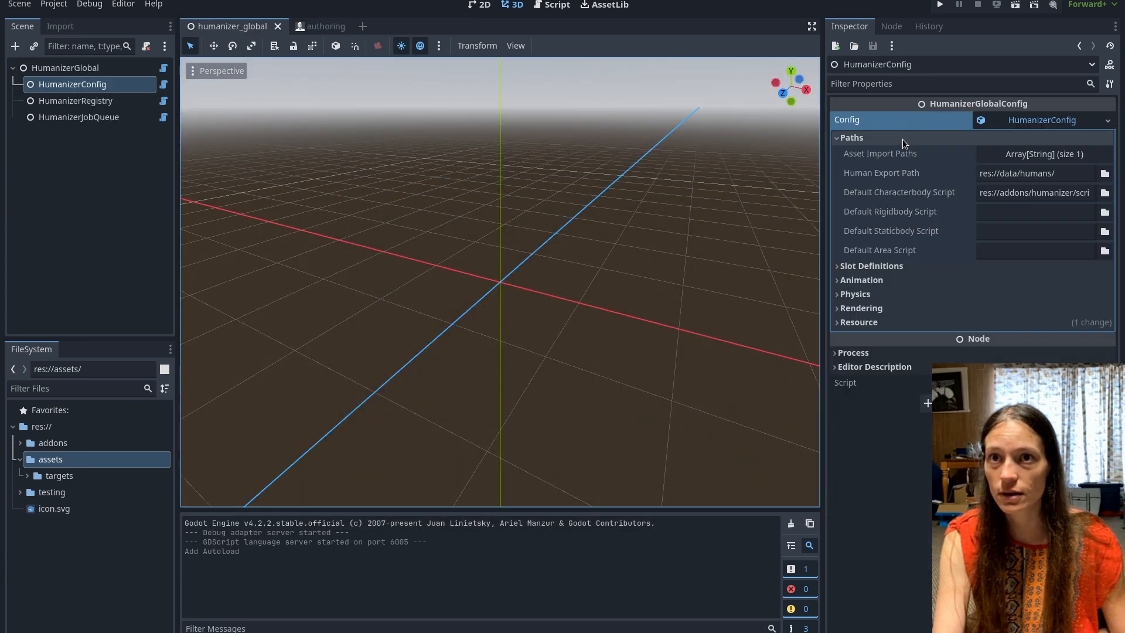
pyautogui.click(1043, 154)
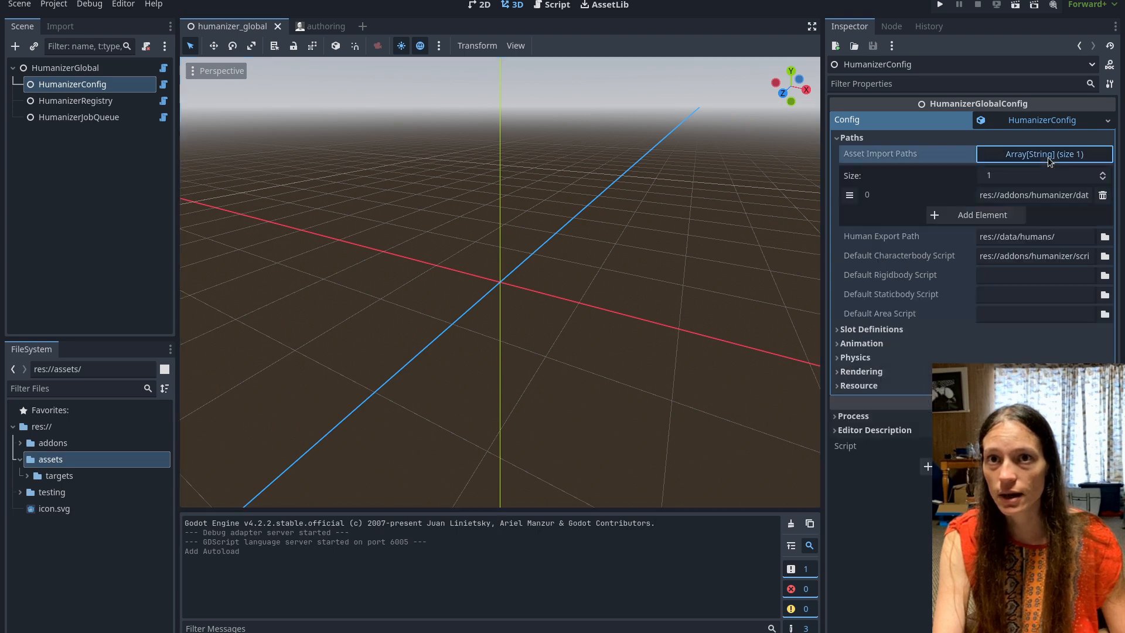
pyautogui.click(981, 214)
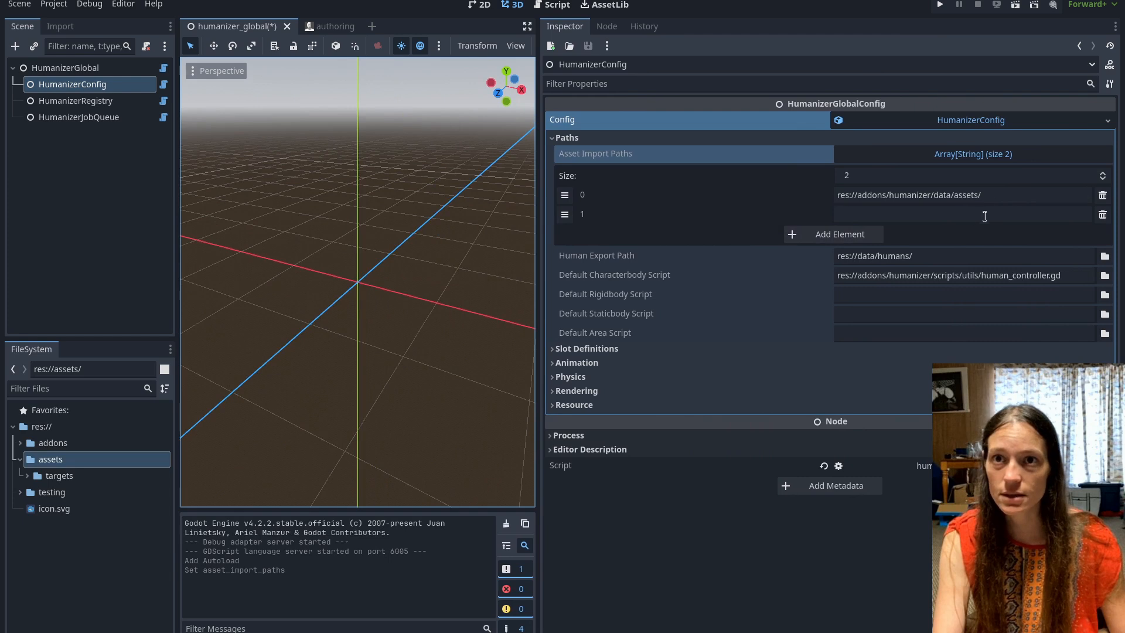
pyautogui.click(961, 214)
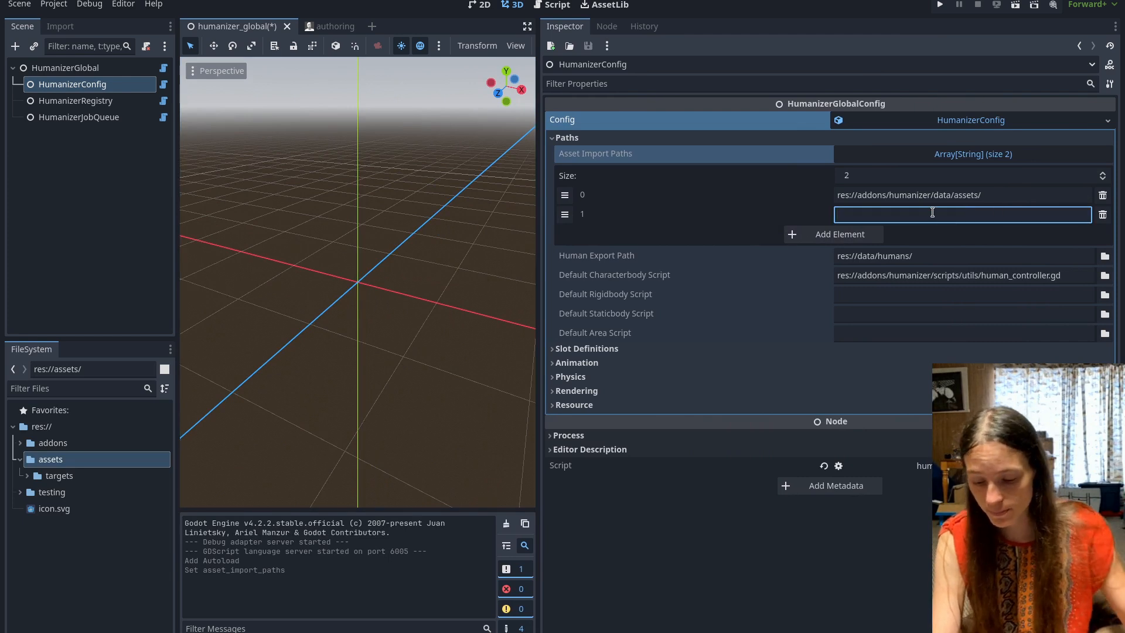
pyautogui.write('res://')
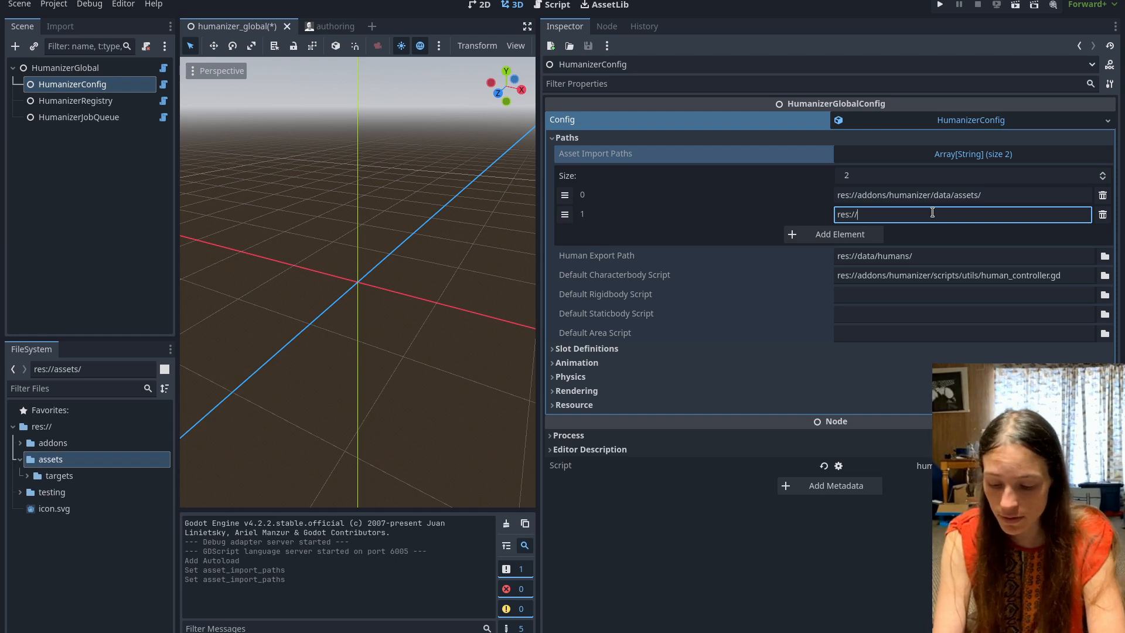
pyautogui.write('assets/')
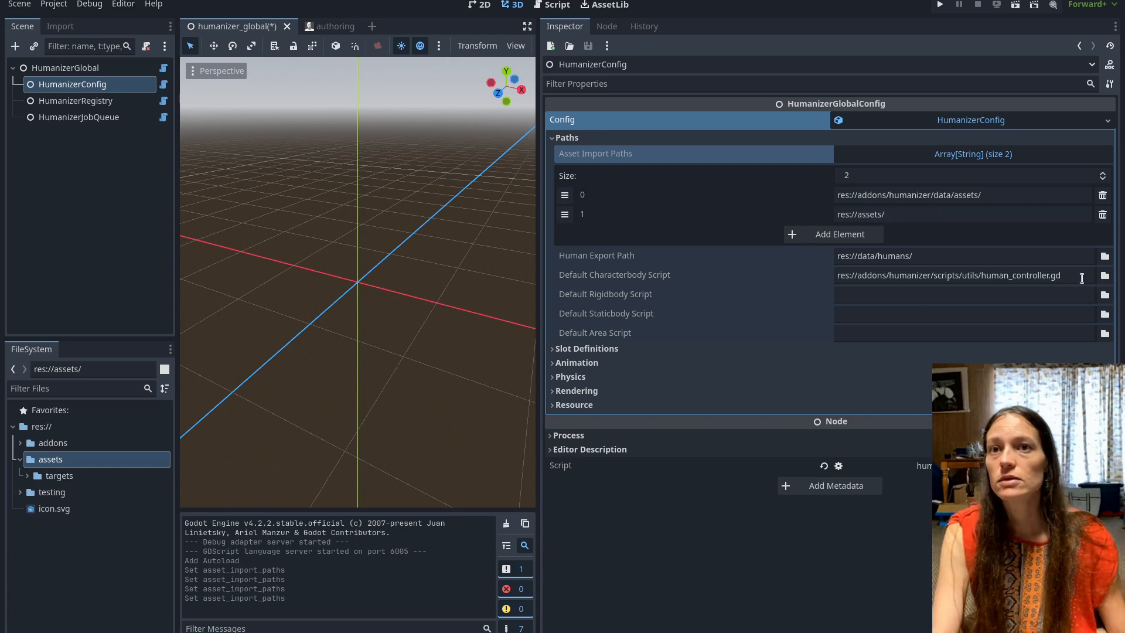
pyautogui.moveTo(689, 171)
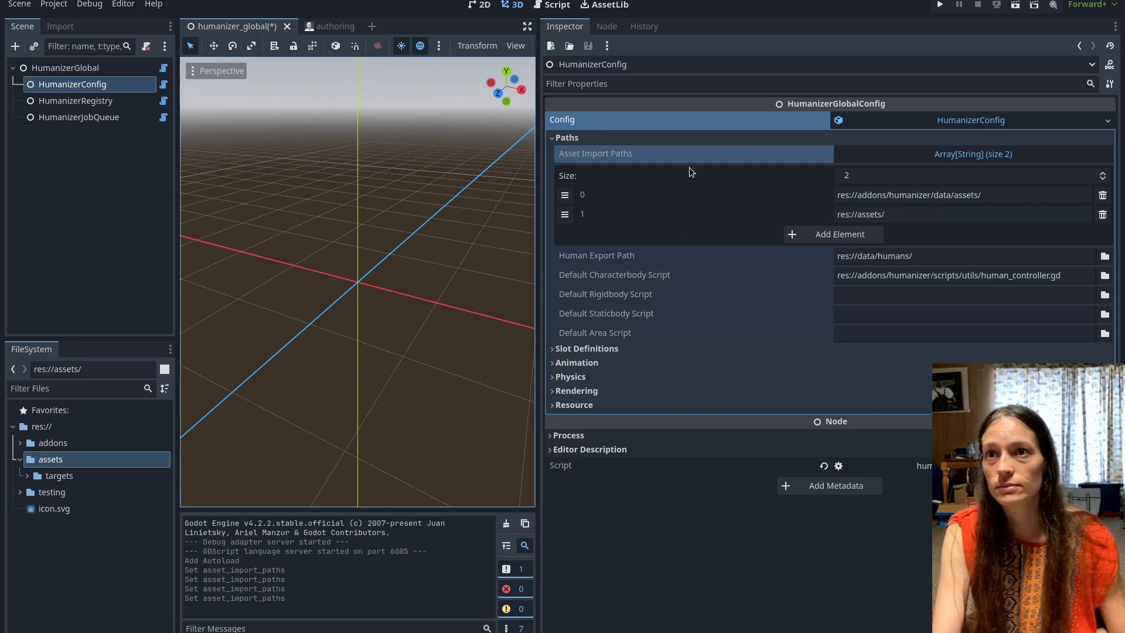
pyautogui.moveTo(635, 209)
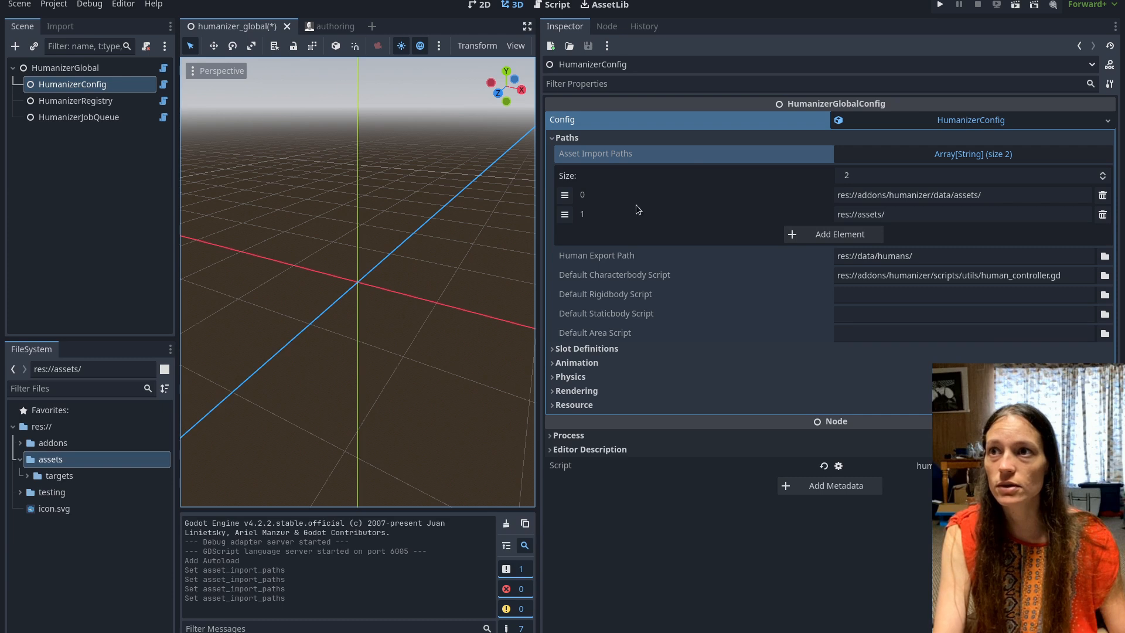
pyautogui.press('ctrl+s')
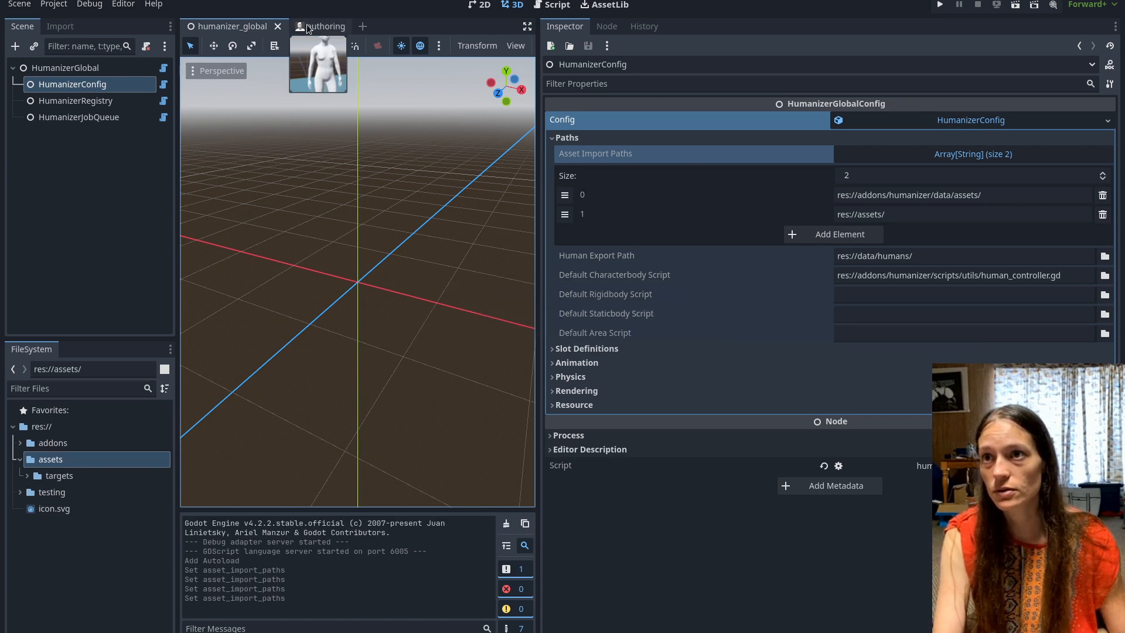
# - Run Humanizer's Read ShapeKey files task, yielding a missing core targets error
pyautogui.click(54, 5)
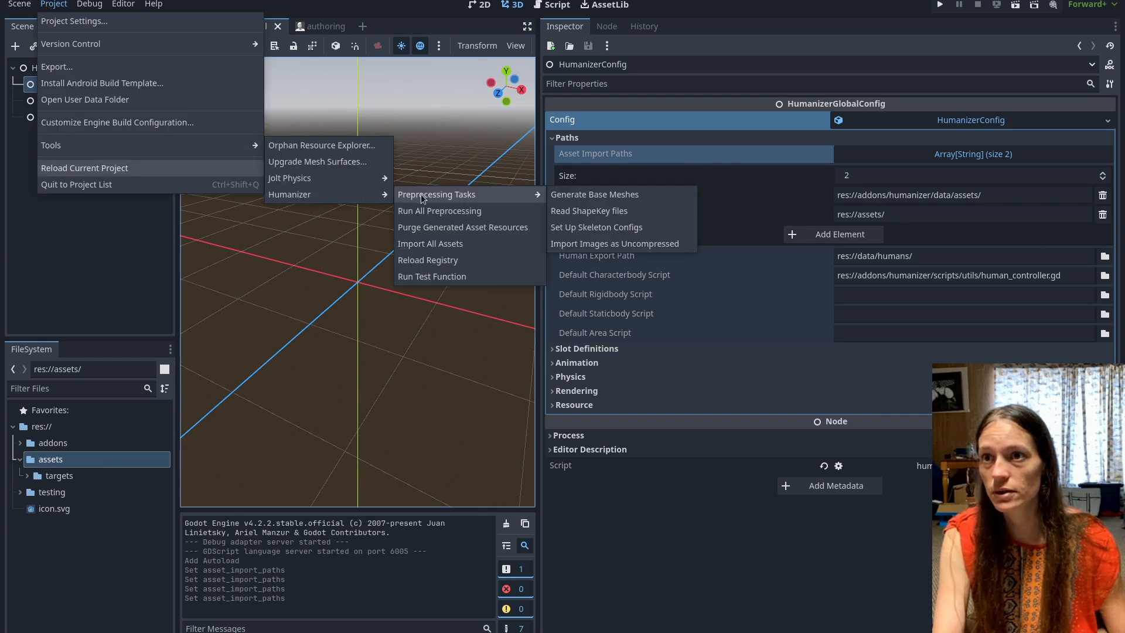
pyautogui.moveTo(588, 210)
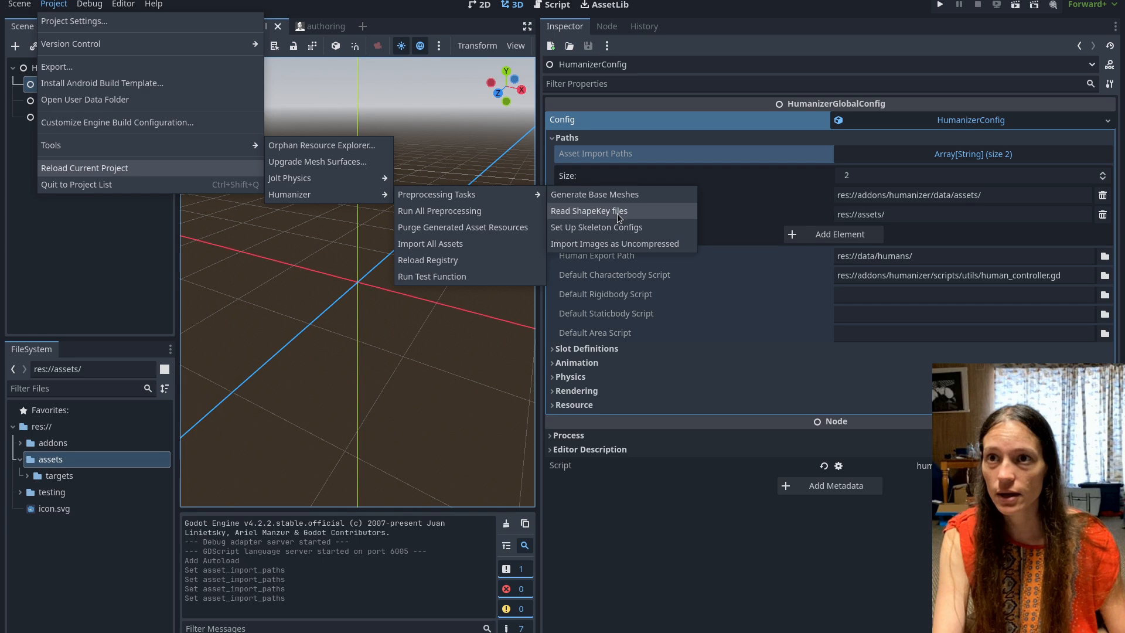
pyautogui.click(588, 210)
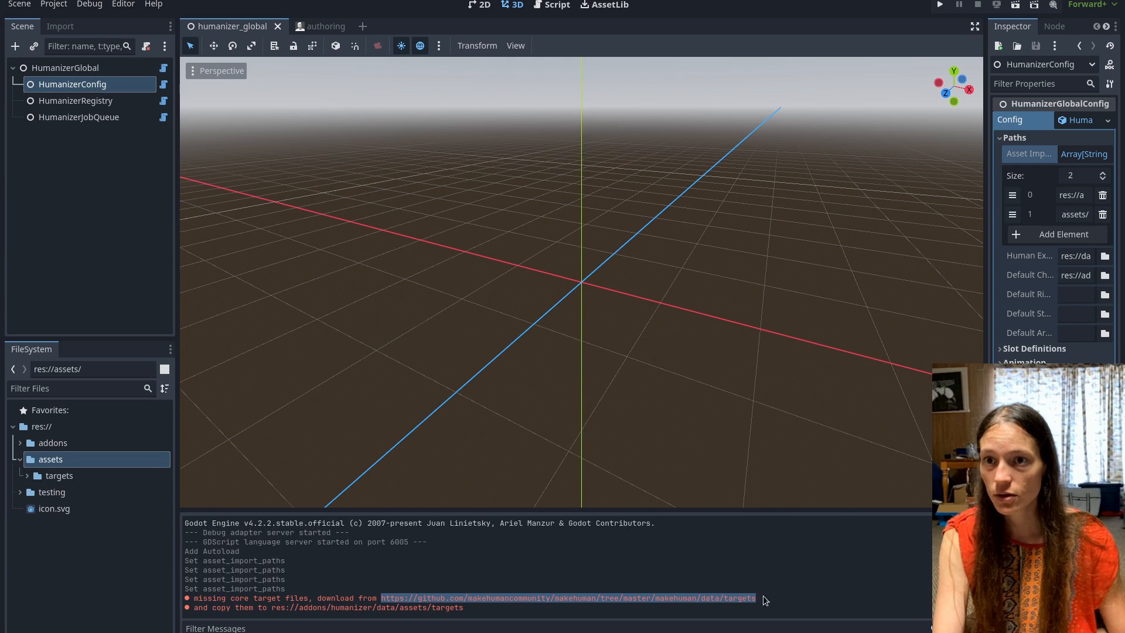
pyautogui.moveTo(737, 607)
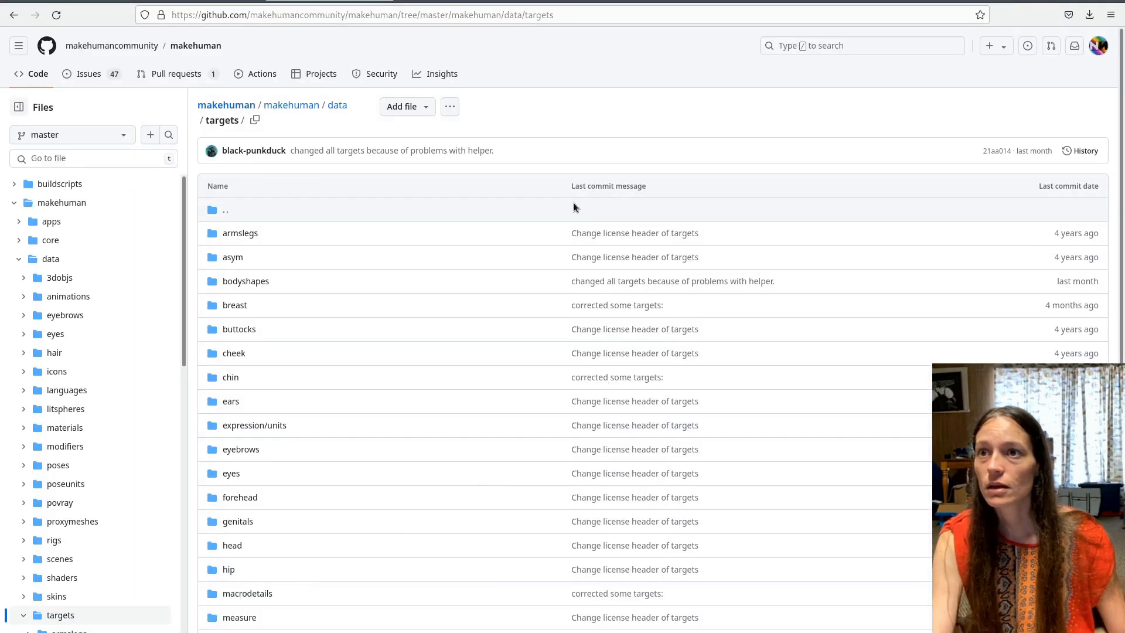
pyautogui.moveTo(260, 165)
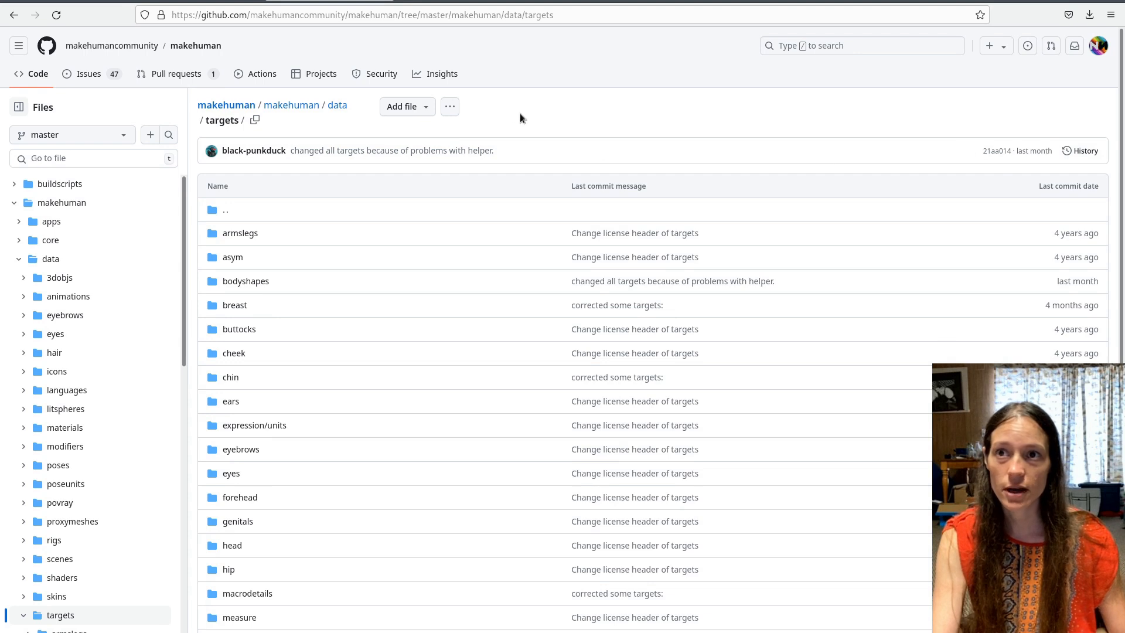
pyautogui.moveTo(391, 150)
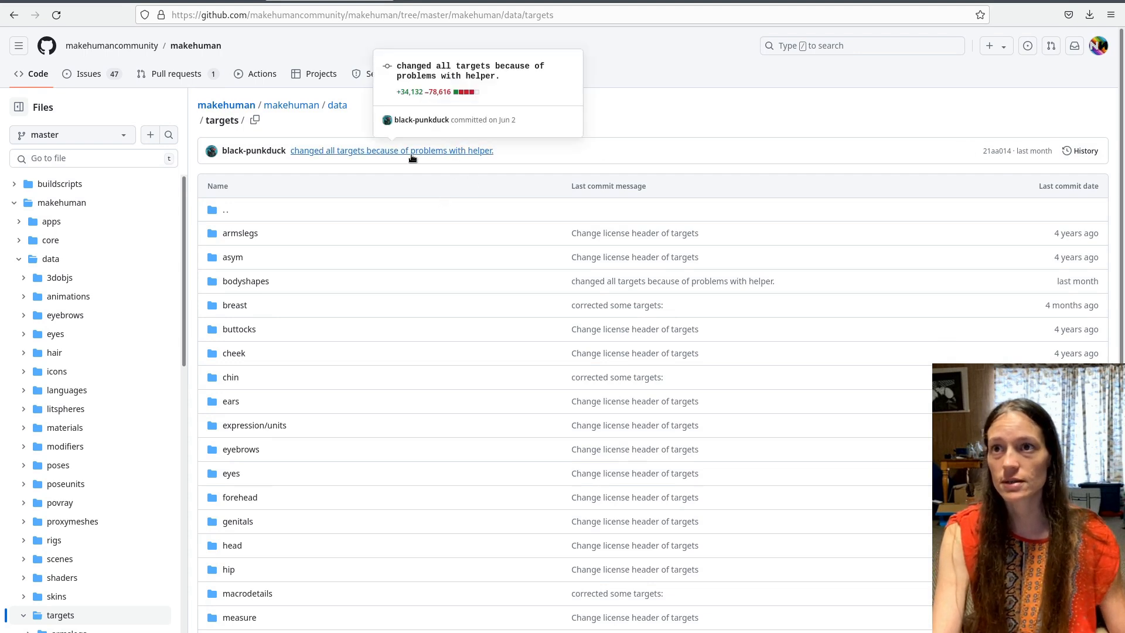
pyautogui.moveTo(794, 244)
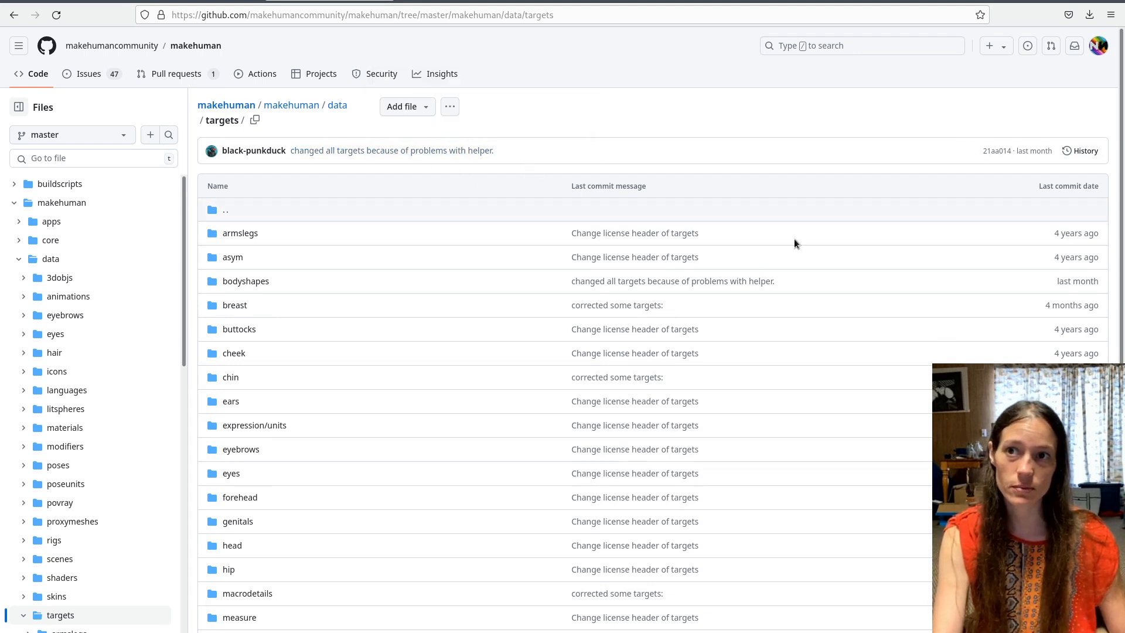
pyautogui.moveTo(1015, 175)
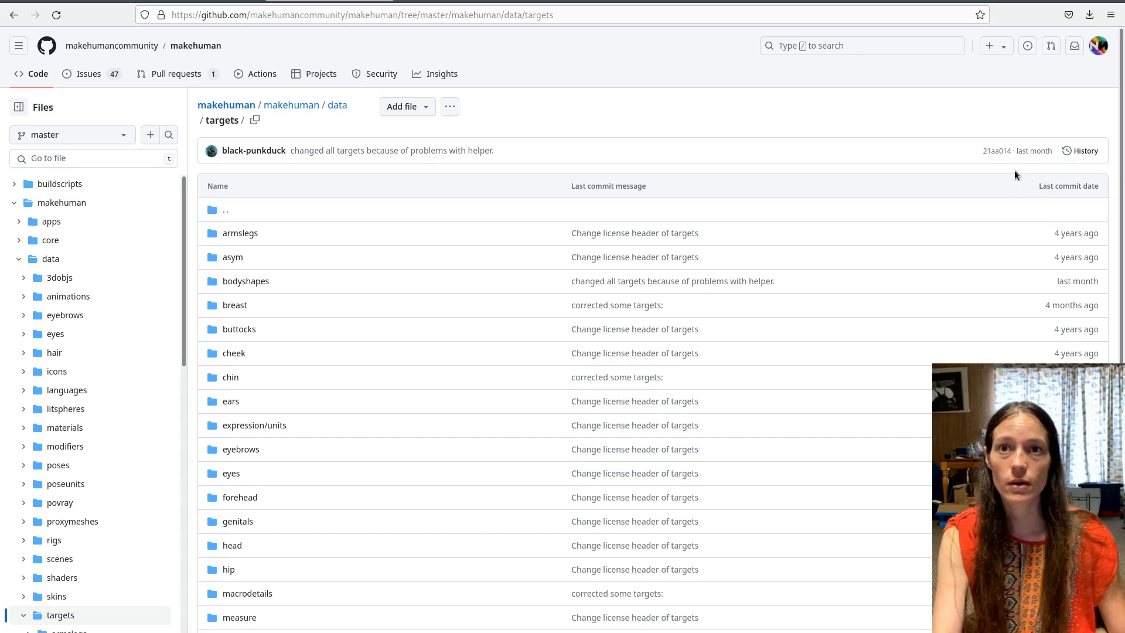
pyautogui.moveTo(996, 151)
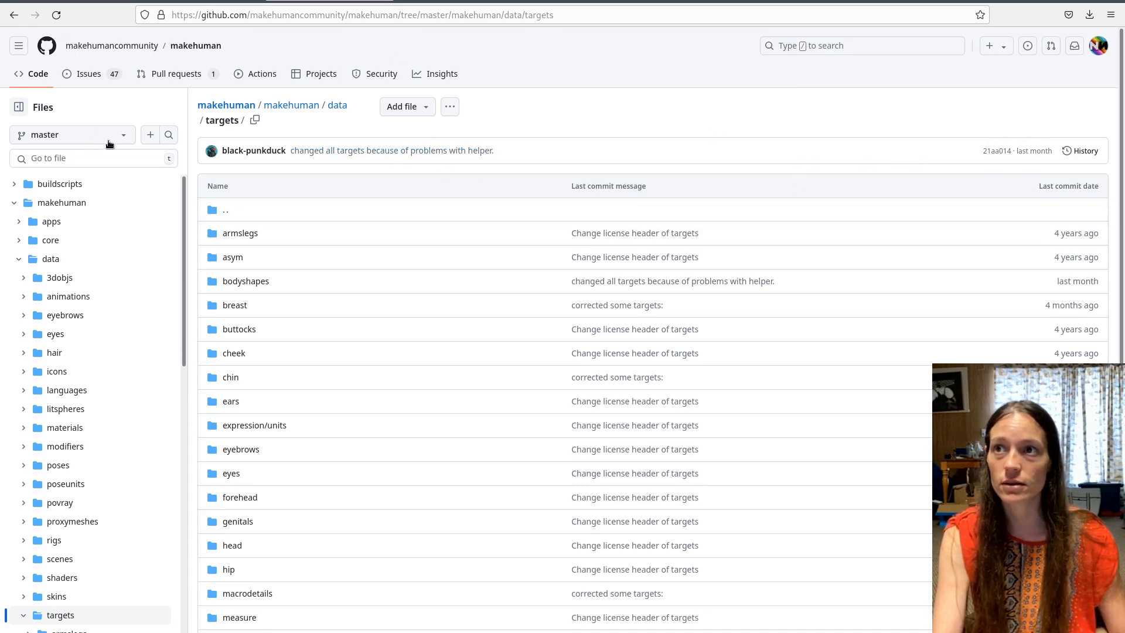
pyautogui.moveTo(562, 224)
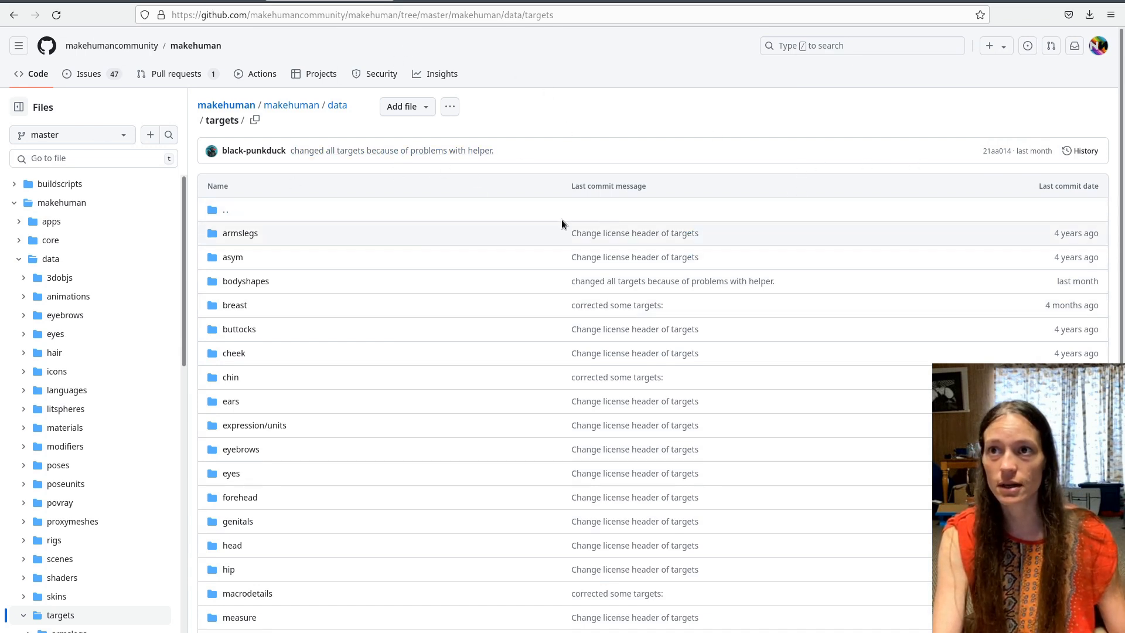
pyautogui.moveTo(373, 245)
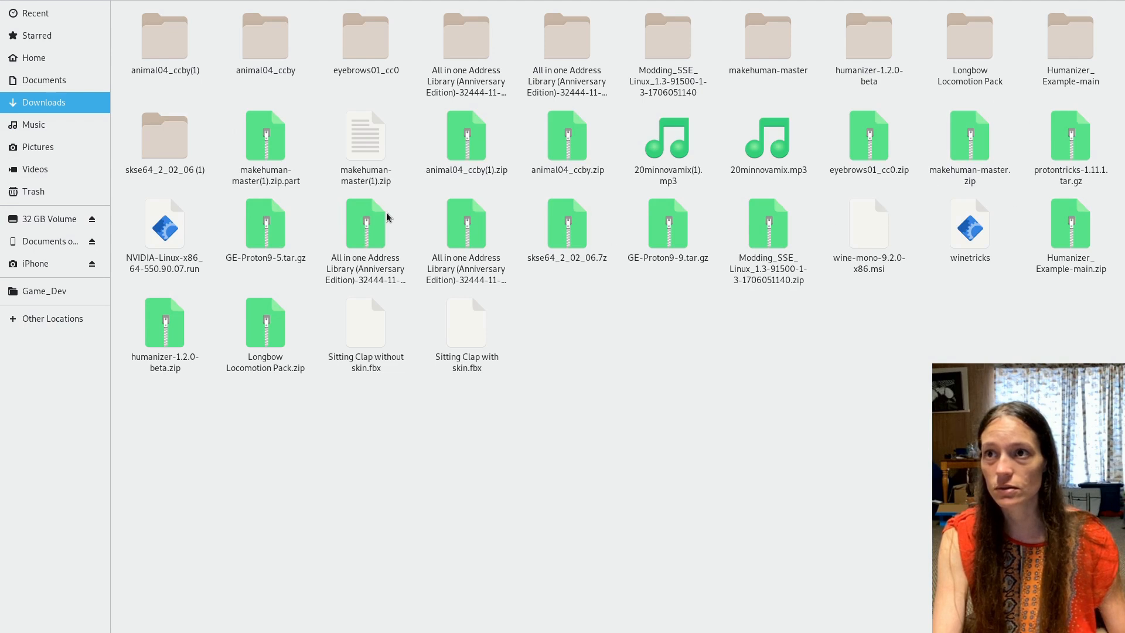
# - Browse Downloads into makehuman-master > makehuman > data > targets, then go back up
pyautogui.click(264, 140)
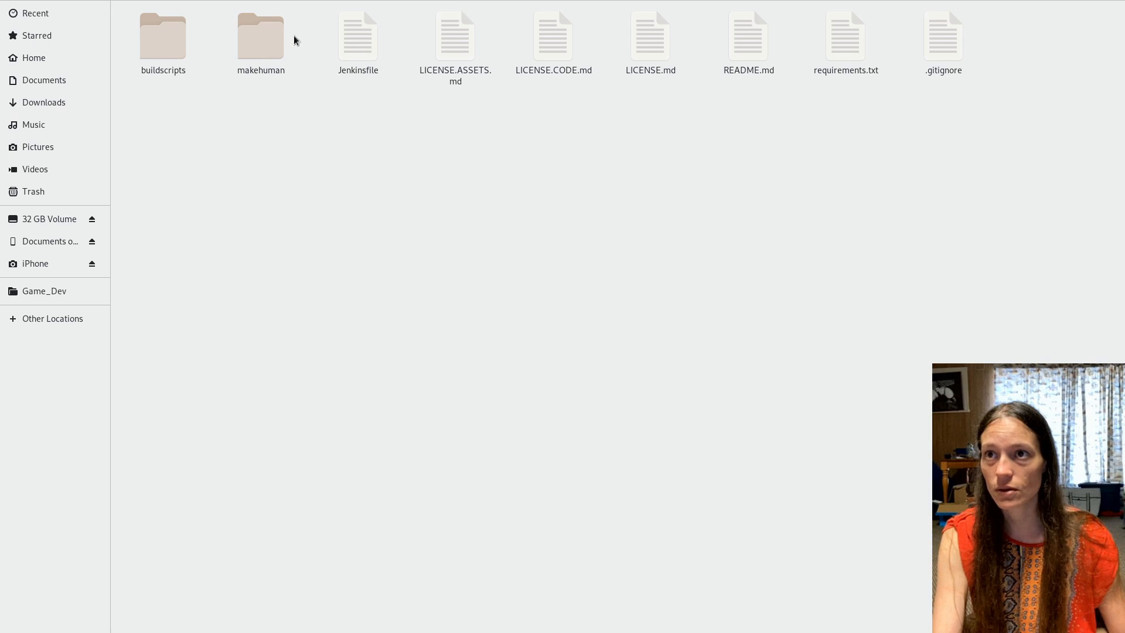
pyautogui.doubleClick(260, 36)
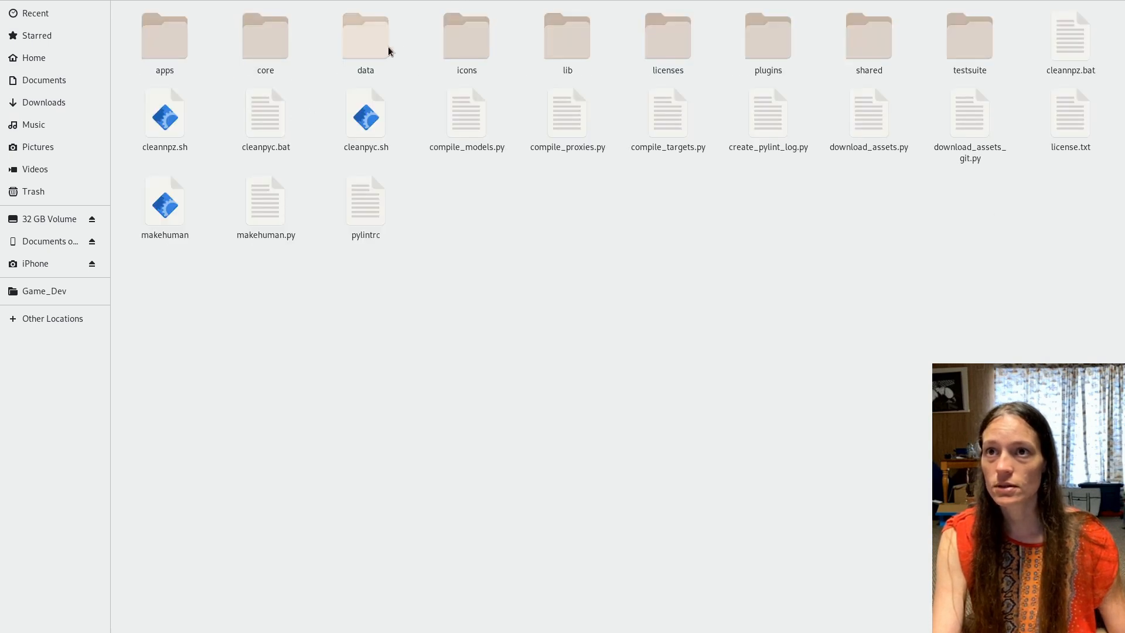
pyautogui.doubleClick(366, 36)
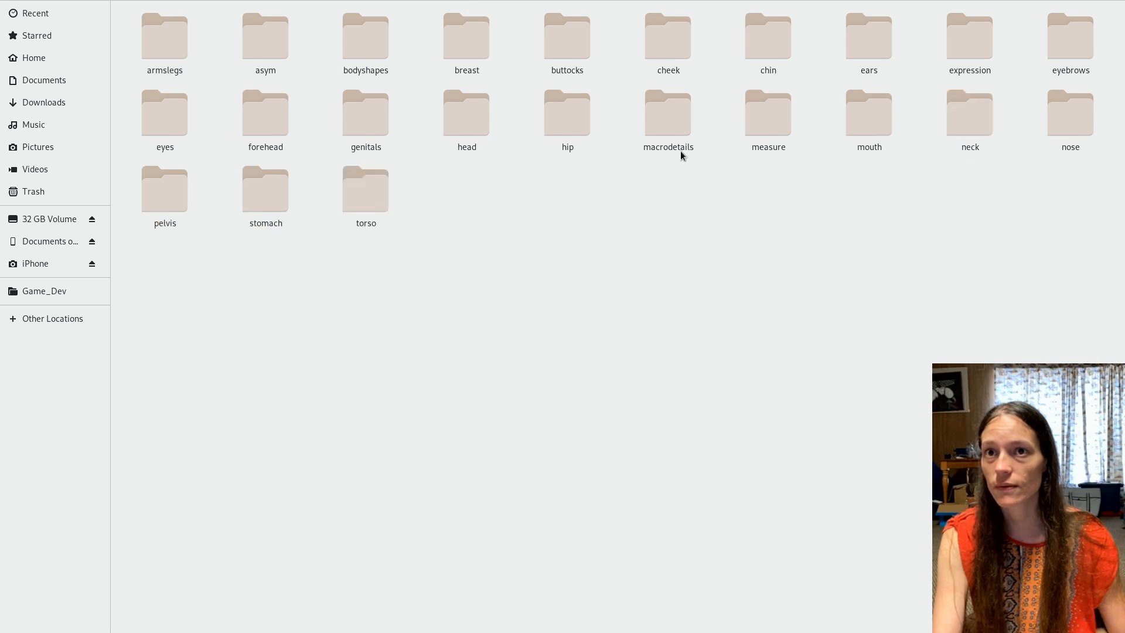
pyautogui.doubleClick(364, 38)
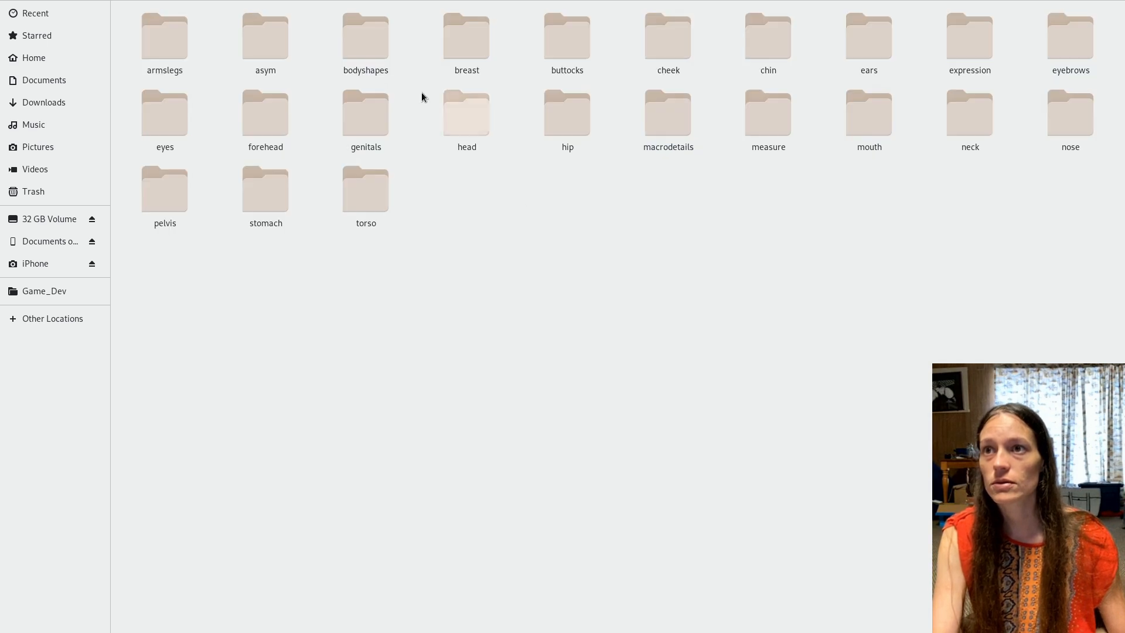
pyautogui.doubleClick(364, 37)
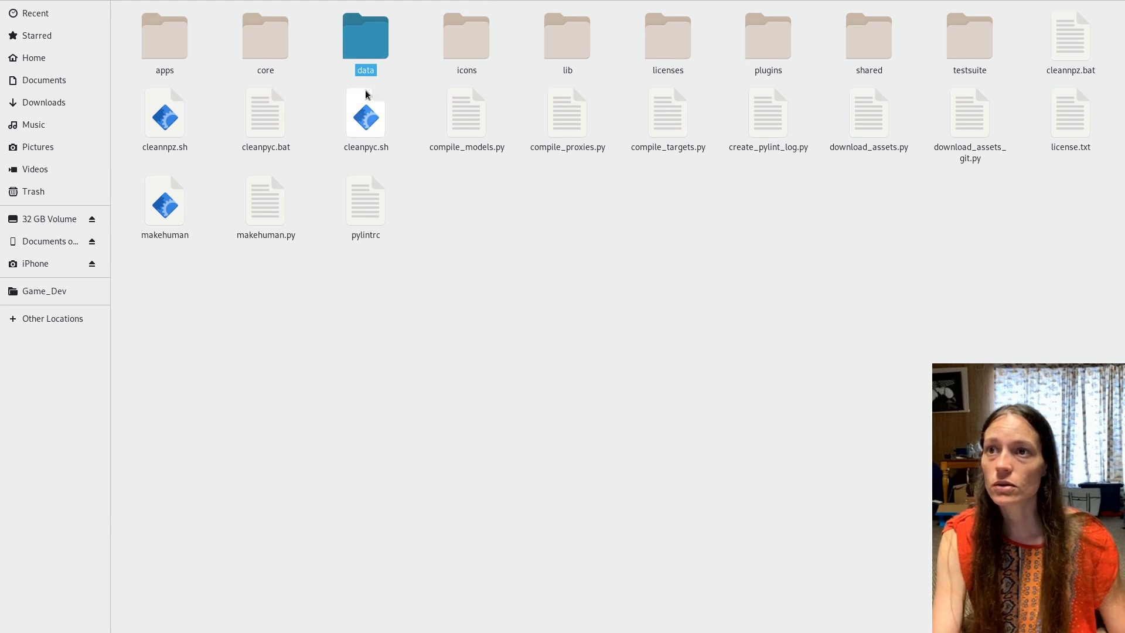
# - Navigate to the addon data folder and bring up the context menu on the assets folder
pyautogui.click(34, 58)
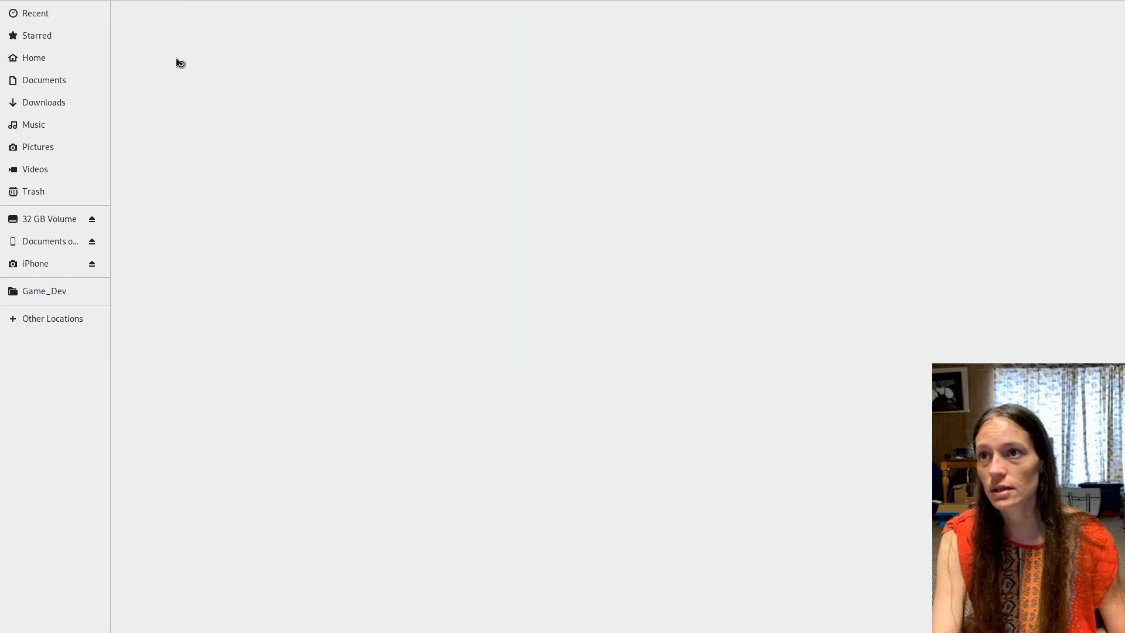
pyautogui.click(44, 290)
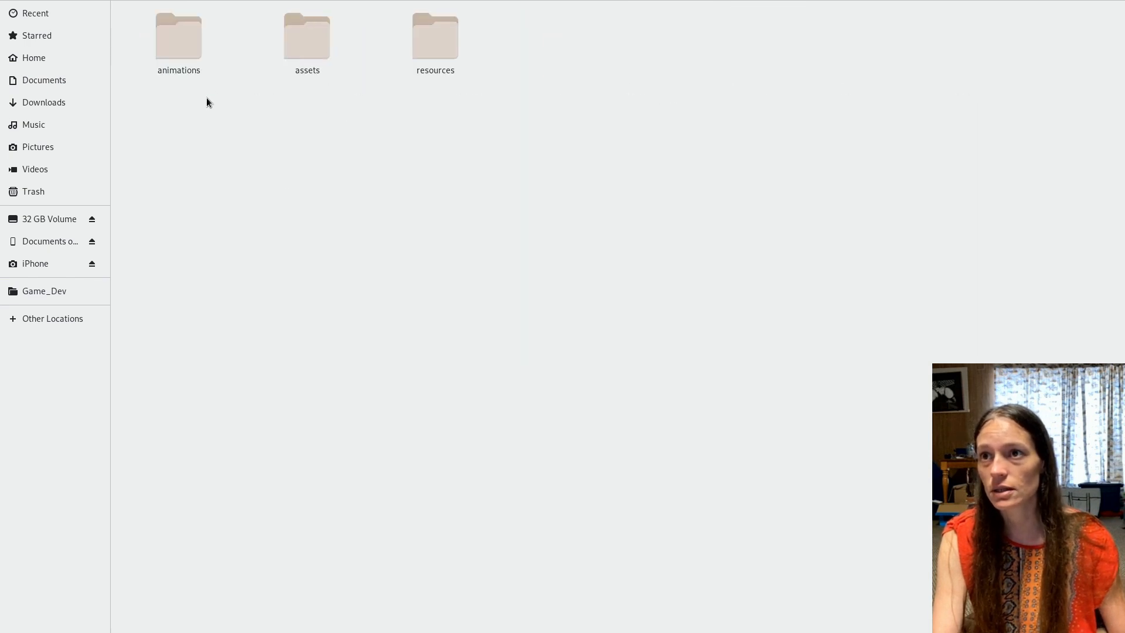
pyautogui.click(306, 37)
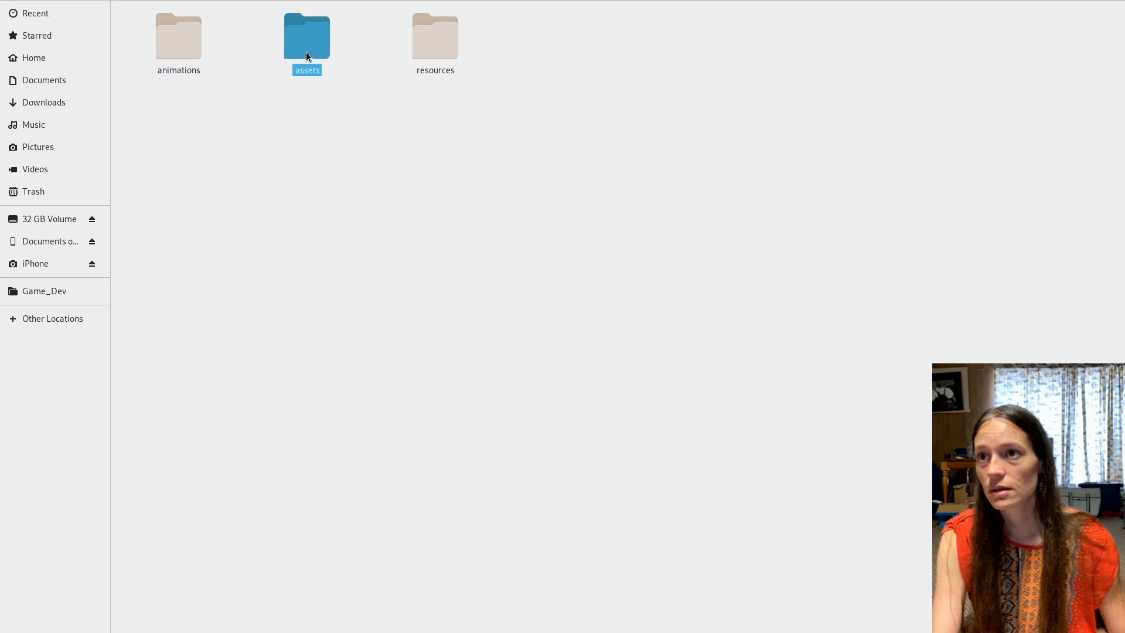
pyautogui.rightClick(313, 251)
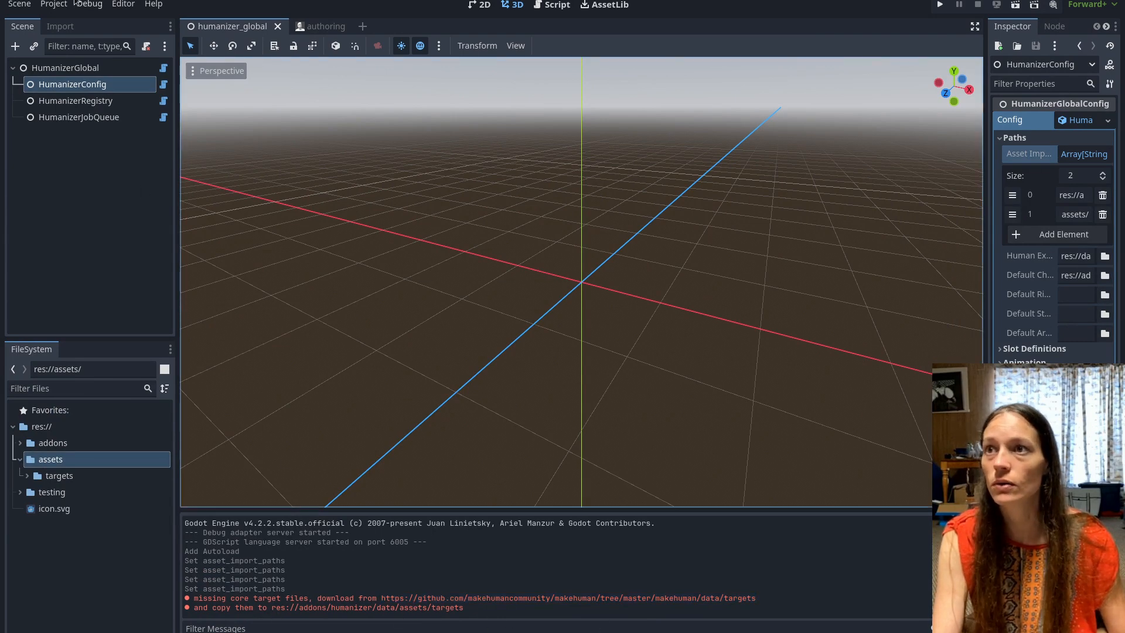
# - Rerun the Read ShapeKey files task from the Project menu and return to the authoring scene
pyautogui.click(53, 5)
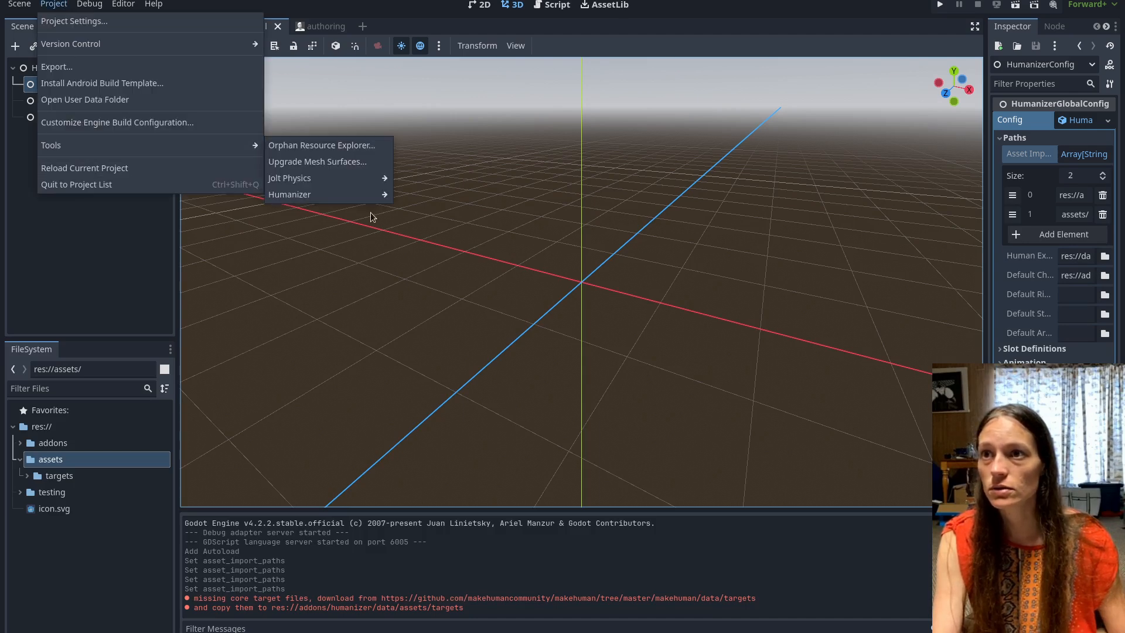
pyautogui.moveTo(289, 193)
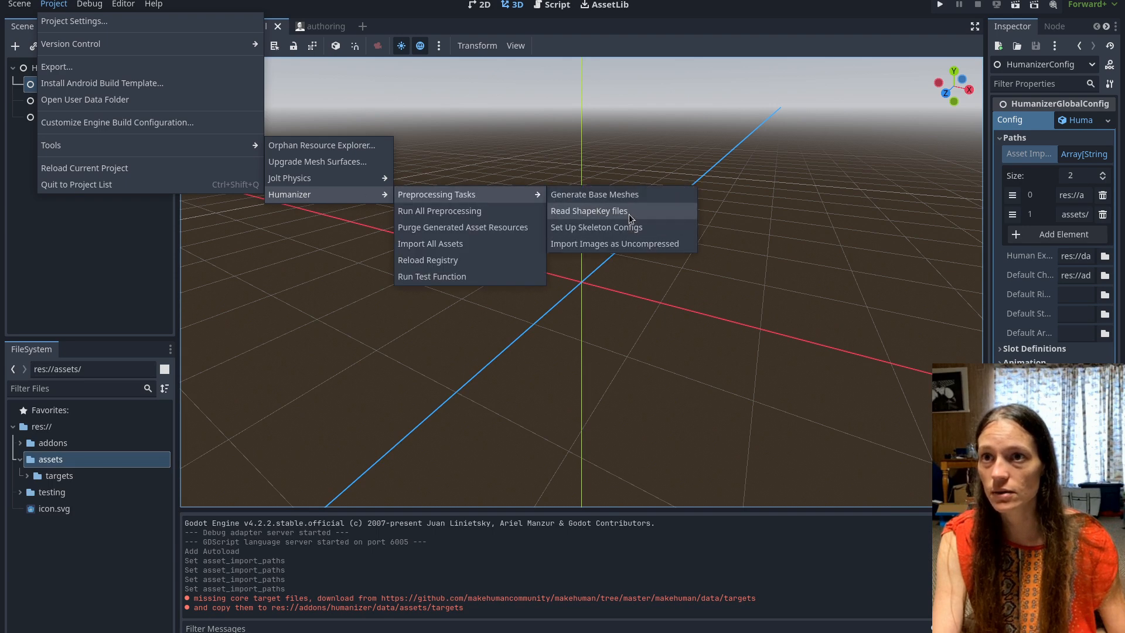
pyautogui.click(588, 209)
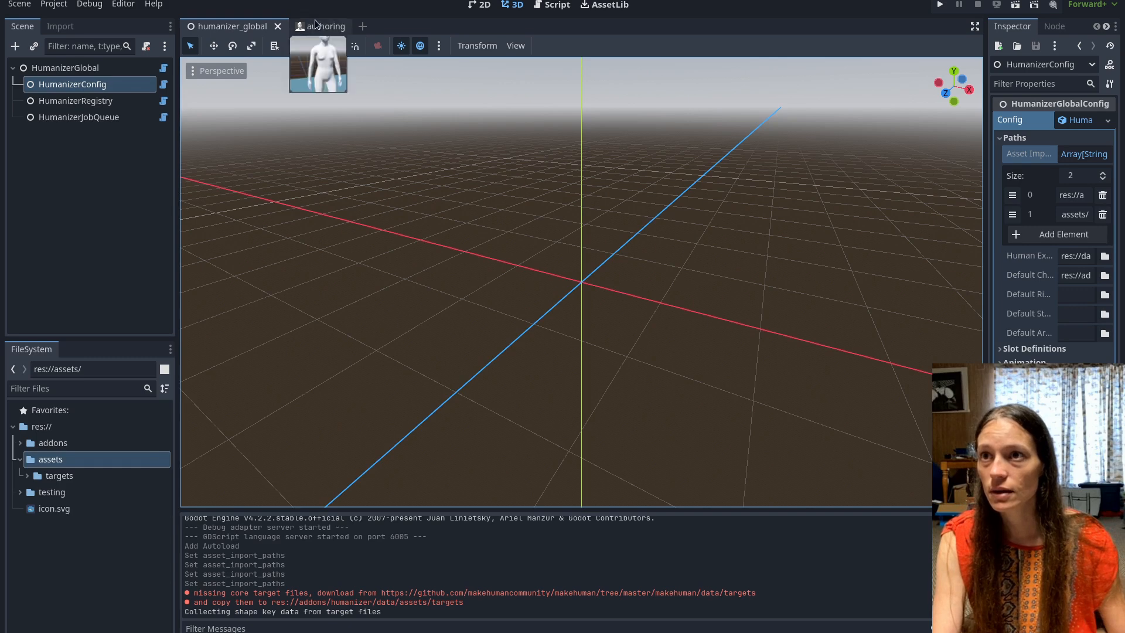
pyautogui.click(314, 27)
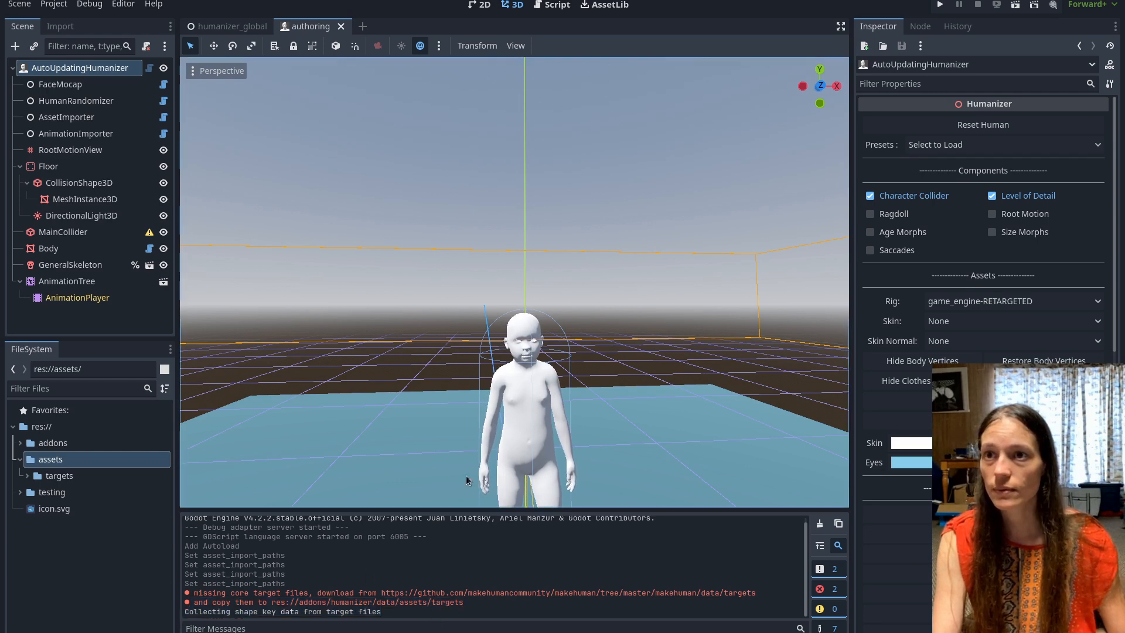
pyautogui.moveTo(308, 248)
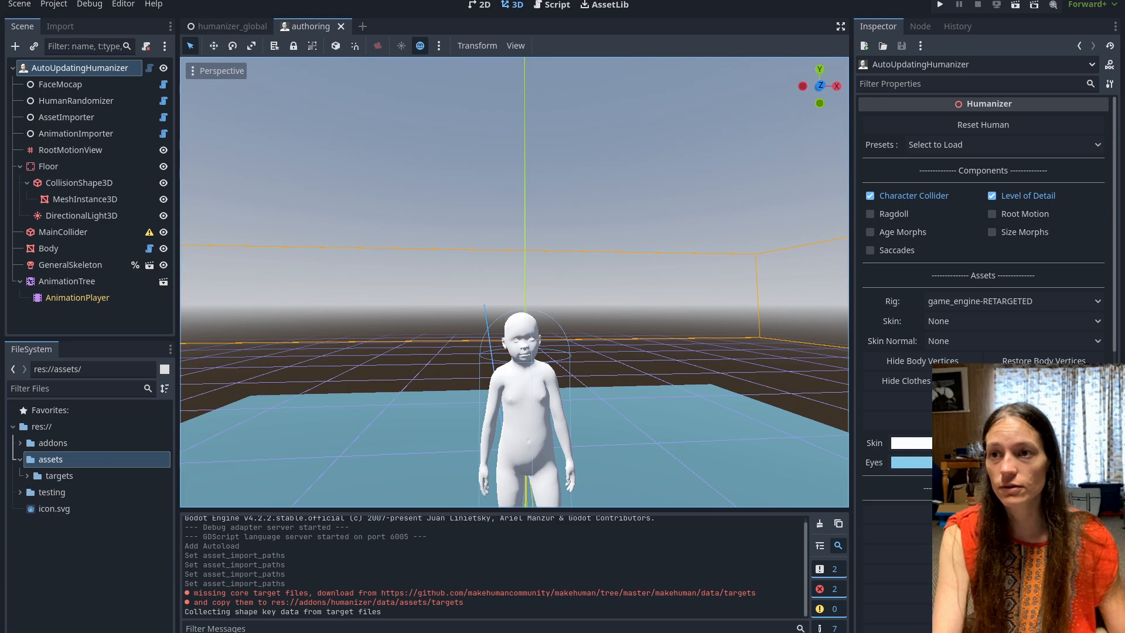
pyautogui.moveTo(526, 264)
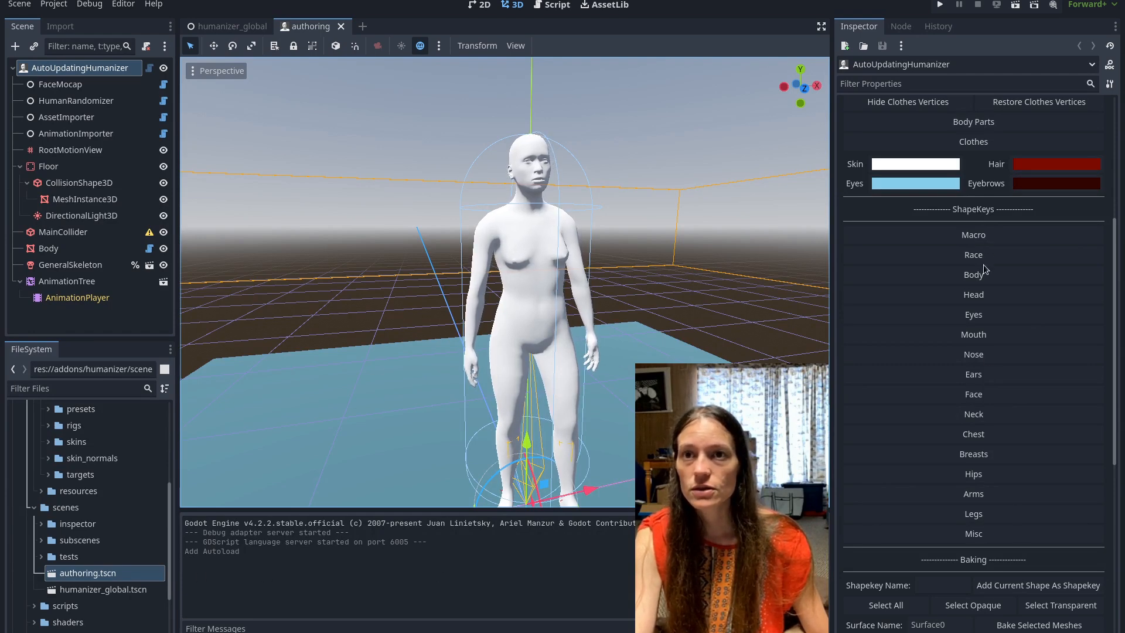
# - Scroll the Inspector's ShapeKeys section on AutoUpdatingHumanizer and expand Misc to reveal the animal sliders
pyautogui.scroll(3)
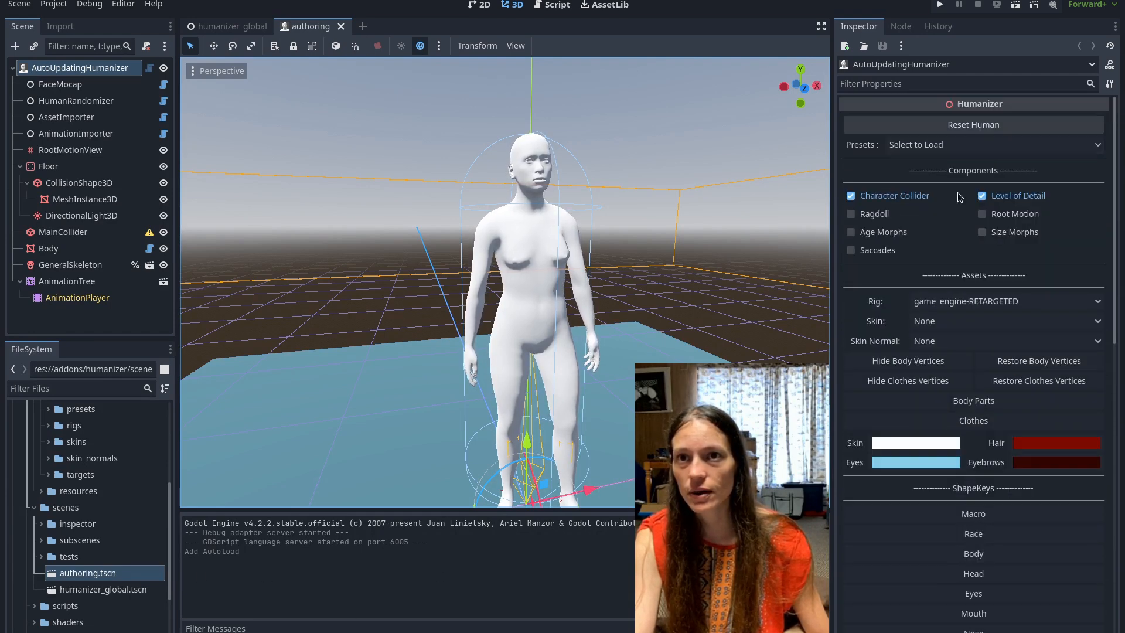
pyautogui.scroll(-3)
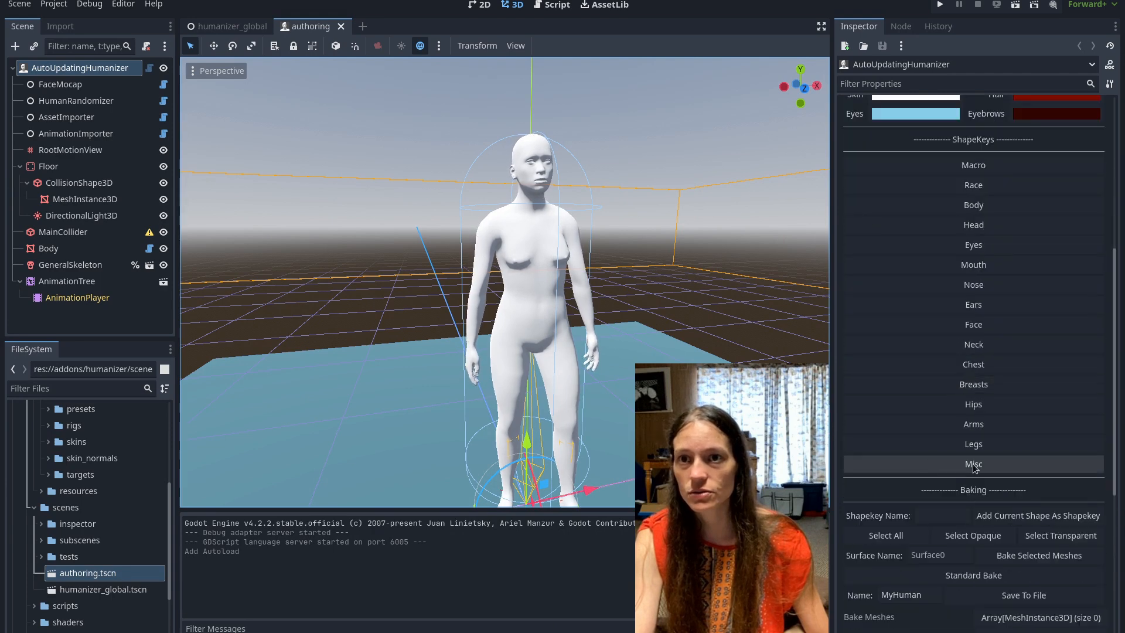
pyautogui.scroll(3)
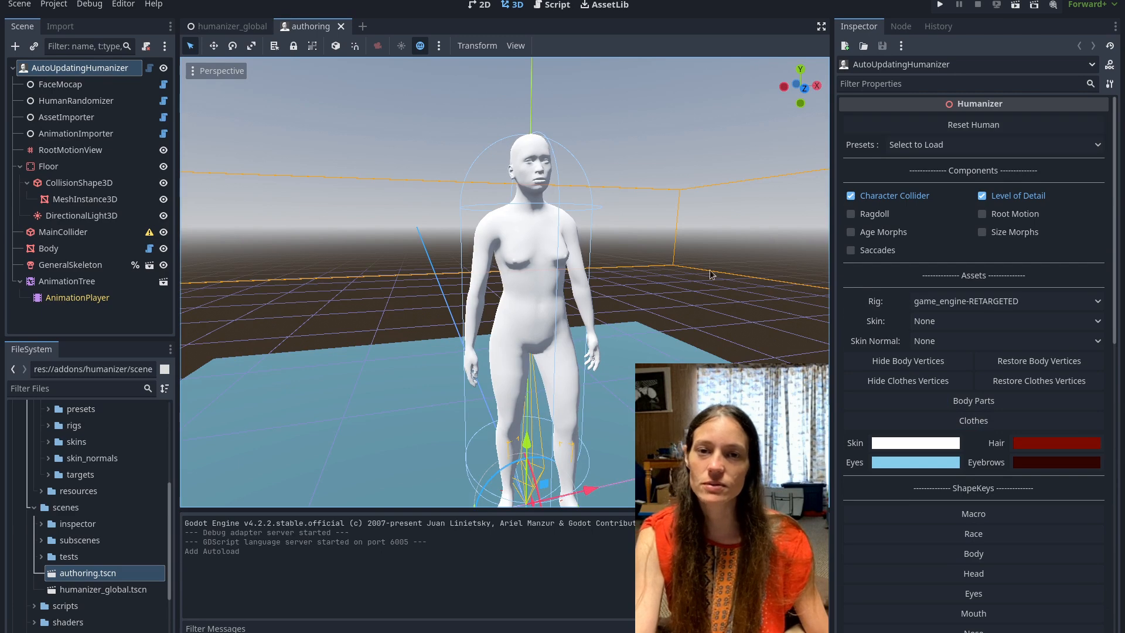
pyautogui.click(53, 5)
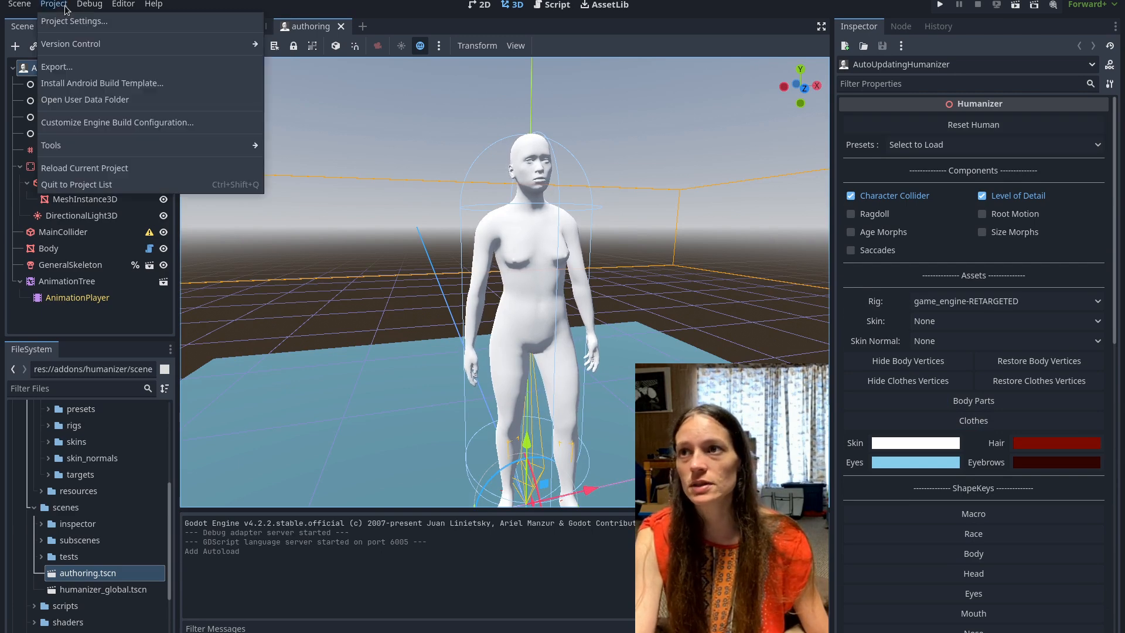
pyautogui.moveTo(84, 167)
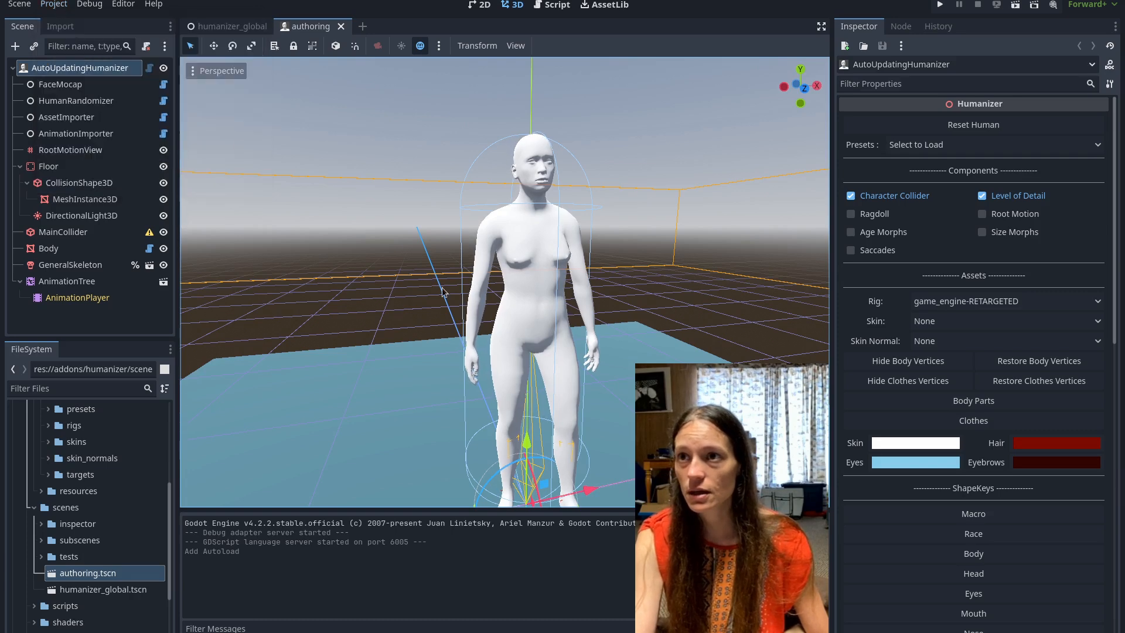
pyautogui.scroll(-3)
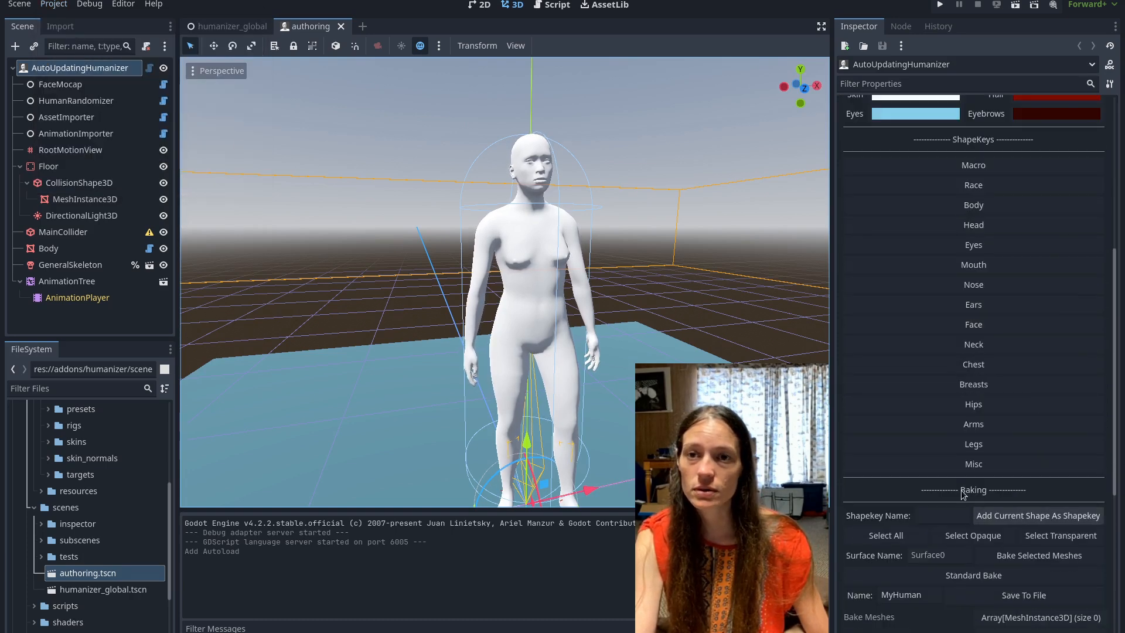
pyautogui.click(973, 464)
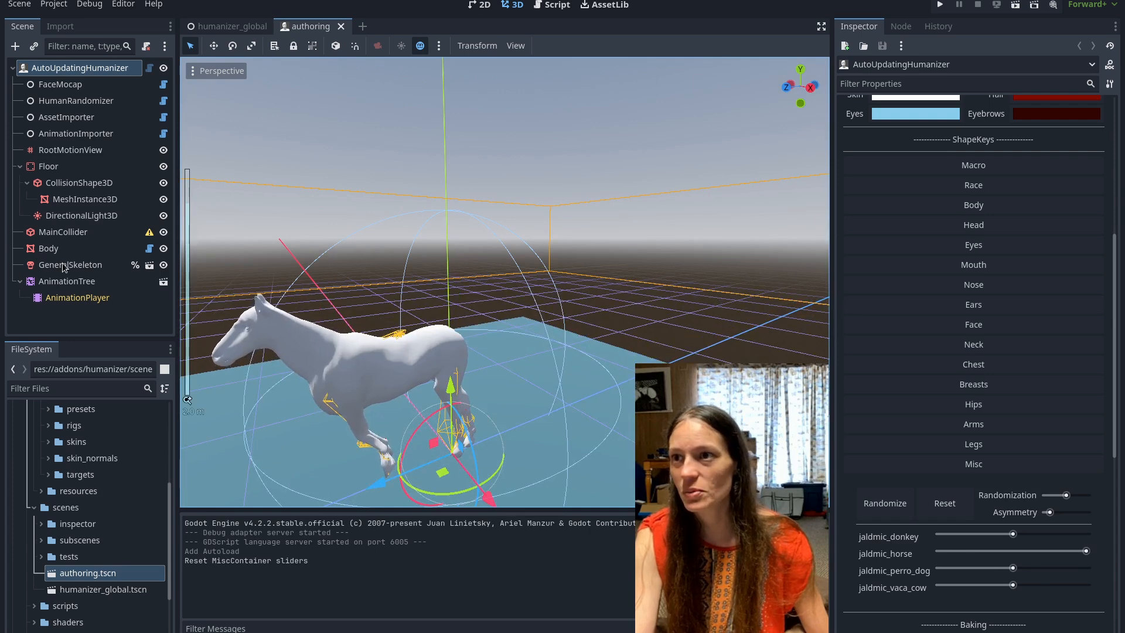
# - Show the horse's fitted GeneralSkeleton, then play the Run animation from its AnimationPlayer
pyautogui.click(72, 265)
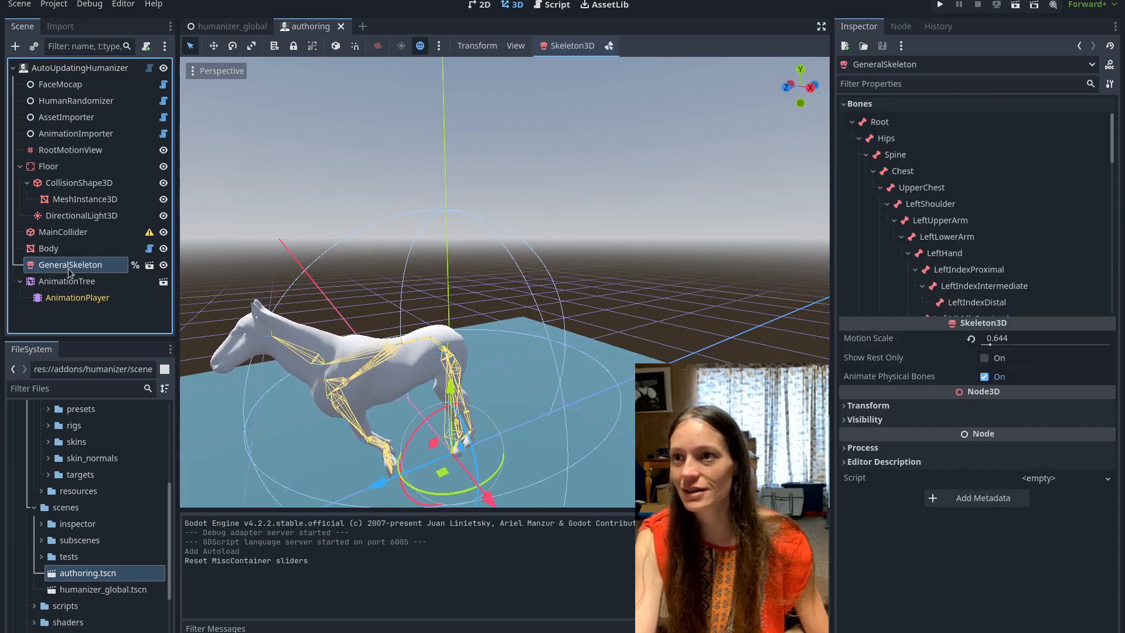
pyautogui.click(78, 296)
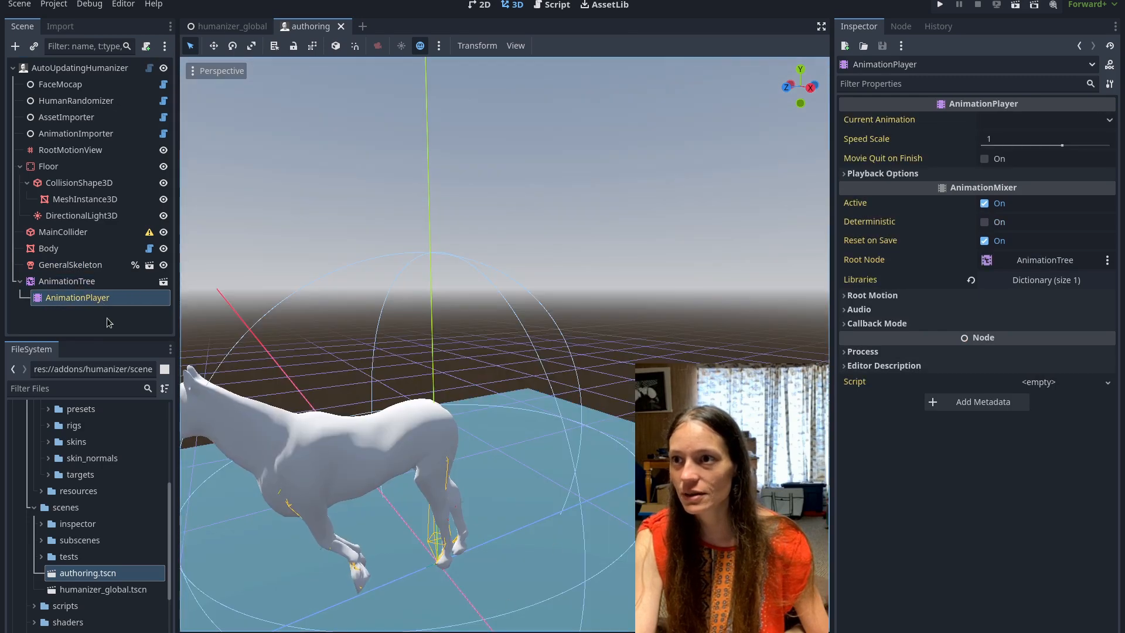
pyautogui.click(78, 296)
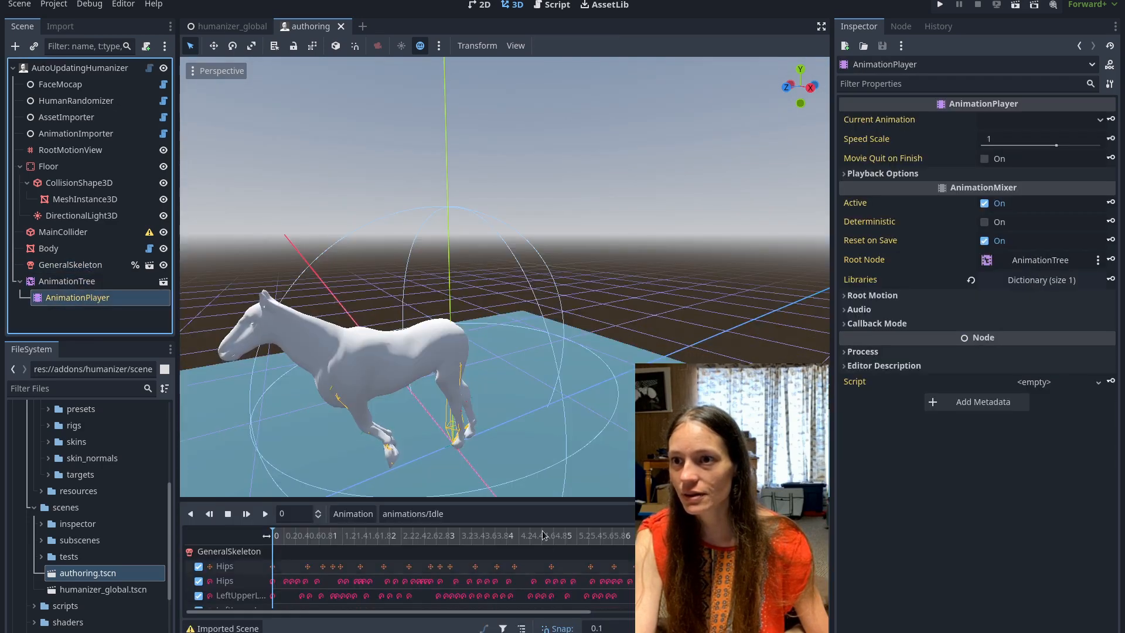
pyautogui.click(412, 513)
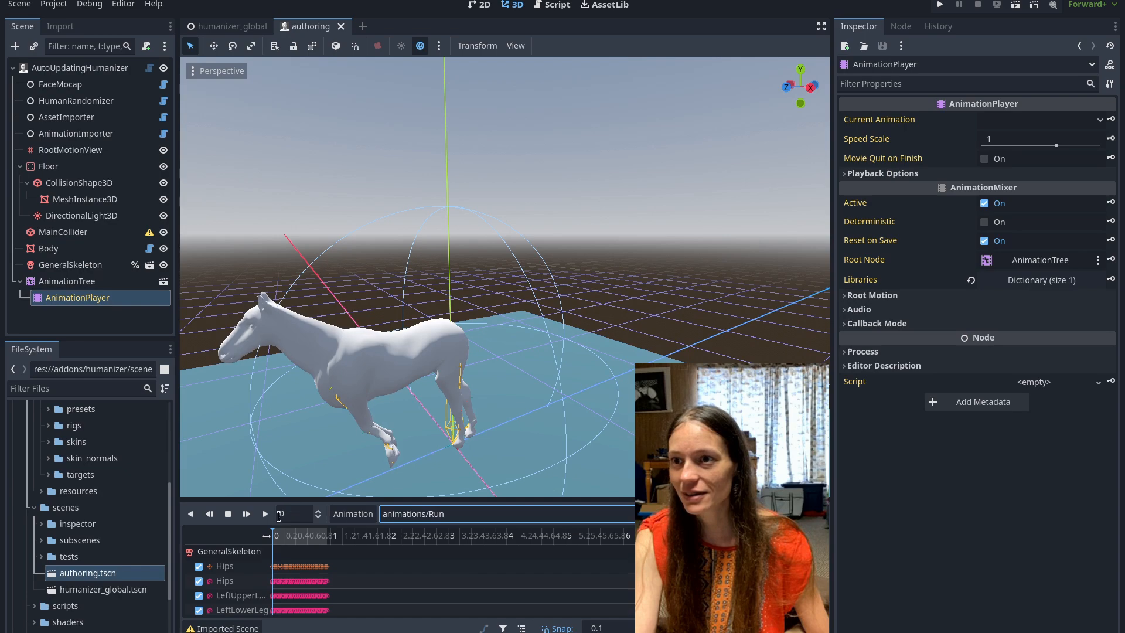
pyautogui.click(264, 513)
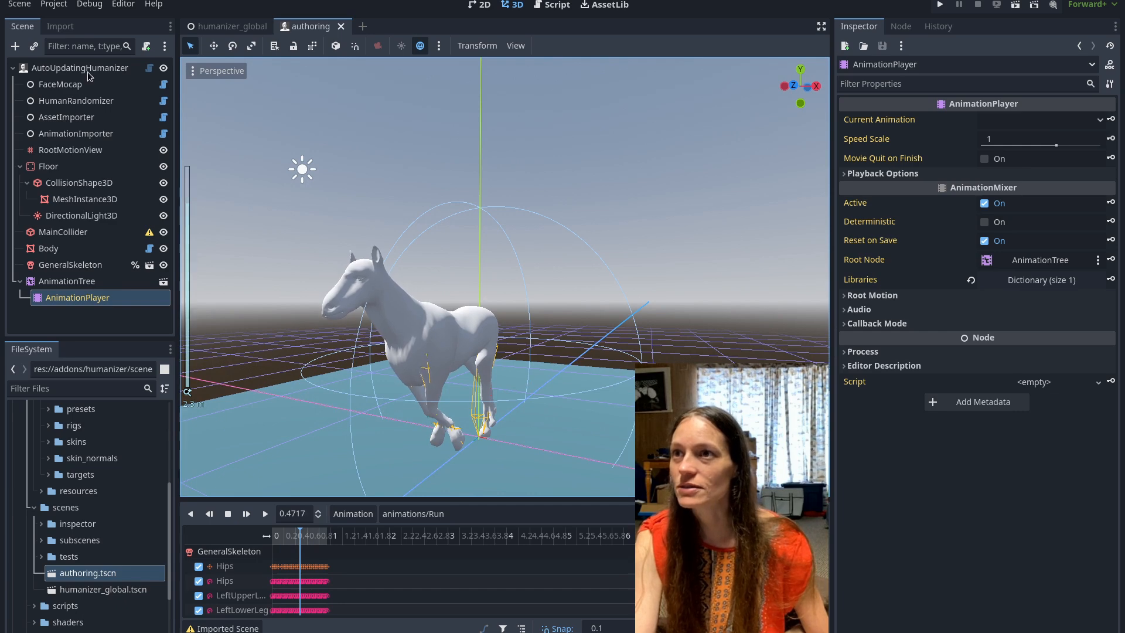
# - Reselect AutoUpdatingHumanizer and scroll to its Misc morph sliders to apply the cow target
pyautogui.click(79, 68)
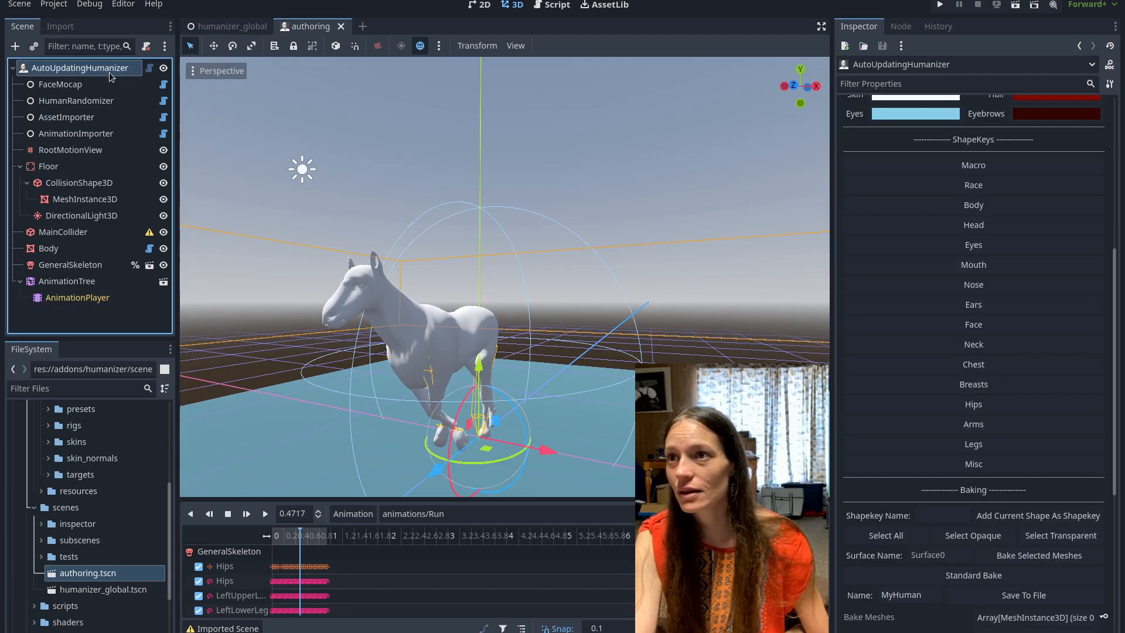
pyautogui.scroll(-3)
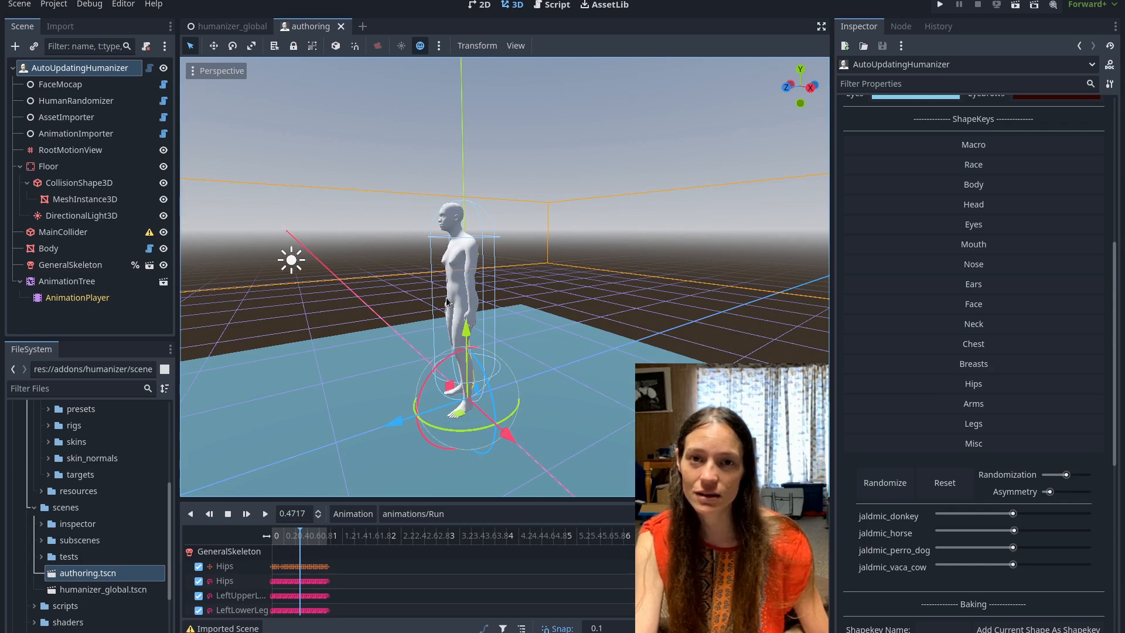
pyautogui.moveTo(405, 340)
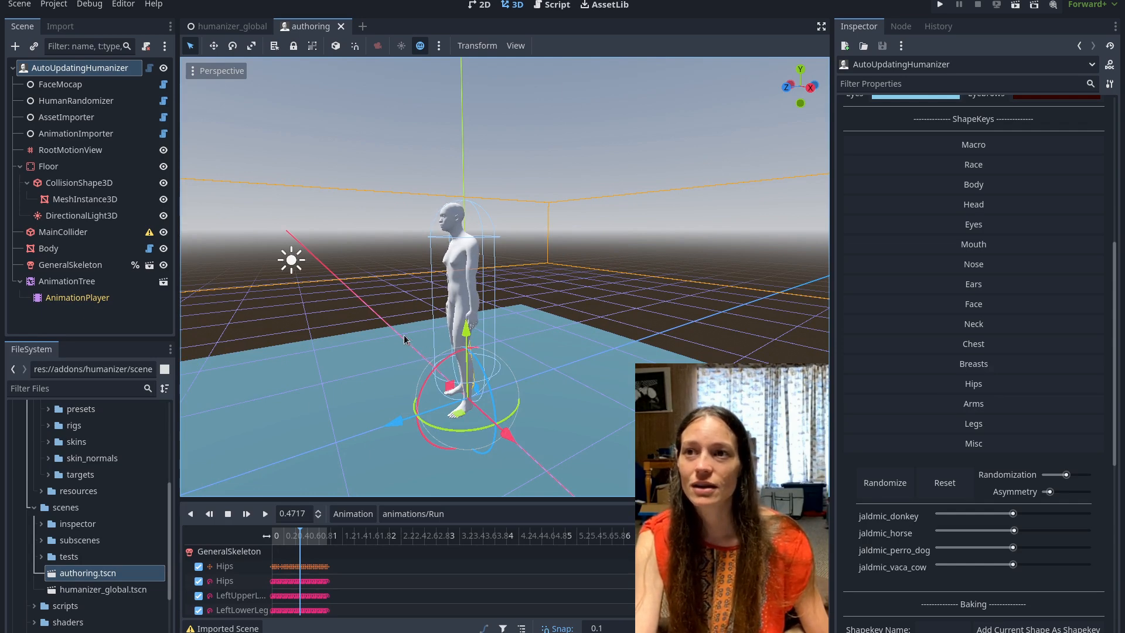
pyautogui.moveTo(524, 337)
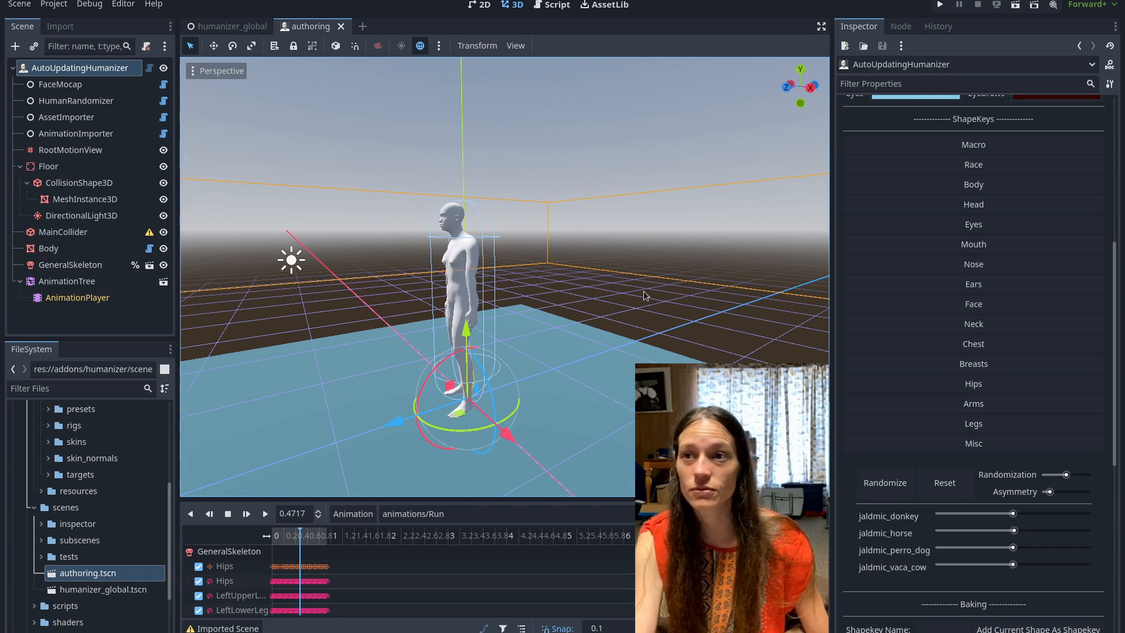
pyautogui.moveTo(540, 350)
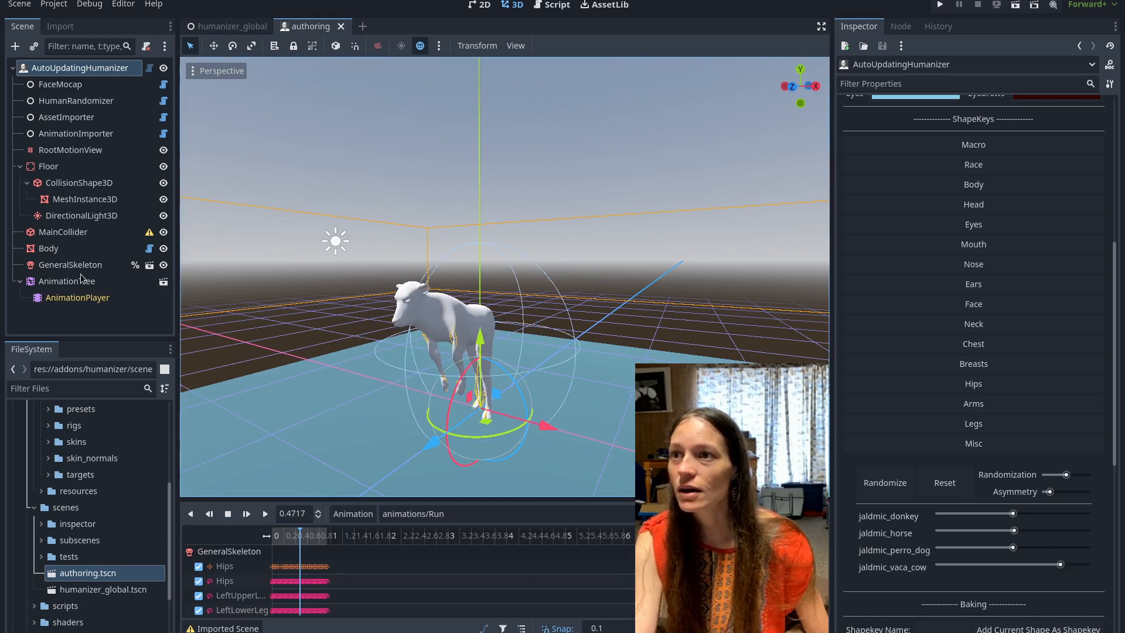
# - Deactivate the AnimationTree and reset all bone poses on GeneralSkeleton
pyautogui.click(67, 281)
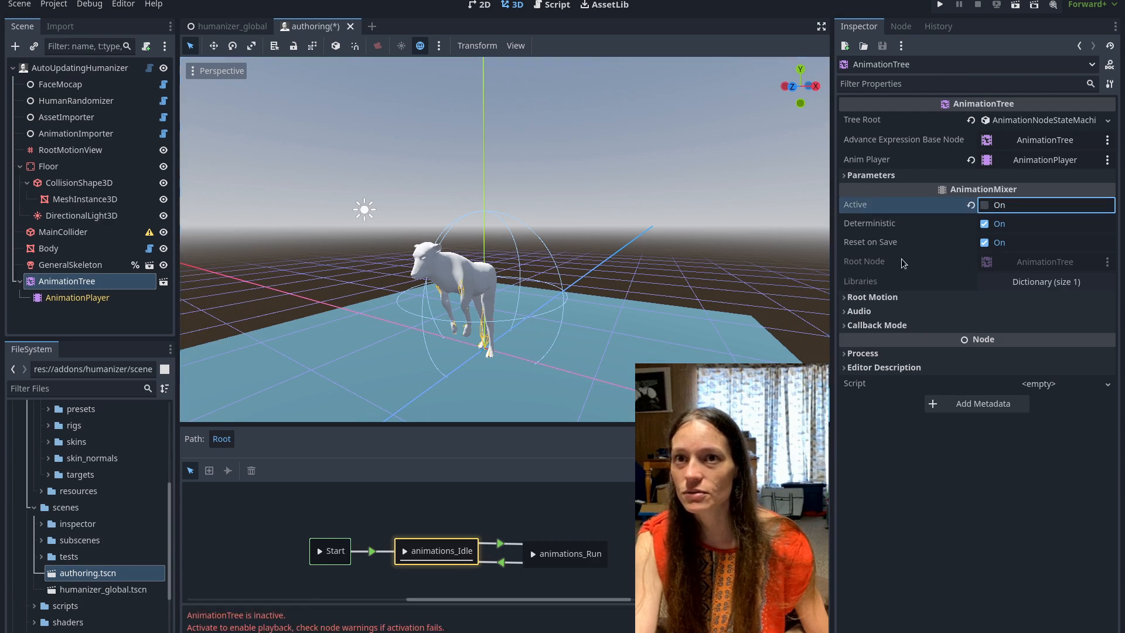
pyautogui.click(78, 68)
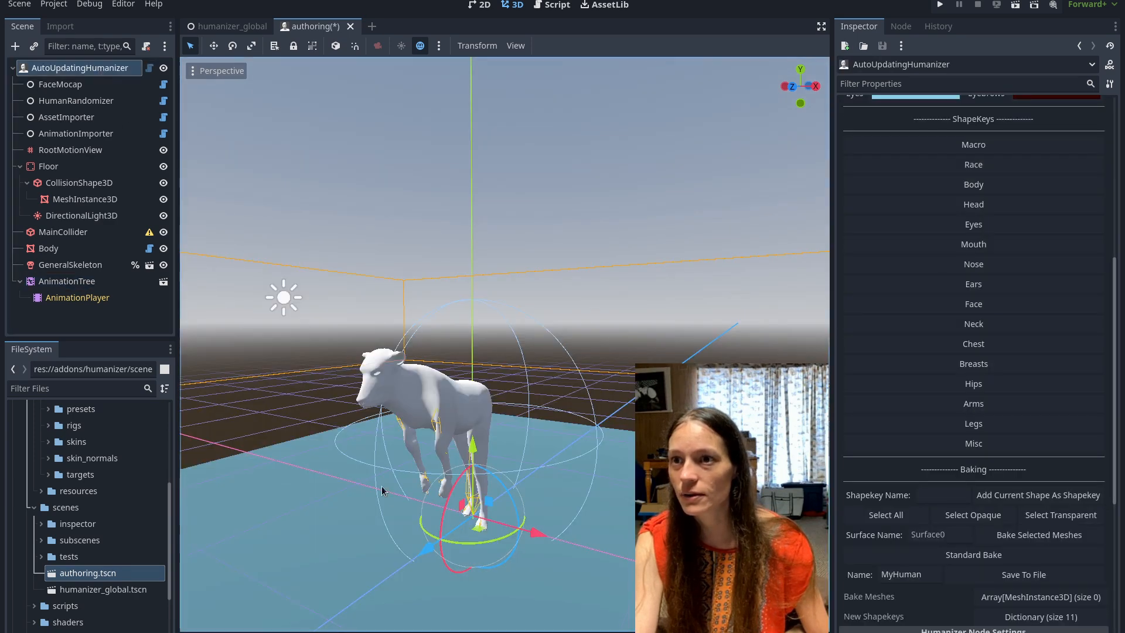
pyautogui.scroll(-3)
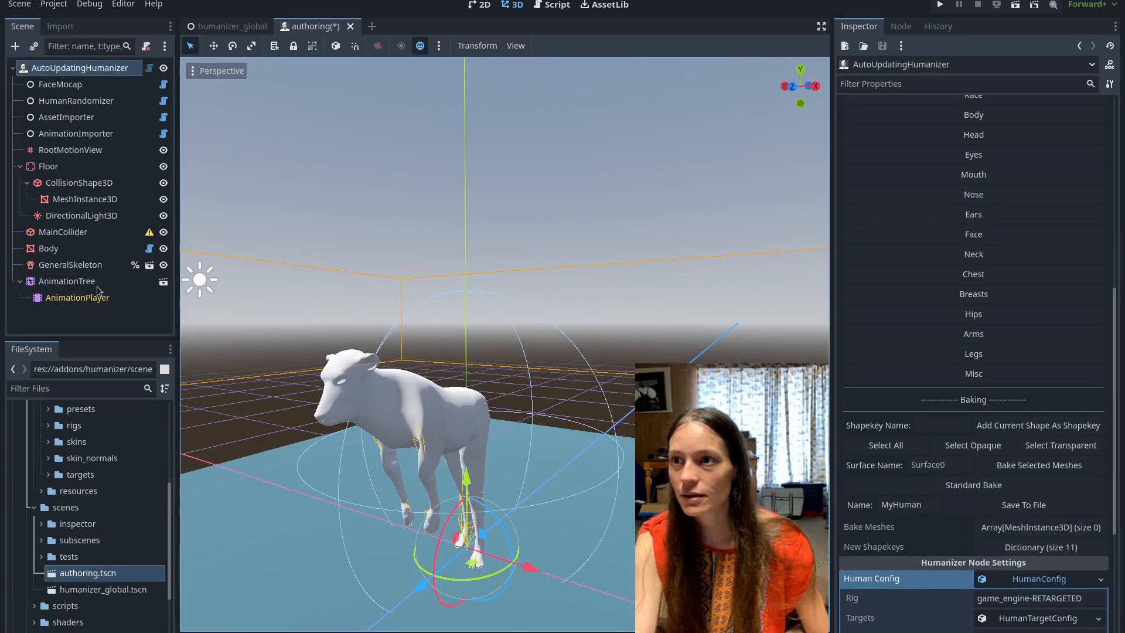
pyautogui.click(72, 264)
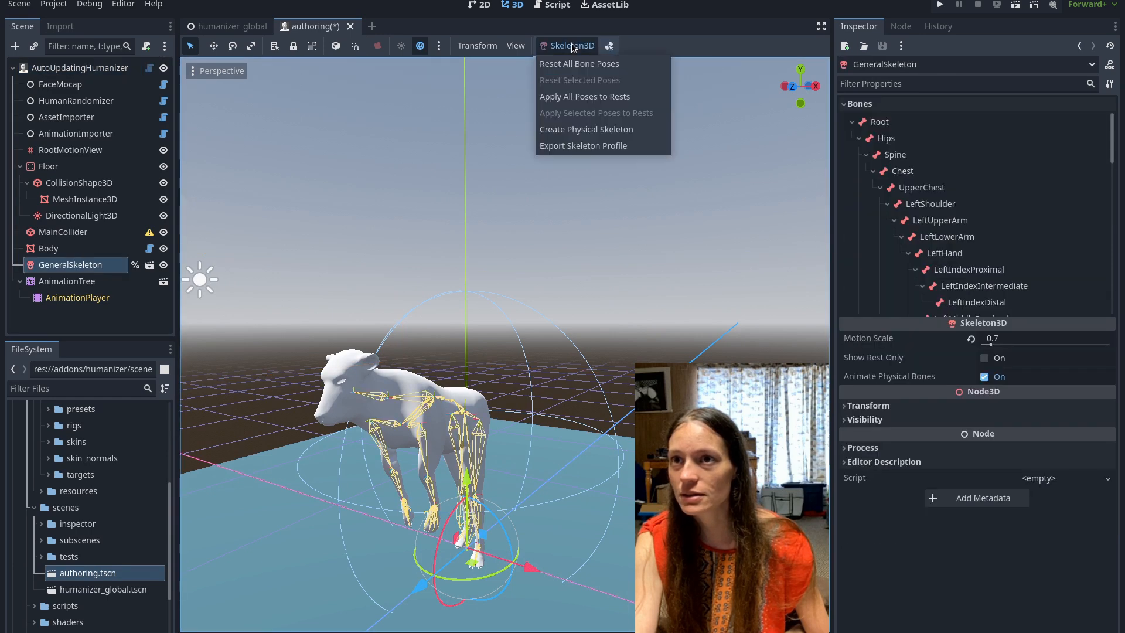
pyautogui.click(578, 63)
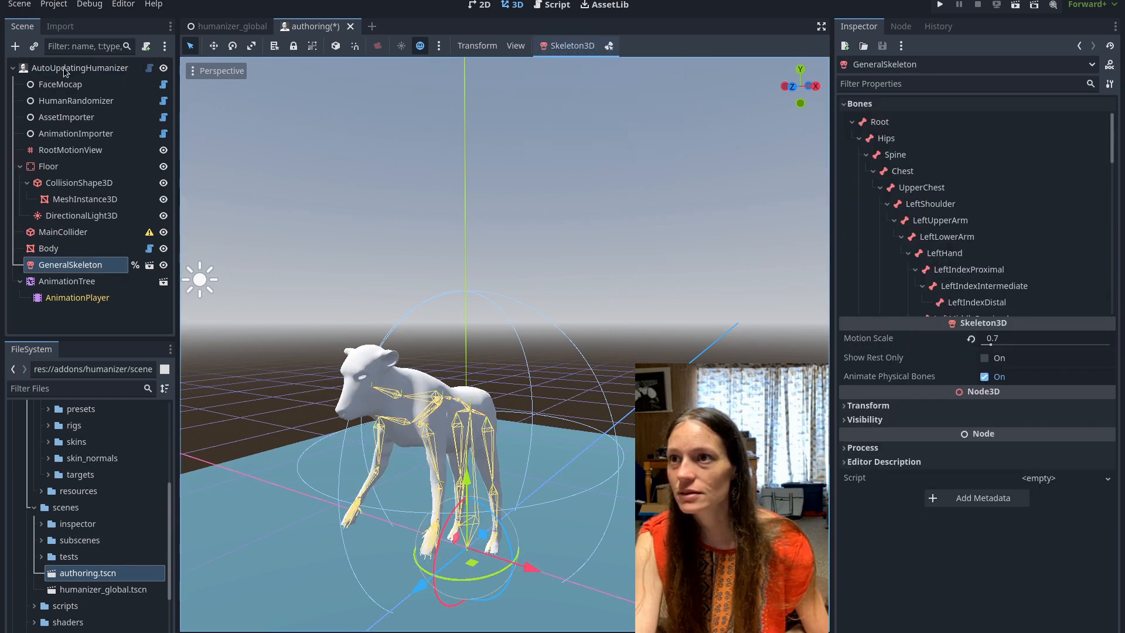
# - Max the jaldmic_vaca_cow slider and show the skeleton fitted to the cow
pyautogui.click(80, 68)
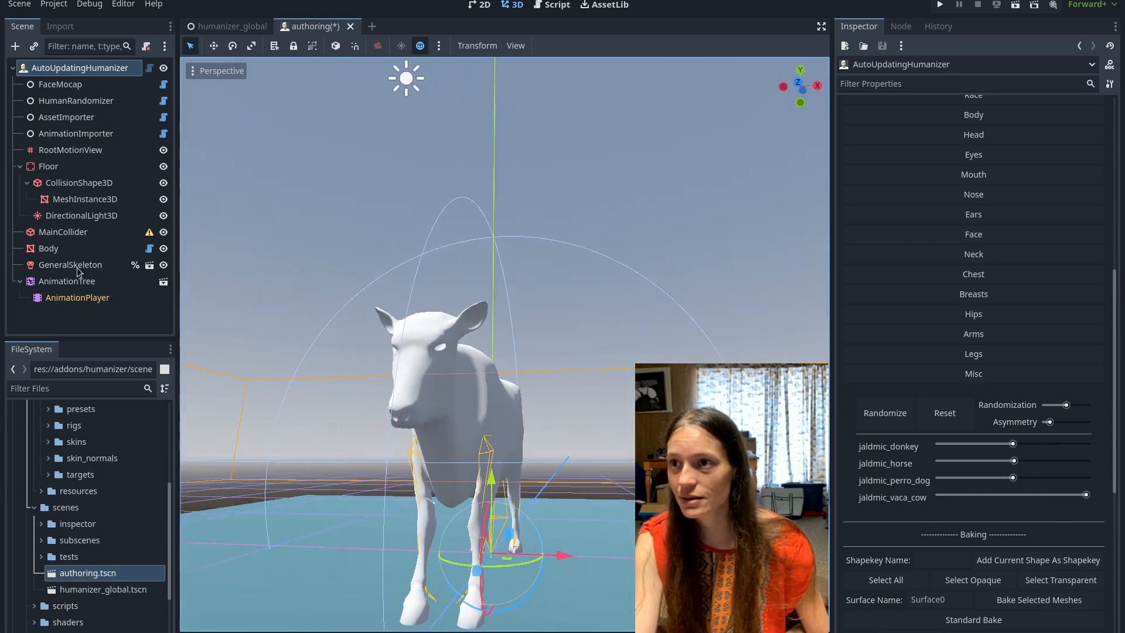
pyautogui.click(72, 264)
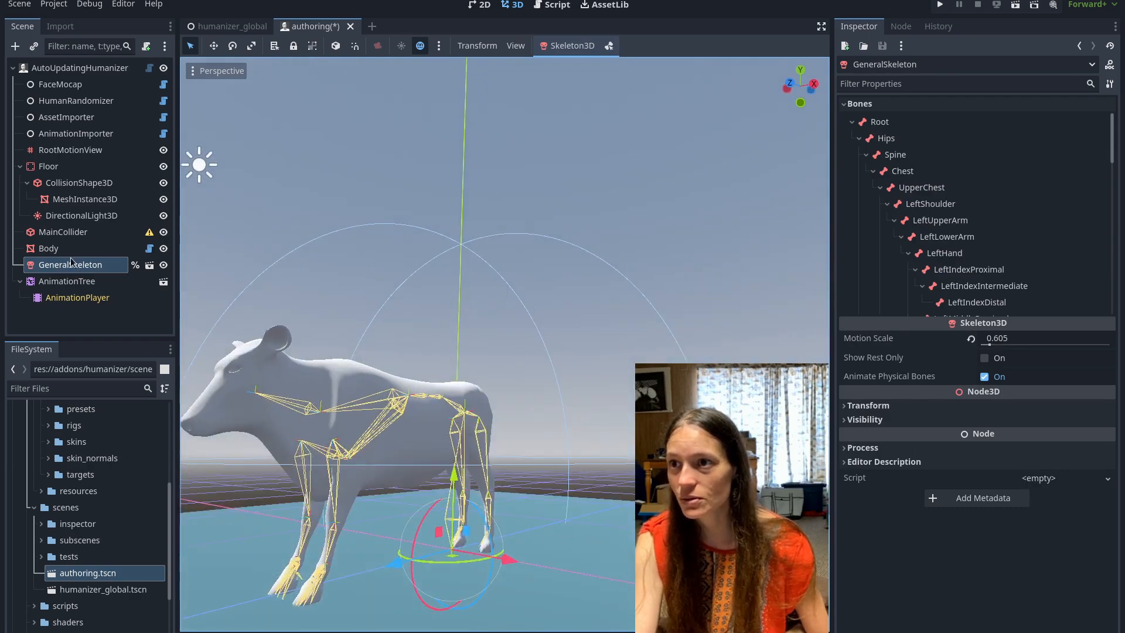
pyautogui.click(78, 68)
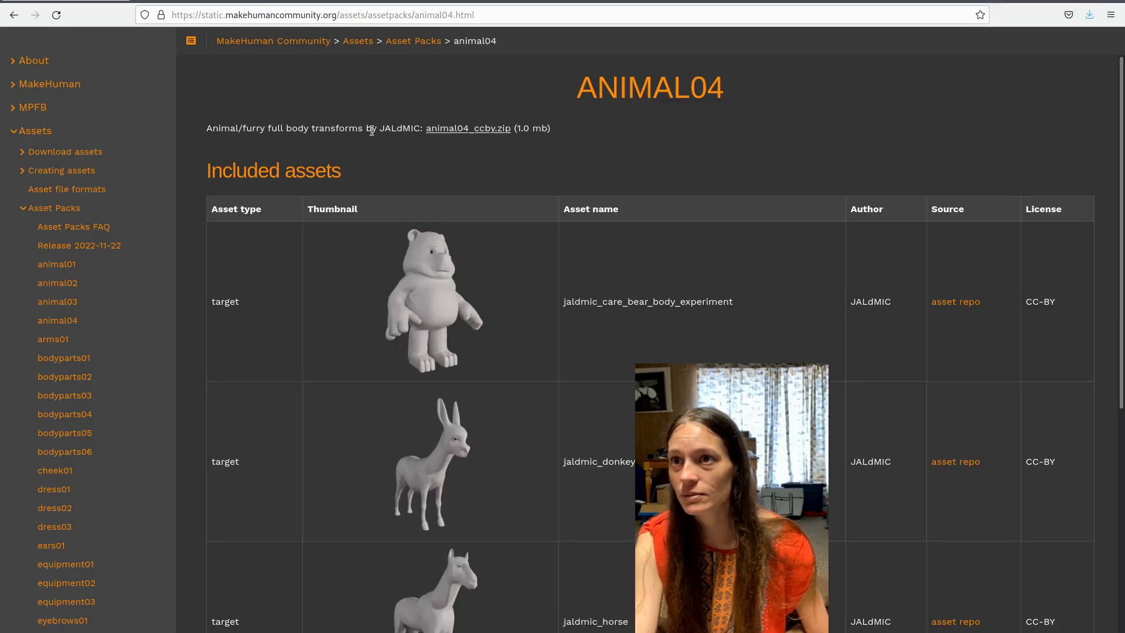
pyautogui.moveTo(402, 141)
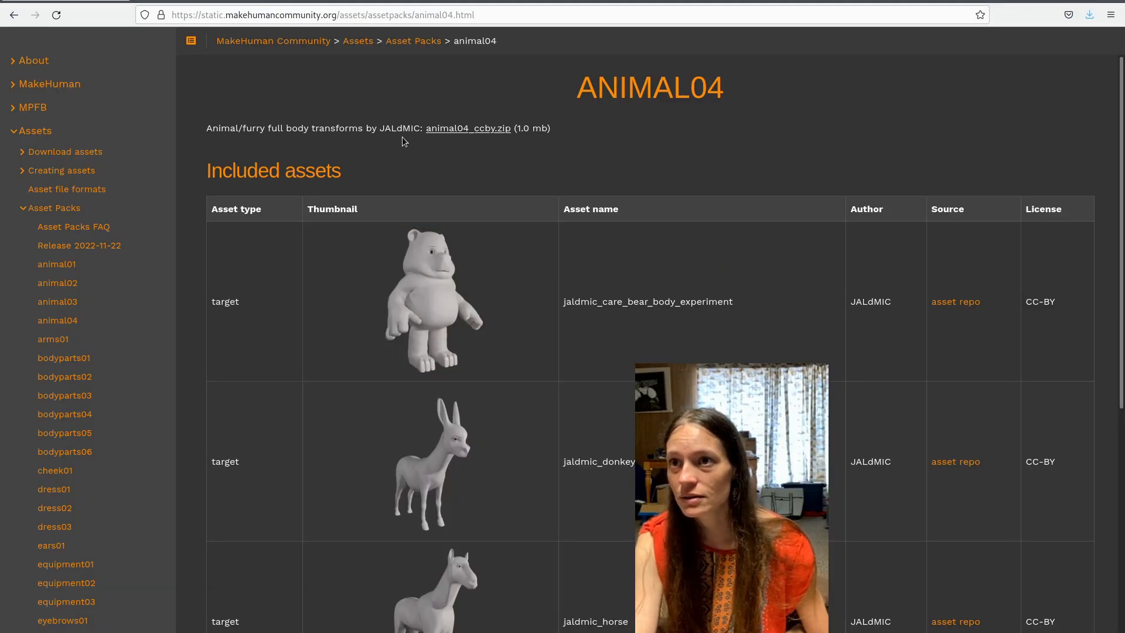
# - Show the MakeHuman ANIMAL04 asset pack page listing the animal targets
pyautogui.doubleClick(402, 129)
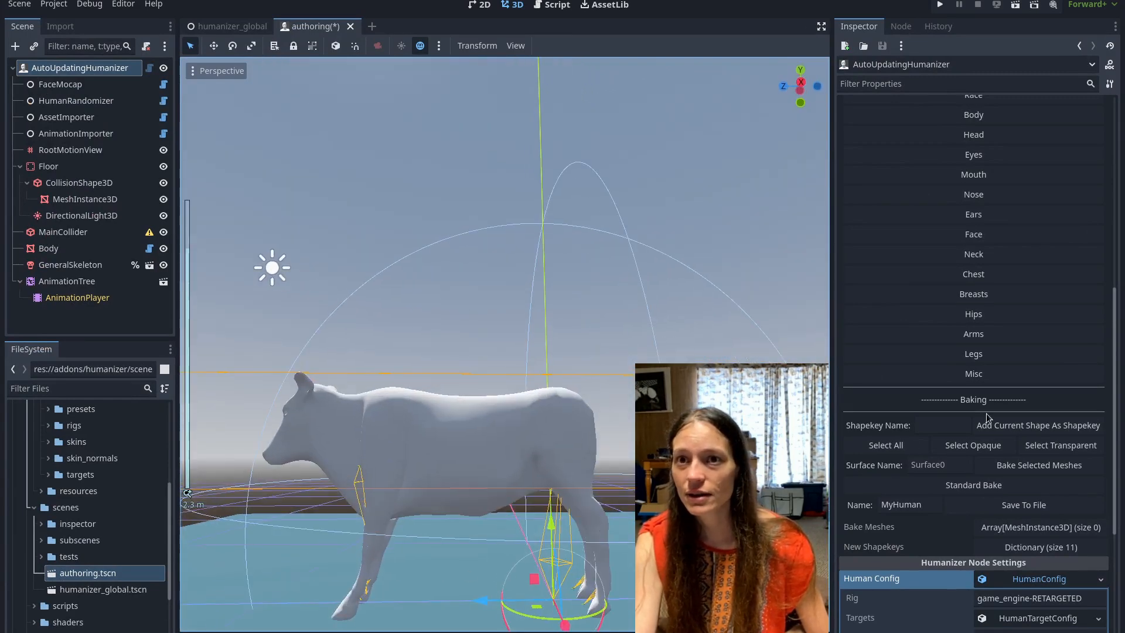
# - Expand Misc on AutoUpdatingHumanizer to reset the cow slider and max jaldmic_perro_dog
pyautogui.click(973, 373)
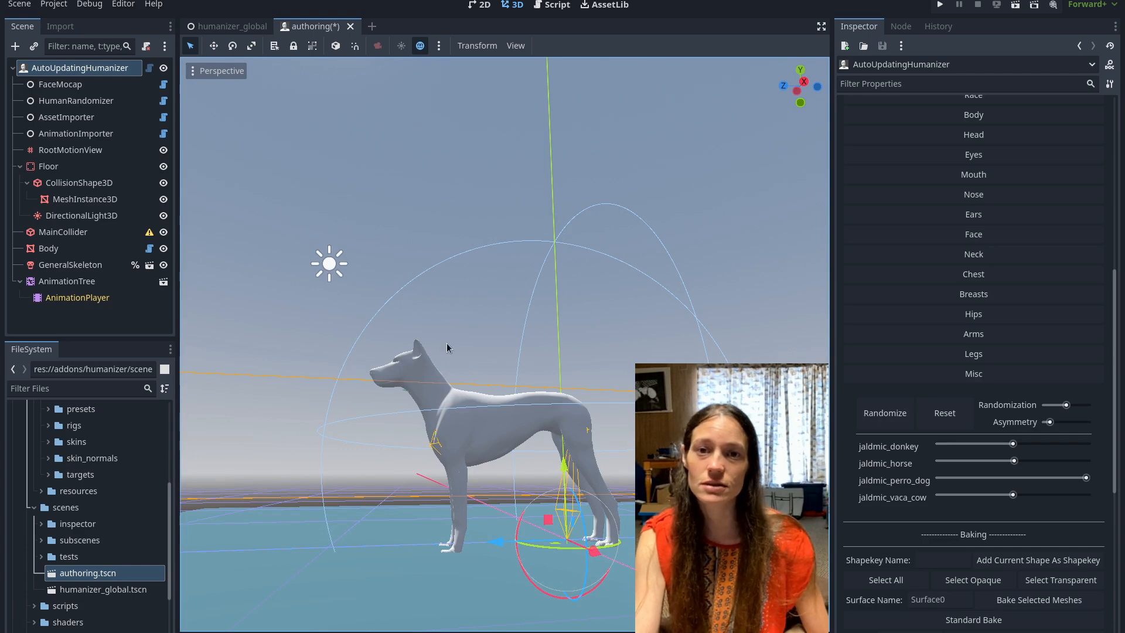
pyautogui.moveTo(493, 587)
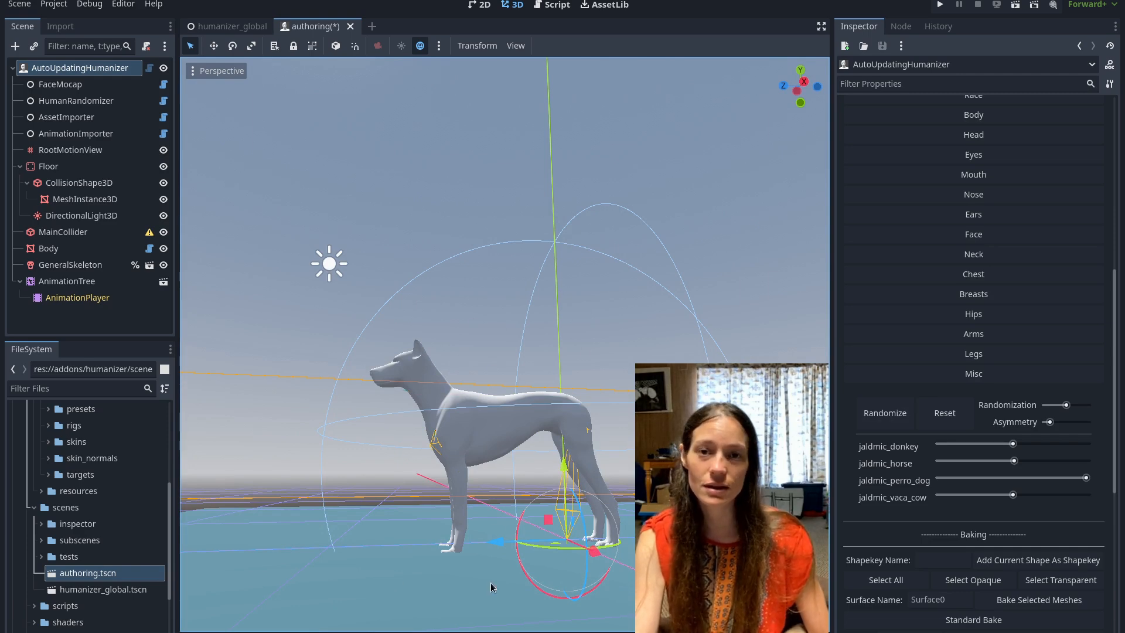